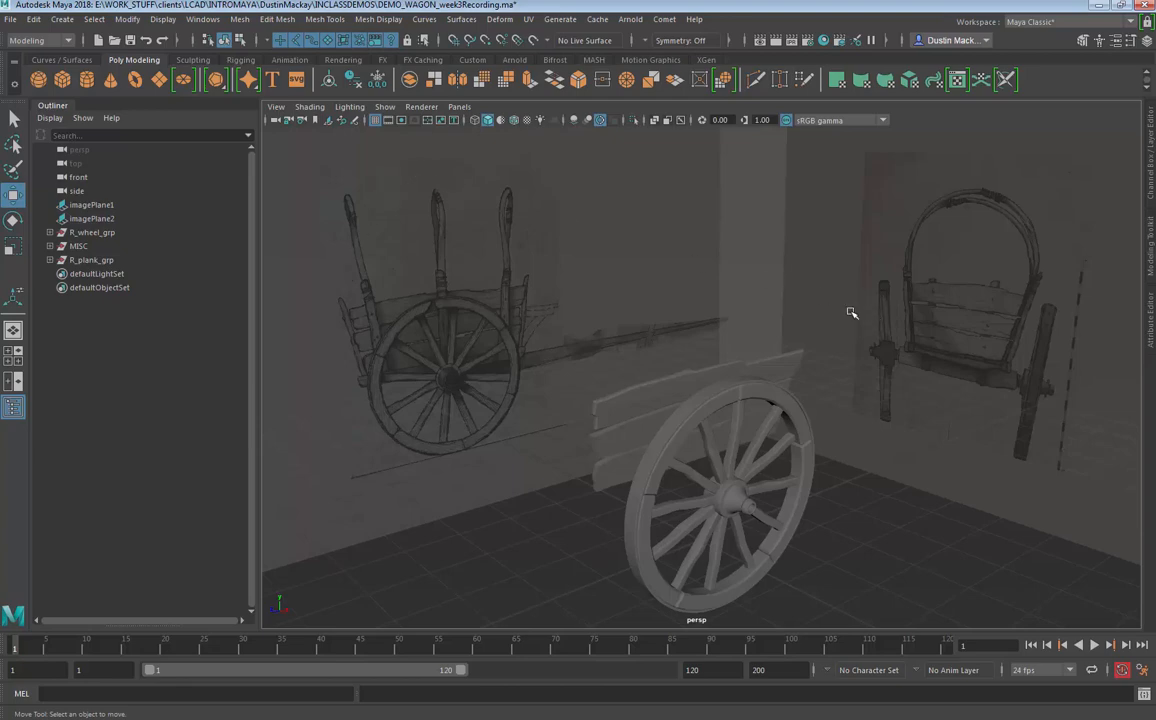
{"action": "mouse_move", "coordinate": [1020, 206]}
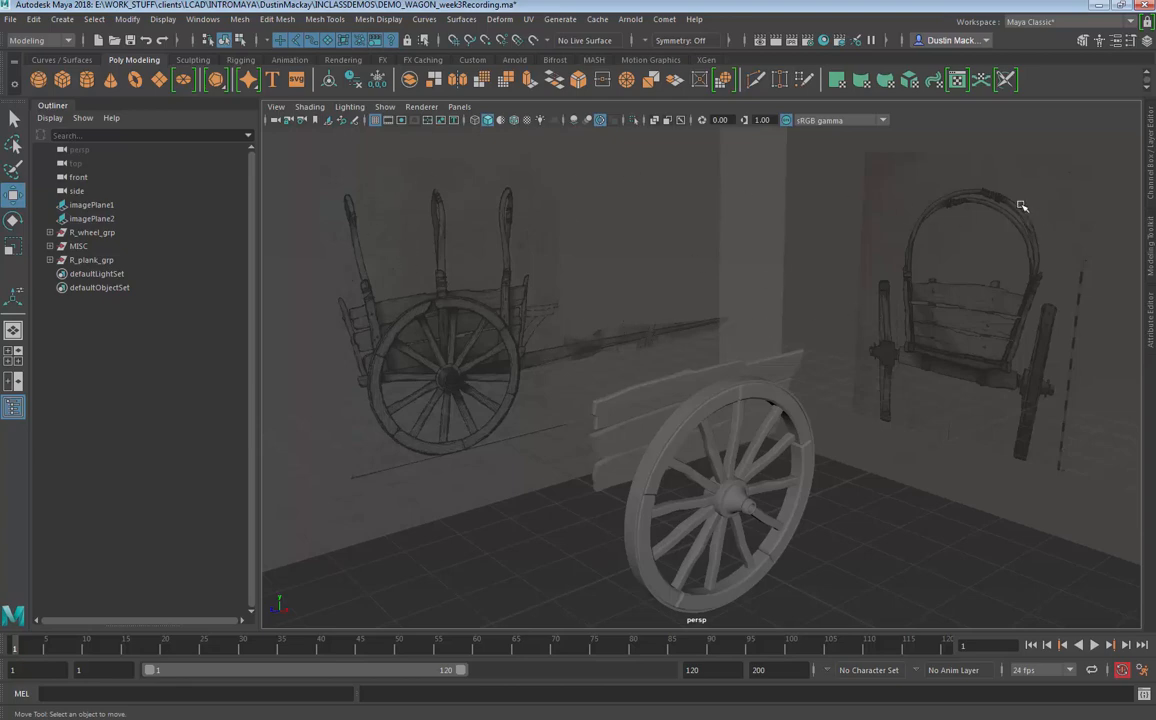
{"action": "mouse_move", "coordinate": [968, 232]}
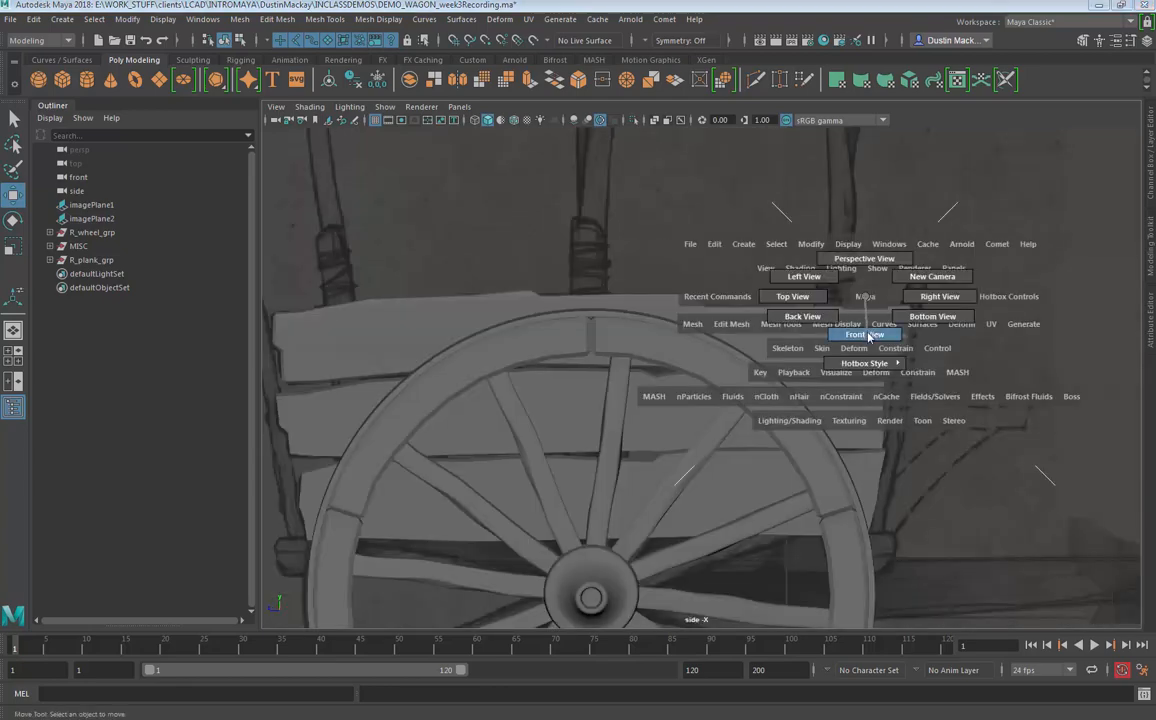
Step: Create a polygon cube in the front view and stand it as a tall thin pole beside the arch
{"action": "left_click", "coordinate": [856, 334]}
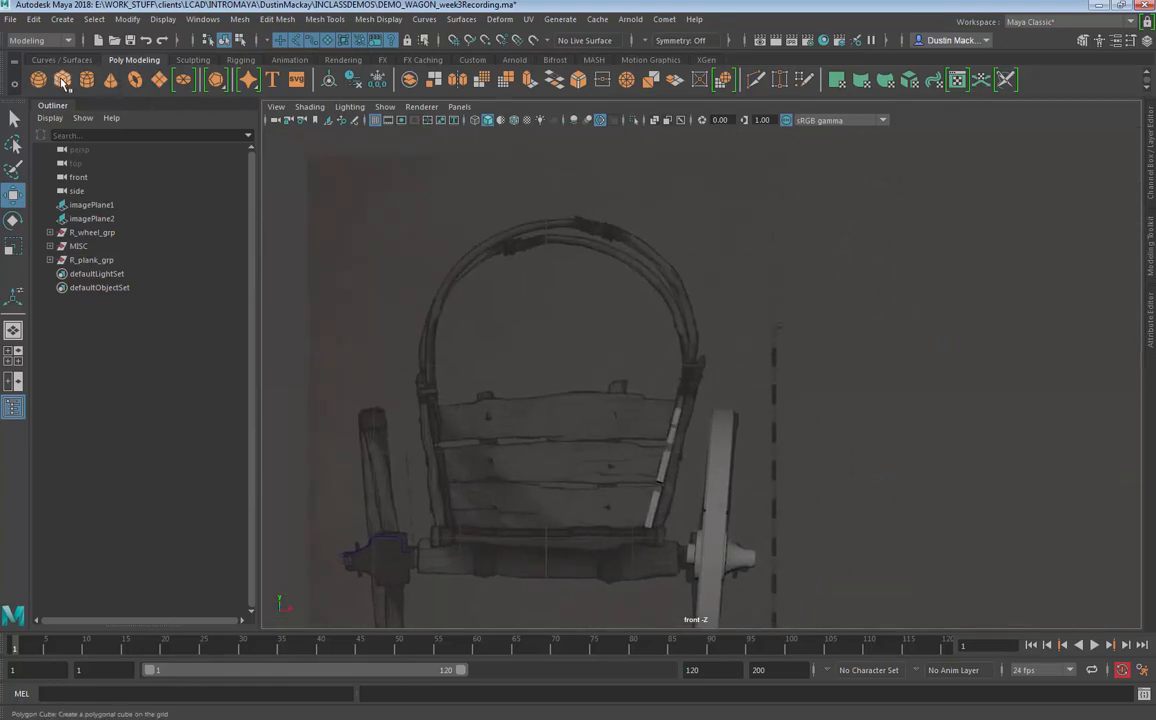
{"action": "left_click", "coordinate": [62, 80]}
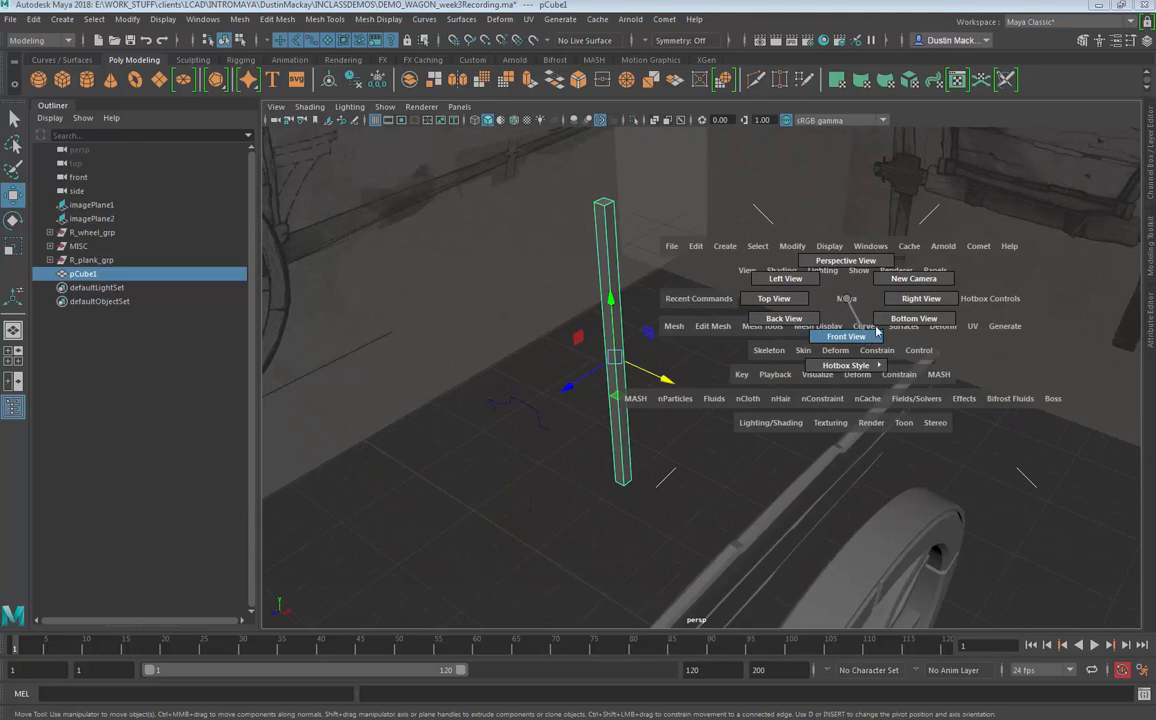
{"action": "left_click", "coordinate": [846, 336]}
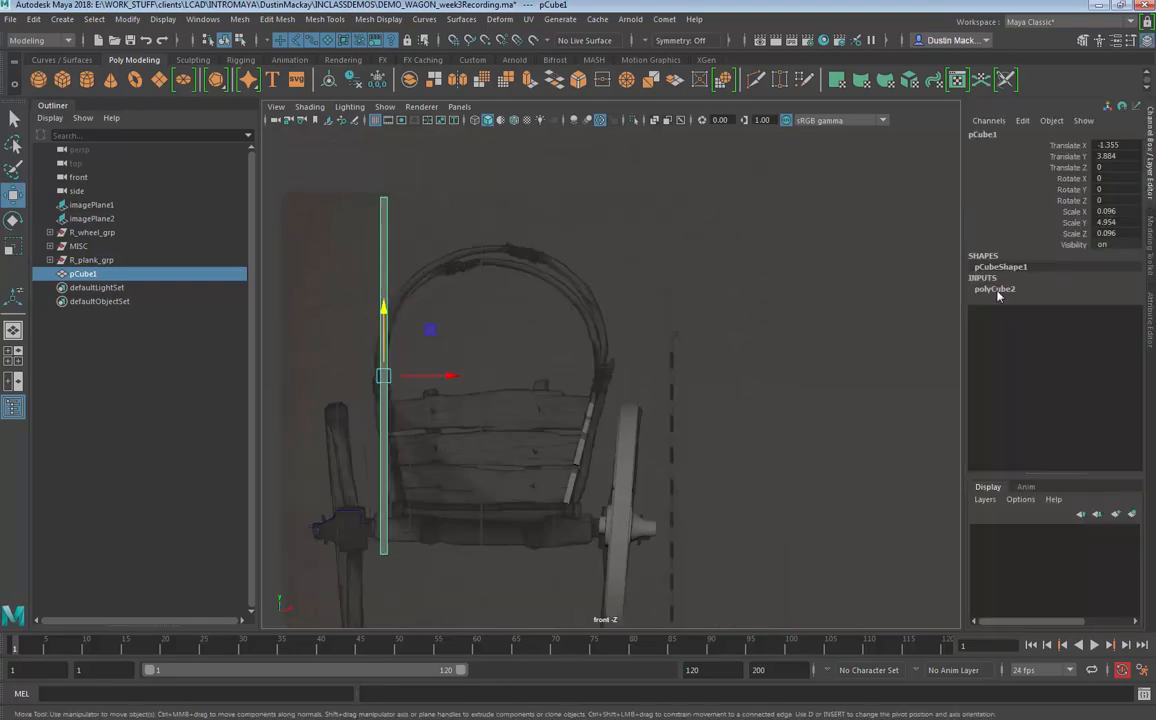
Step: Expand the polyCube inputs and raise Subdivisions Height so the pole can bend smoothly
{"action": "left_click", "coordinate": [994, 288]}
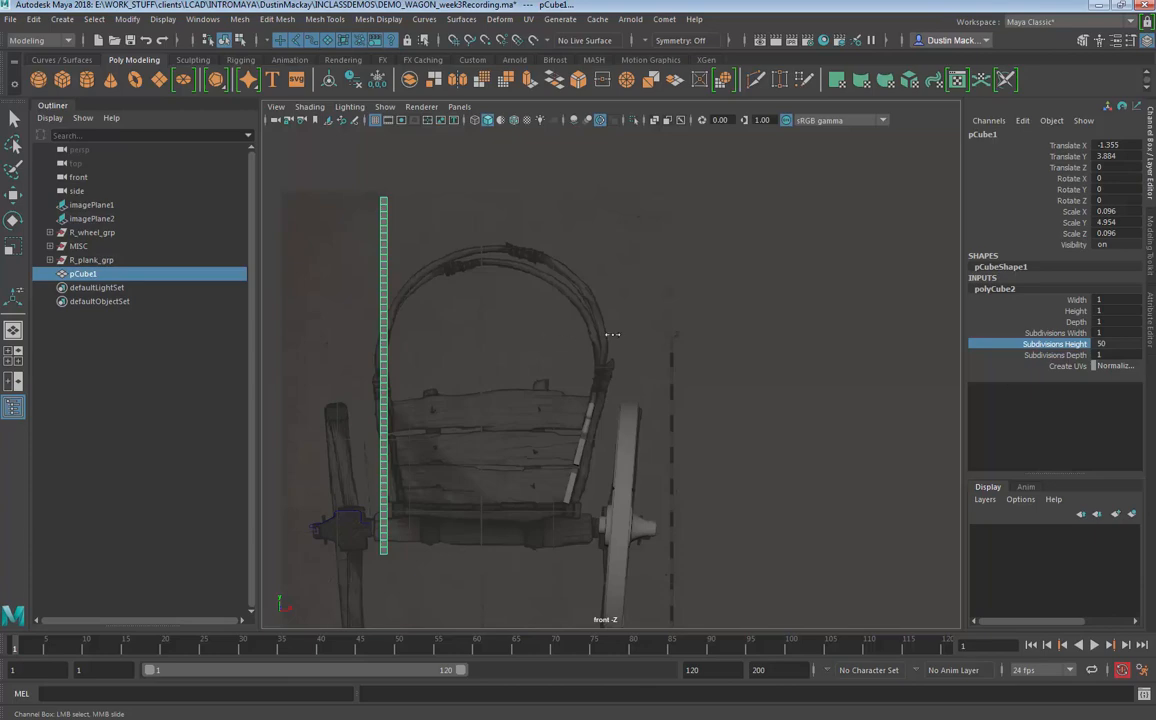
{"action": "mouse_move", "coordinate": [824, 356]}
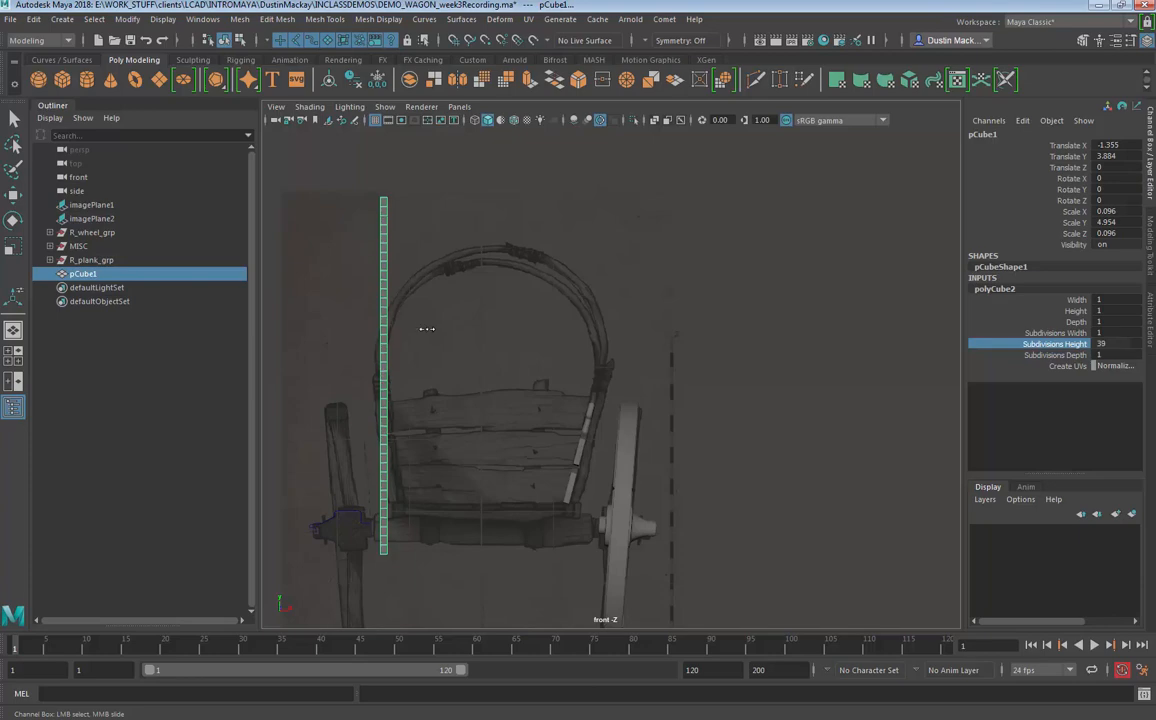
{"action": "mouse_move", "coordinate": [396, 316]}
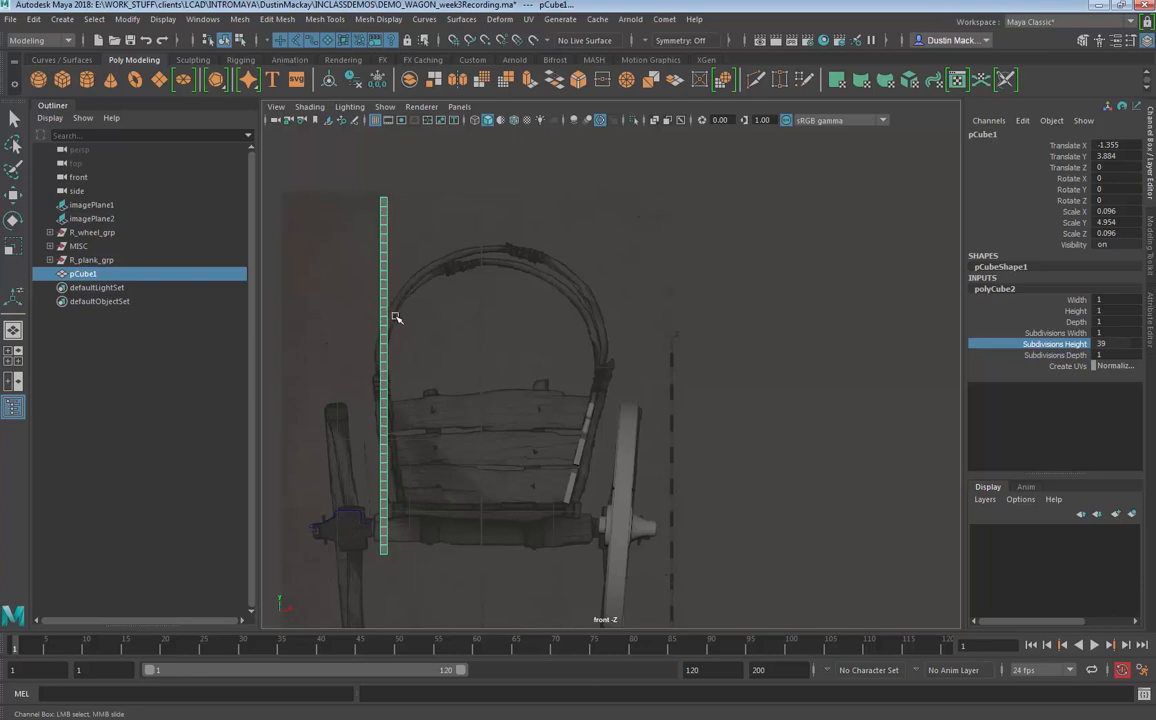
{"action": "mouse_move", "coordinate": [404, 236]}
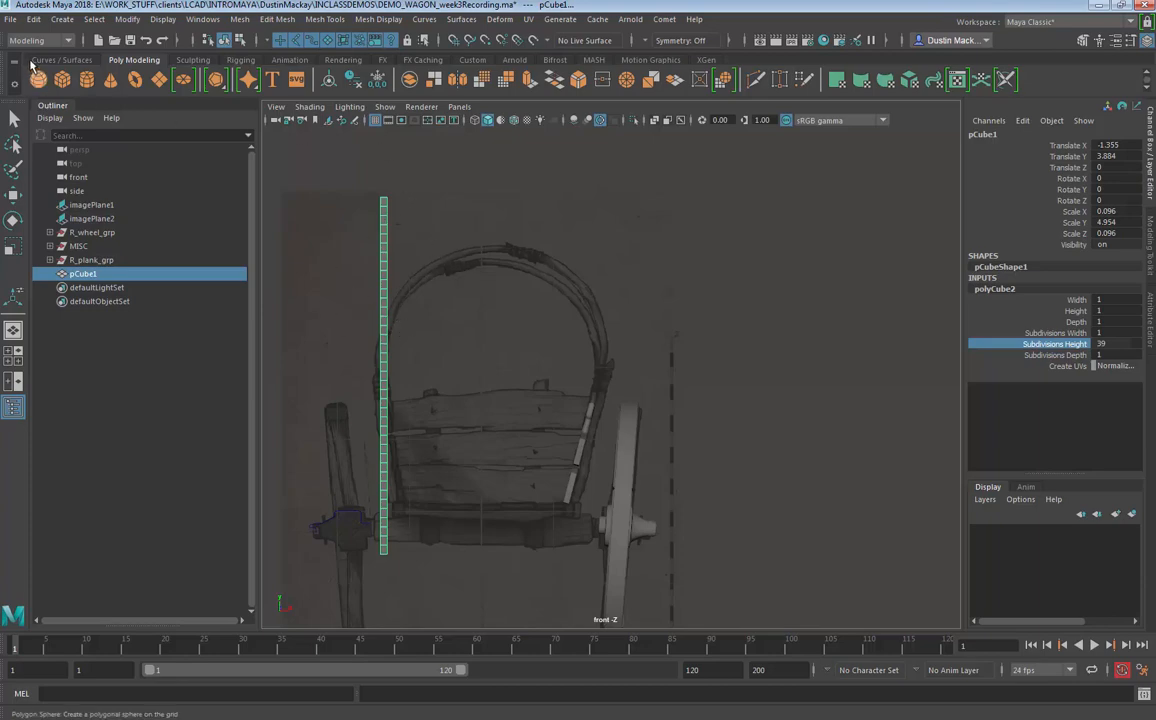
{"action": "mouse_move", "coordinate": [40, 40]}
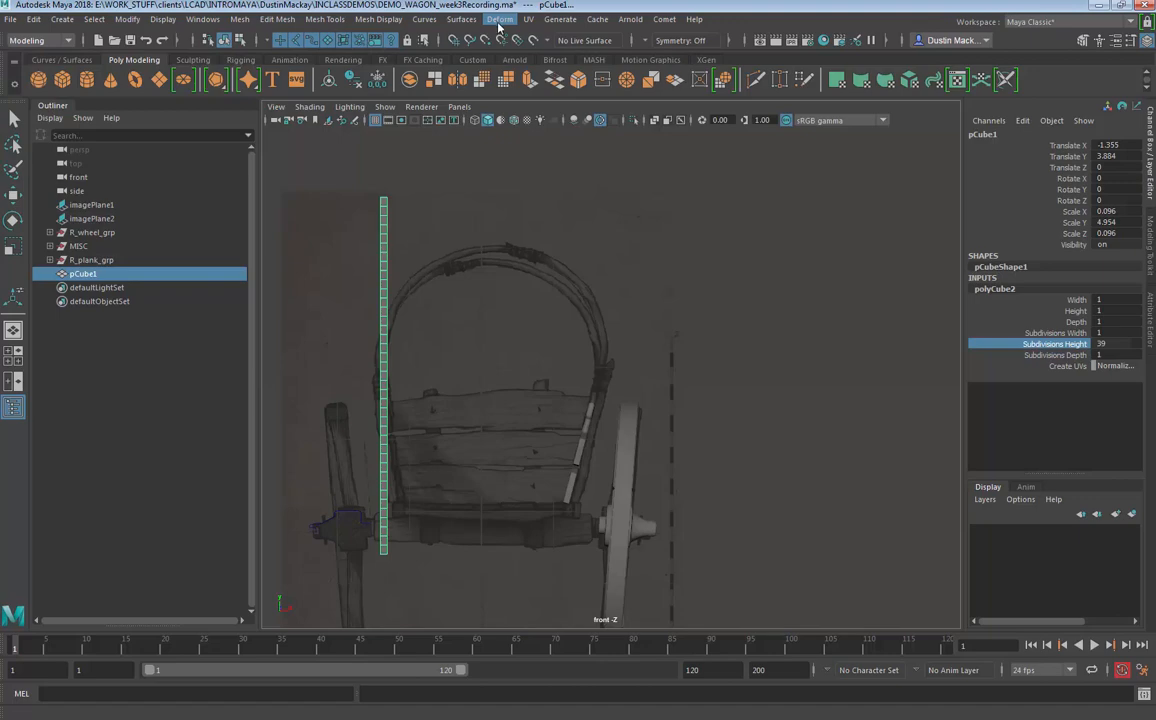
Step: Add a Nonlinear Bend deformer to the pole and drag its handle into a first half arch
{"action": "left_click", "coordinate": [500, 20]}
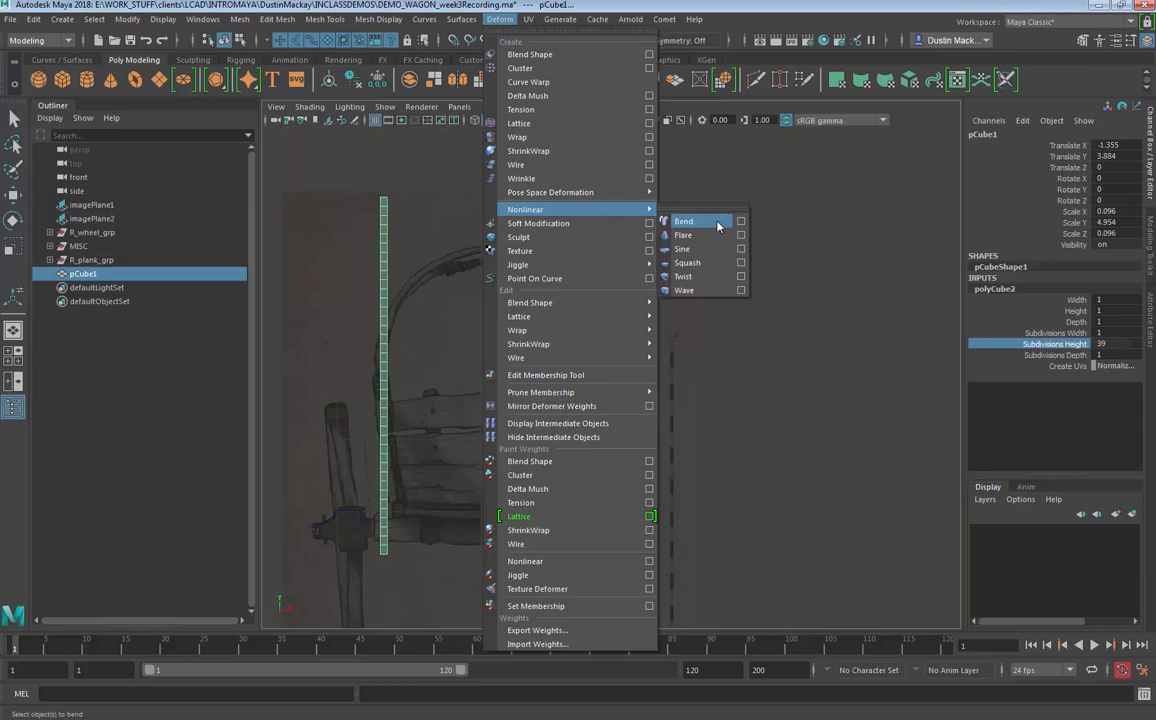
{"action": "left_click", "coordinate": [684, 220]}
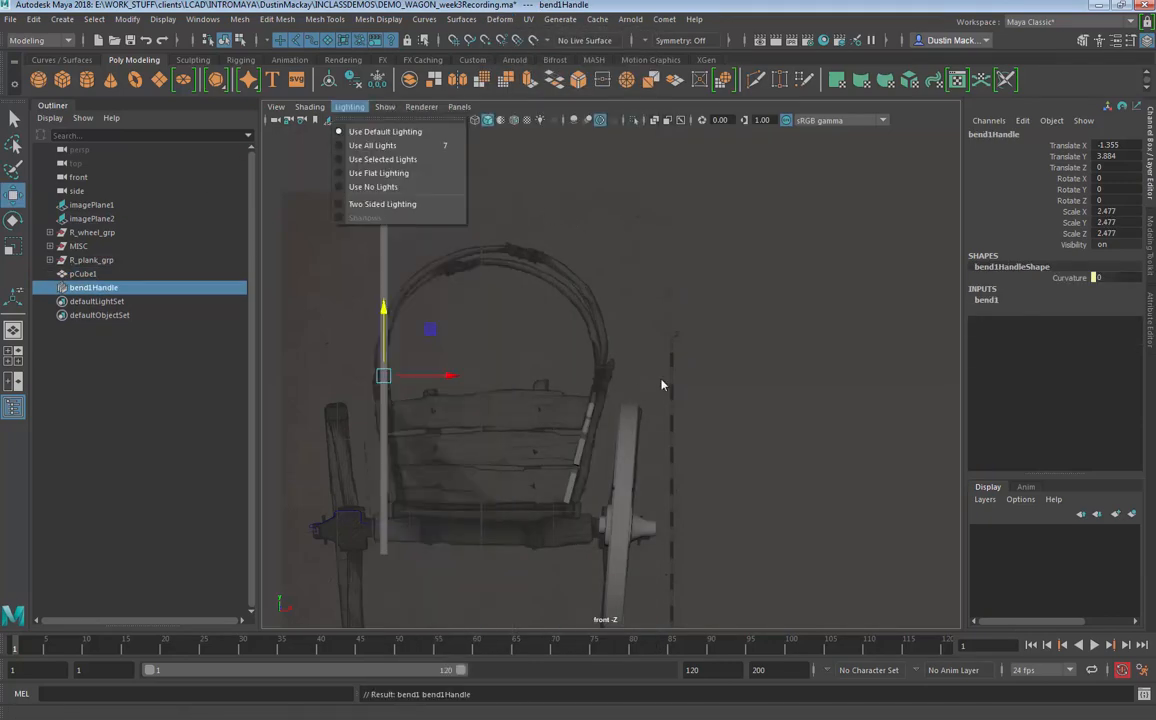
{"action": "left_click", "coordinate": [396, 364]}
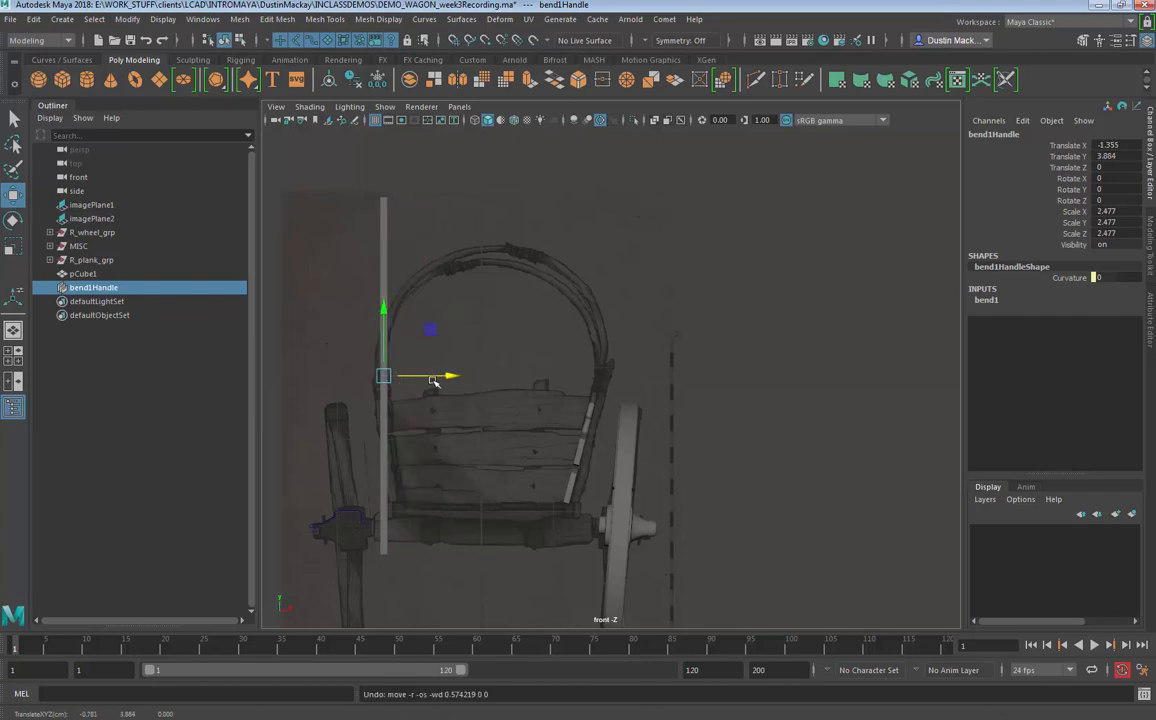
{"action": "mouse_move", "coordinate": [404, 344]}
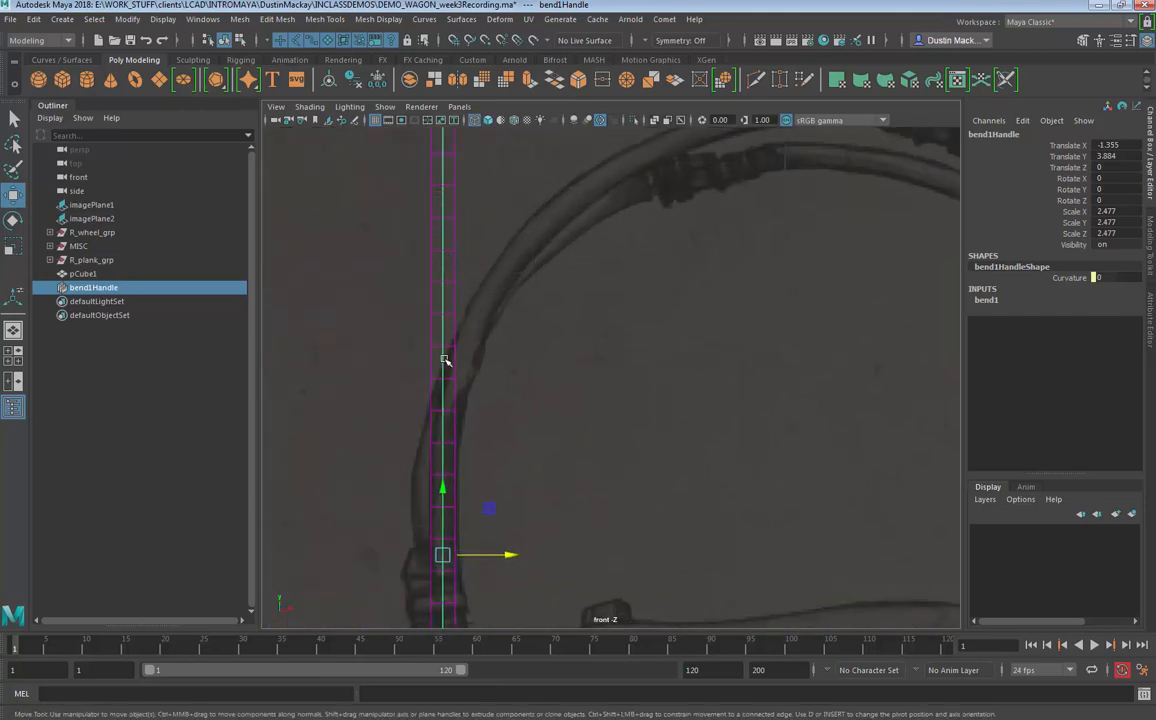
{"action": "mouse_move", "coordinate": [456, 388]}
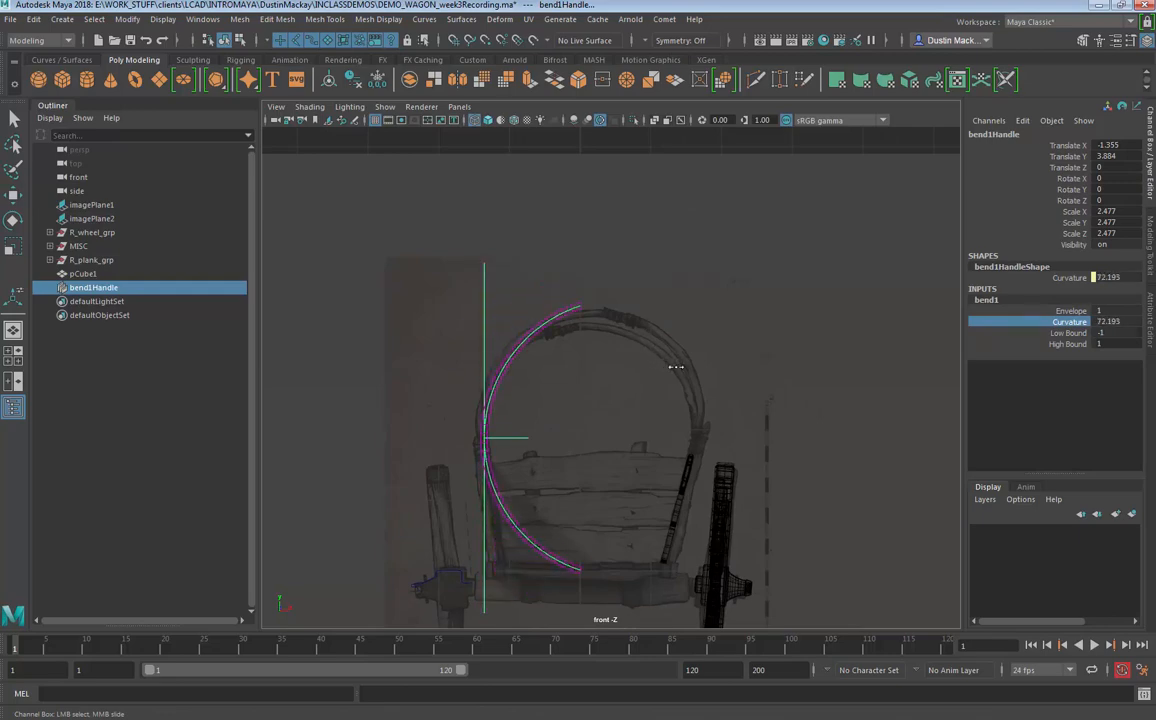
{"action": "left_click_drag", "start_coordinate": [676, 368], "coordinate": [548, 396]}
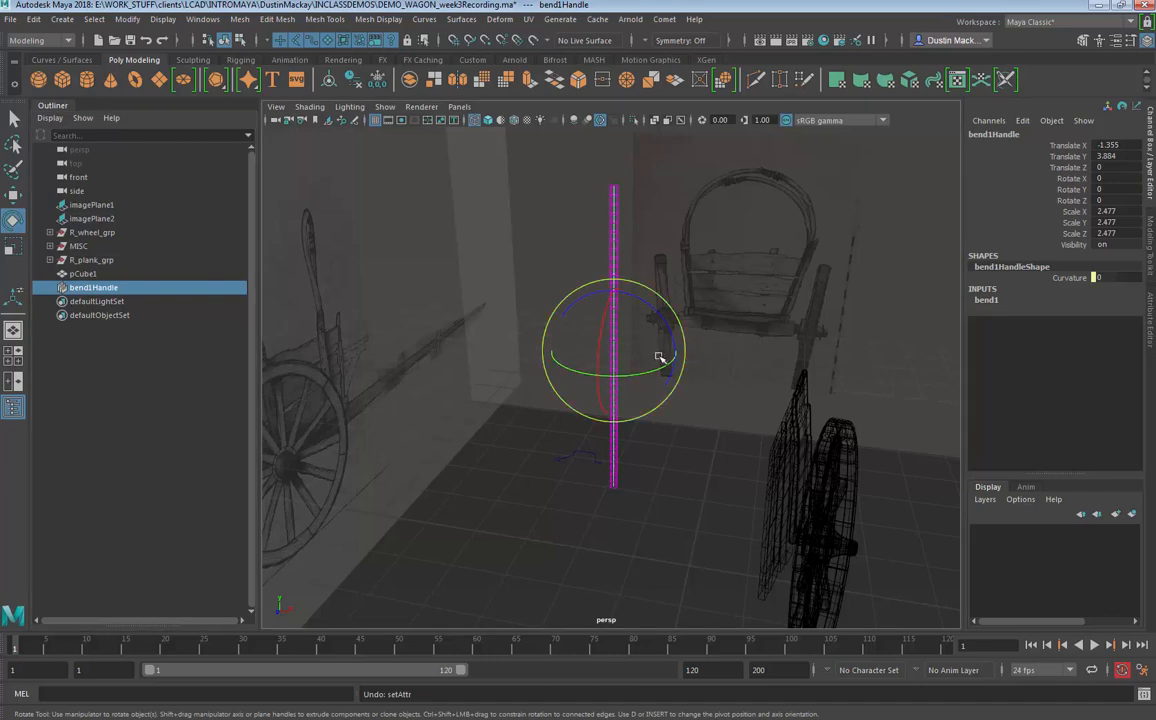
Step: Rotate the bend handle around the pole and raise Curvature until it arcs
{"action": "left_click_drag", "start_coordinate": [660, 356], "coordinate": [570, 378]}
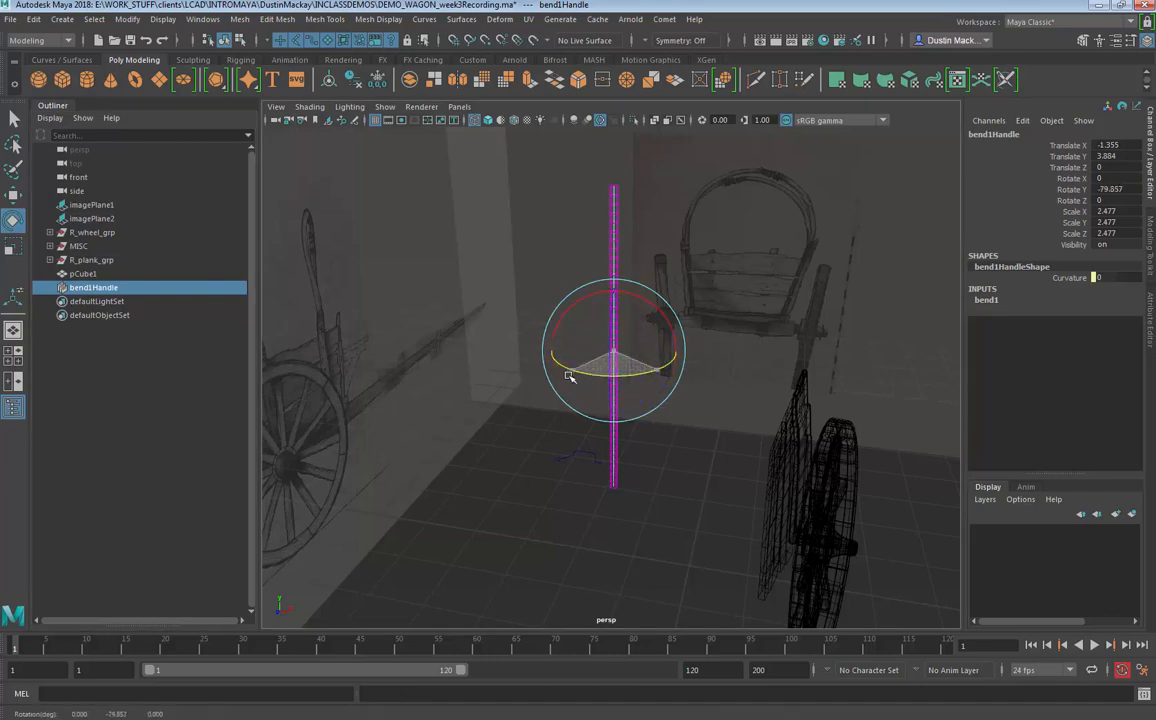
{"action": "left_click_drag", "start_coordinate": [570, 376], "coordinate": [570, 390]}
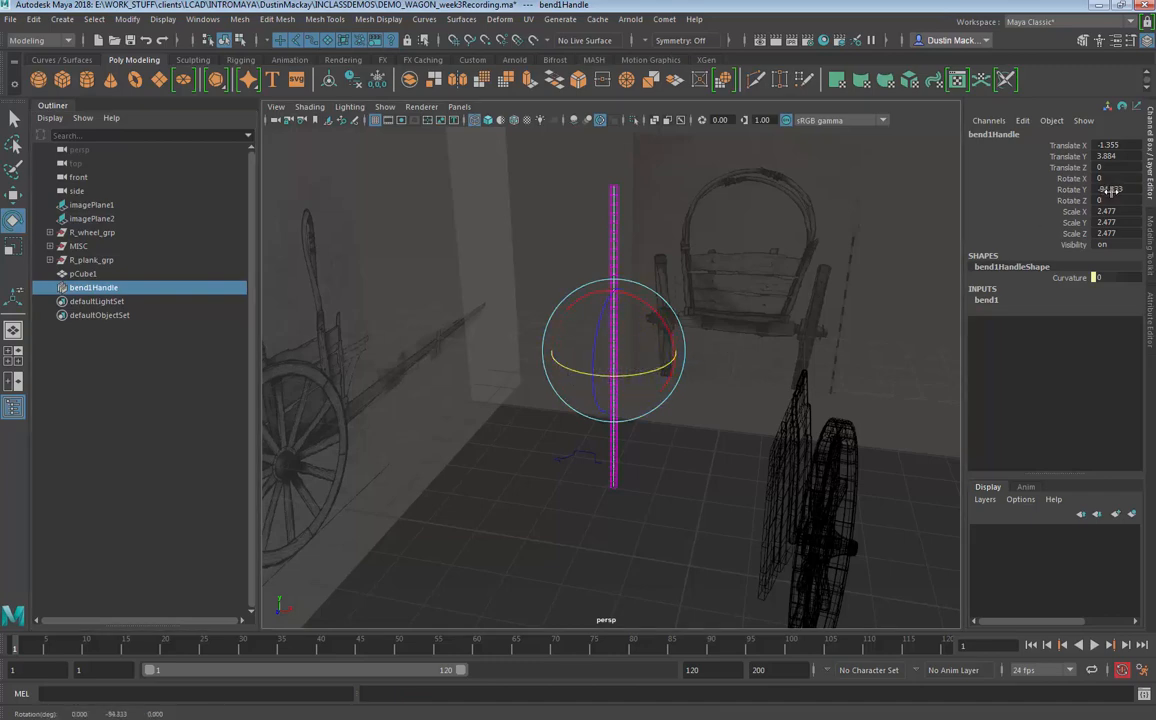
{"action": "left_click_drag", "start_coordinate": [616, 290], "coordinate": [600, 370]}
{"action": "type", "text": "0"}
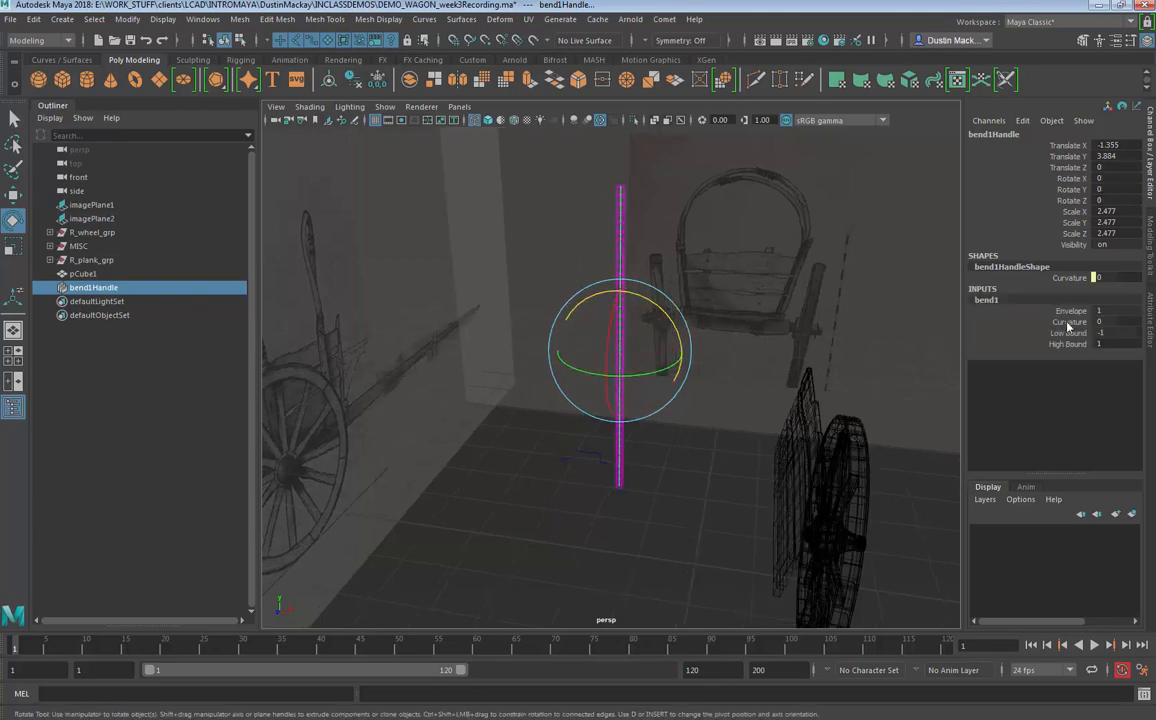
{"action": "left_click_drag", "start_coordinate": [1098, 320], "coordinate": [1070, 320]}
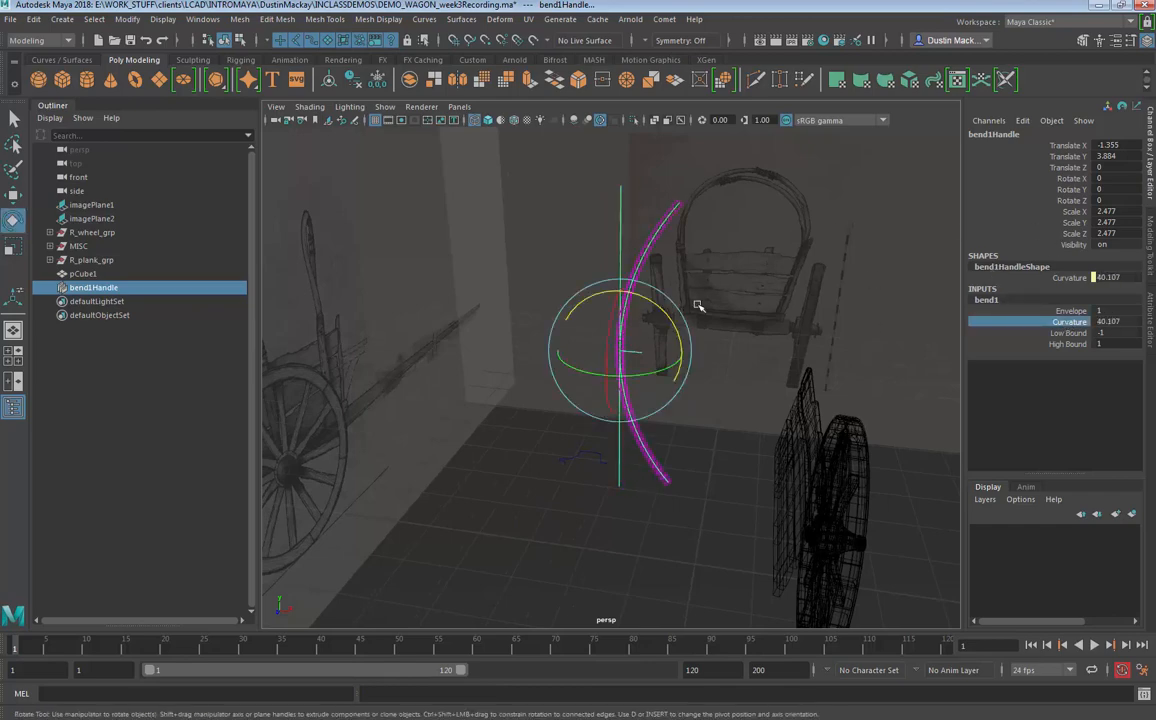
Step: Turn the bend toward the wagon and tune the curvature to match the drawn half-circle
{"action": "left_click_drag", "start_coordinate": [700, 304], "coordinate": [648, 368]}
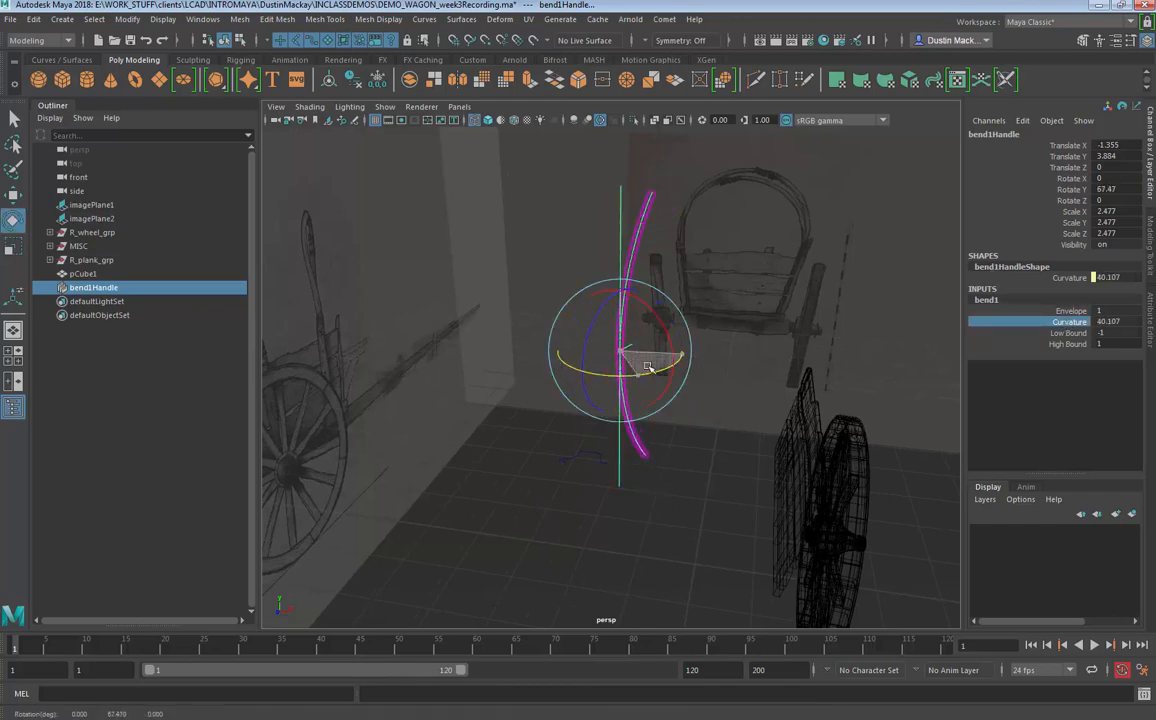
{"action": "left_click_drag", "start_coordinate": [648, 368], "coordinate": [680, 364]}
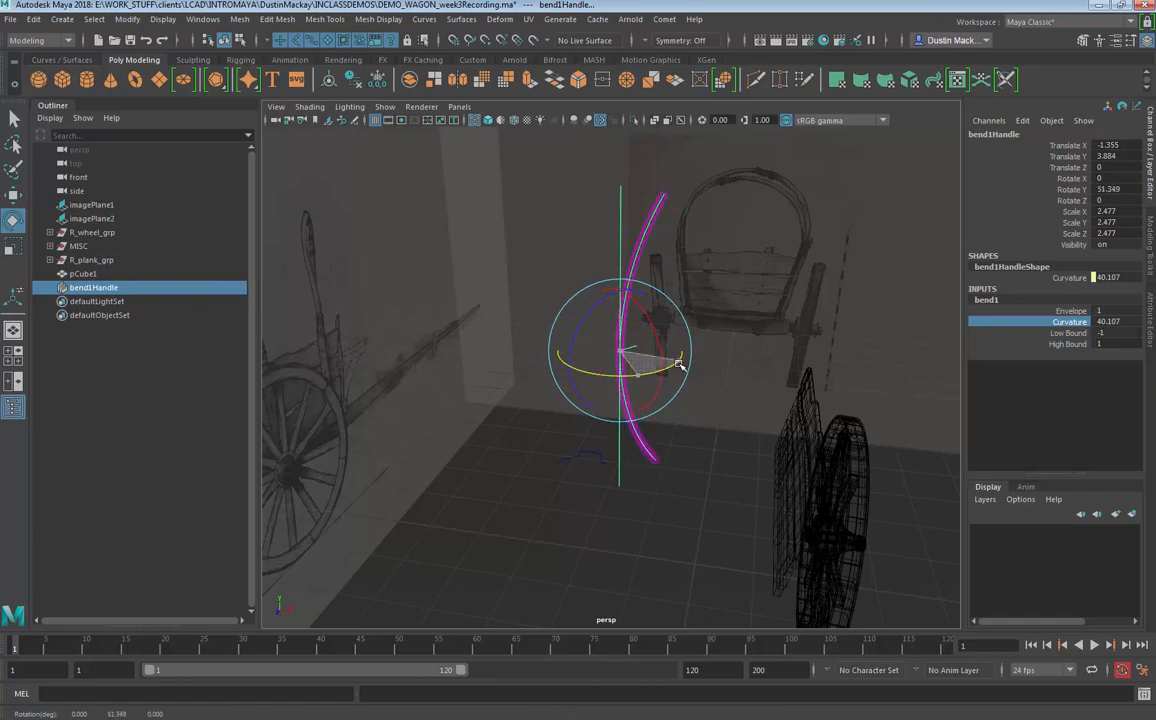
{"action": "left_click_drag", "start_coordinate": [680, 364], "coordinate": [620, 320]}
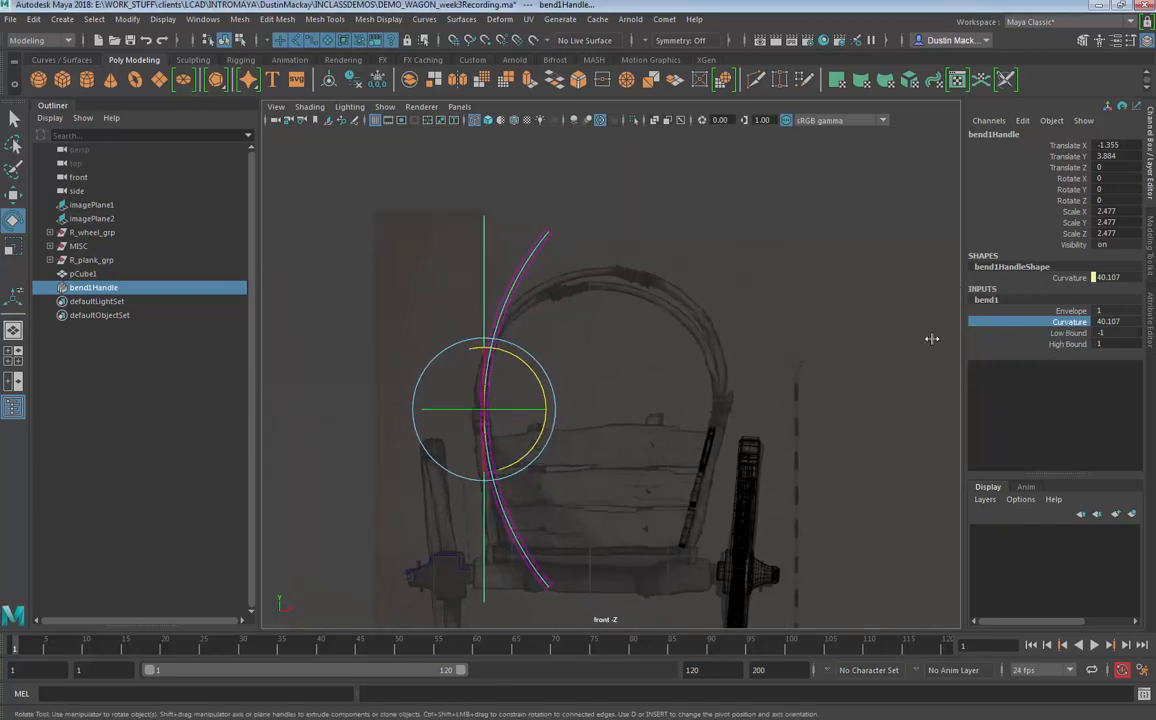
{"action": "left_click_drag", "start_coordinate": [932, 338], "coordinate": [648, 366]}
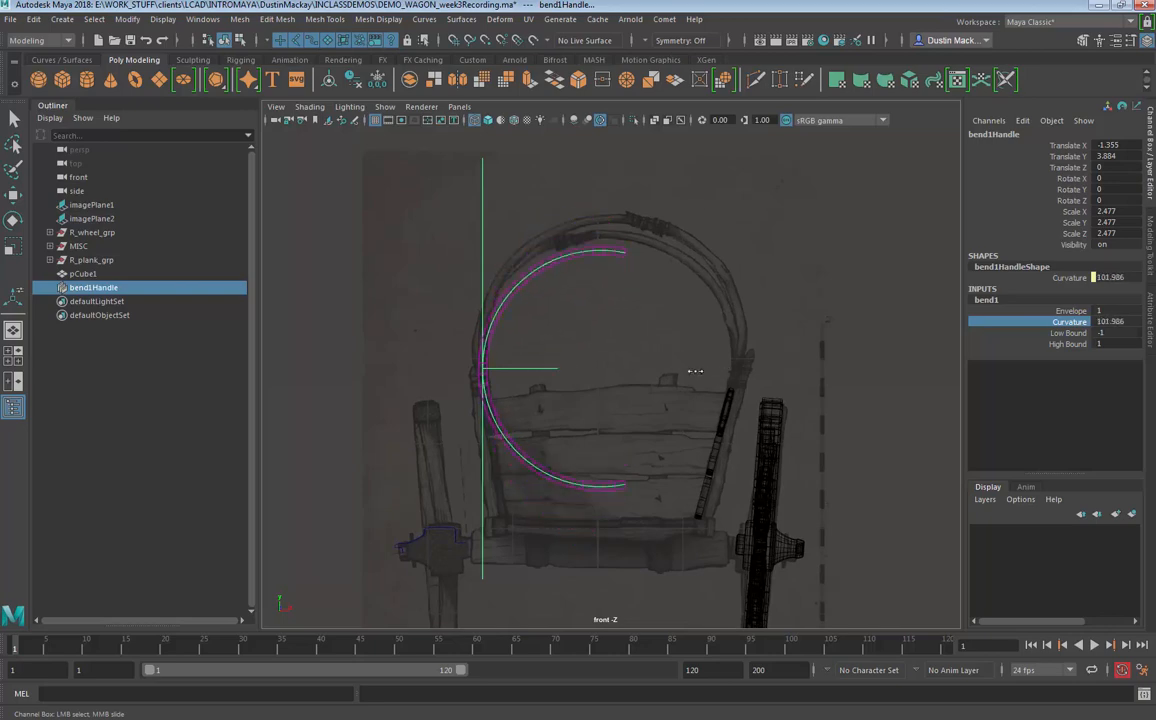
{"action": "left_click_drag", "start_coordinate": [696, 370], "coordinate": [712, 376]}
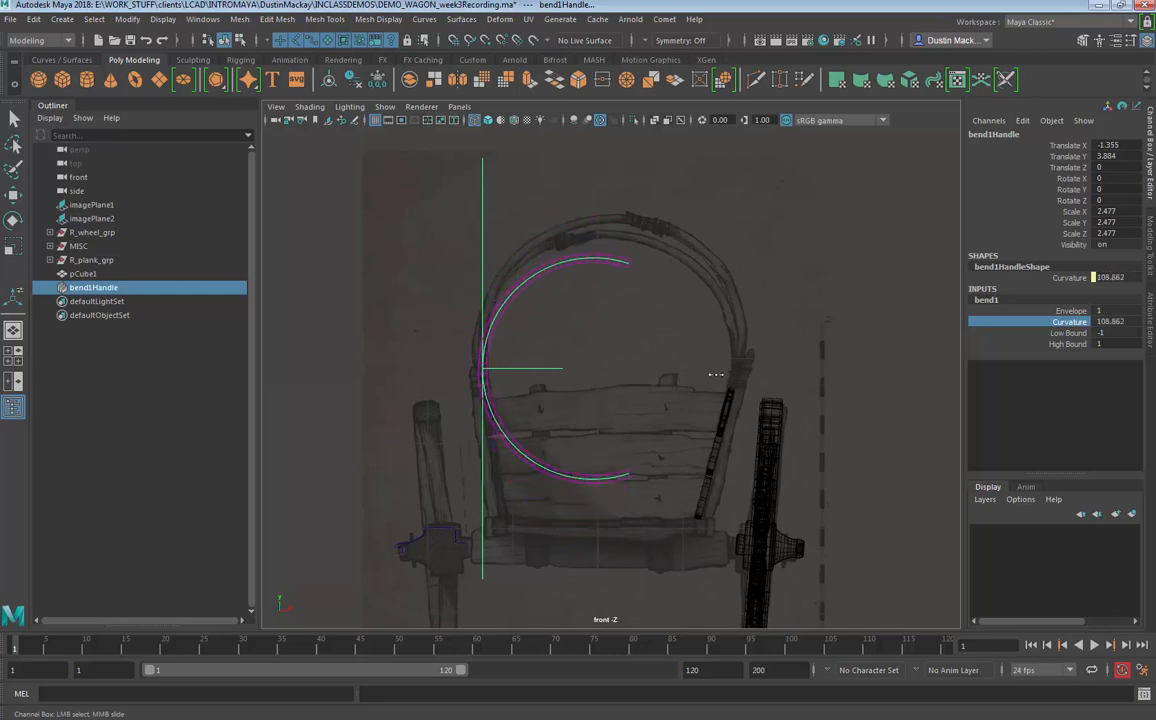
{"action": "left_click_drag", "start_coordinate": [716, 376], "coordinate": [708, 380]}
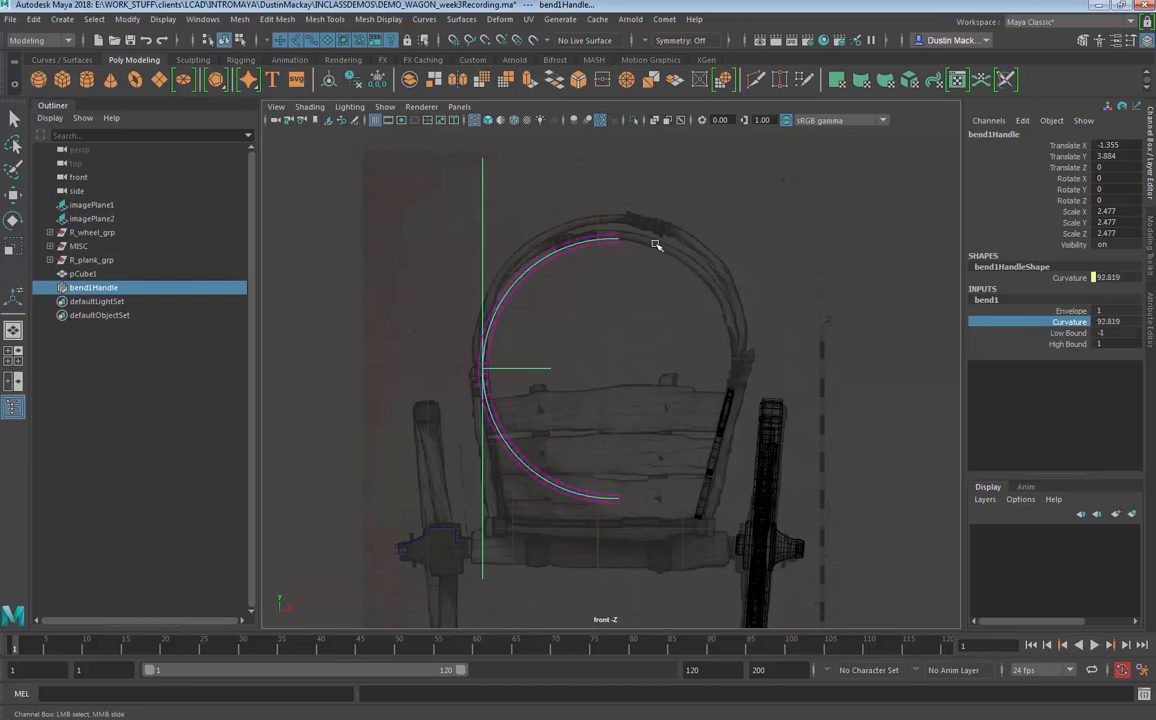
{"action": "mouse_move", "coordinate": [656, 246]}
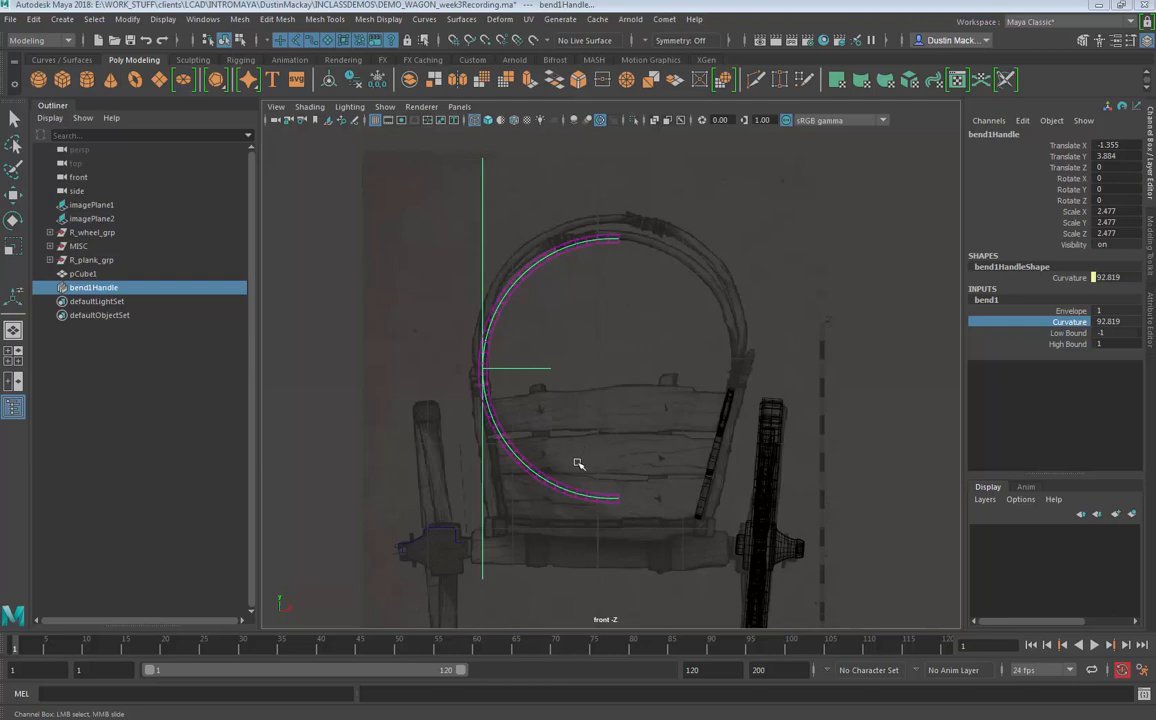
{"action": "mouse_move", "coordinate": [518, 368]}
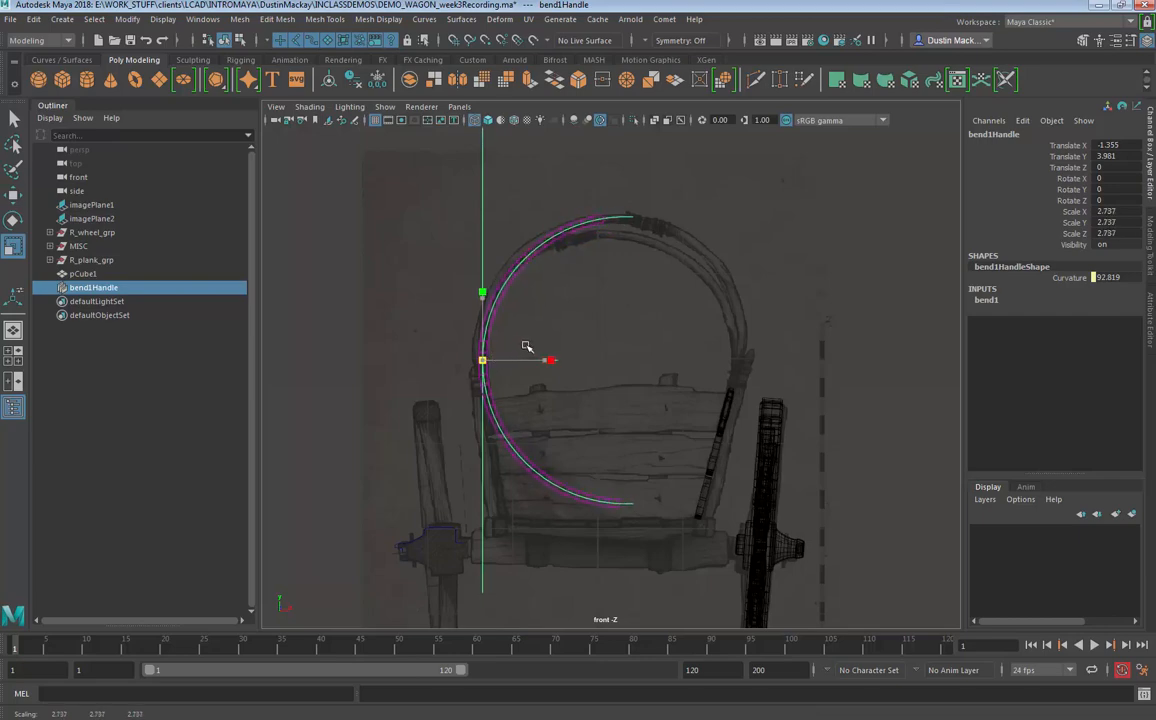
Step: Shift the bend handle onto the drawn arch and raise the pole mesh to the arch top
{"action": "left_click_drag", "start_coordinate": [546, 360], "coordinate": [558, 360]}
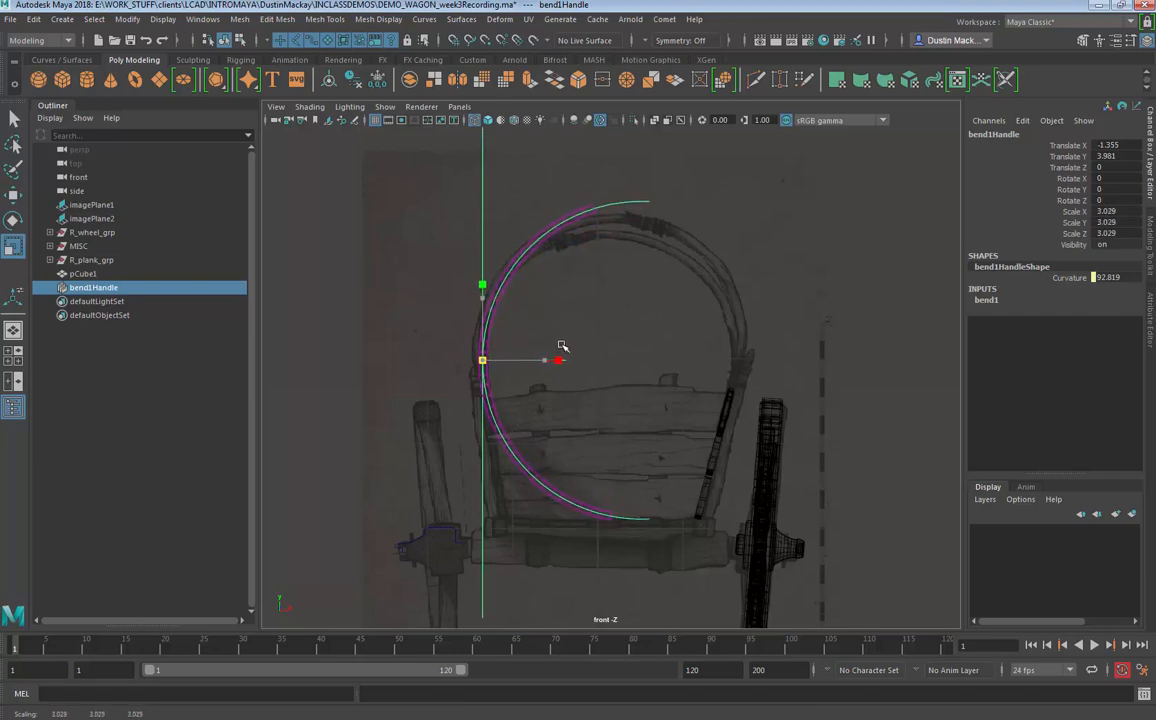
{"action": "left_click_drag", "start_coordinate": [558, 360], "coordinate": [568, 360]}
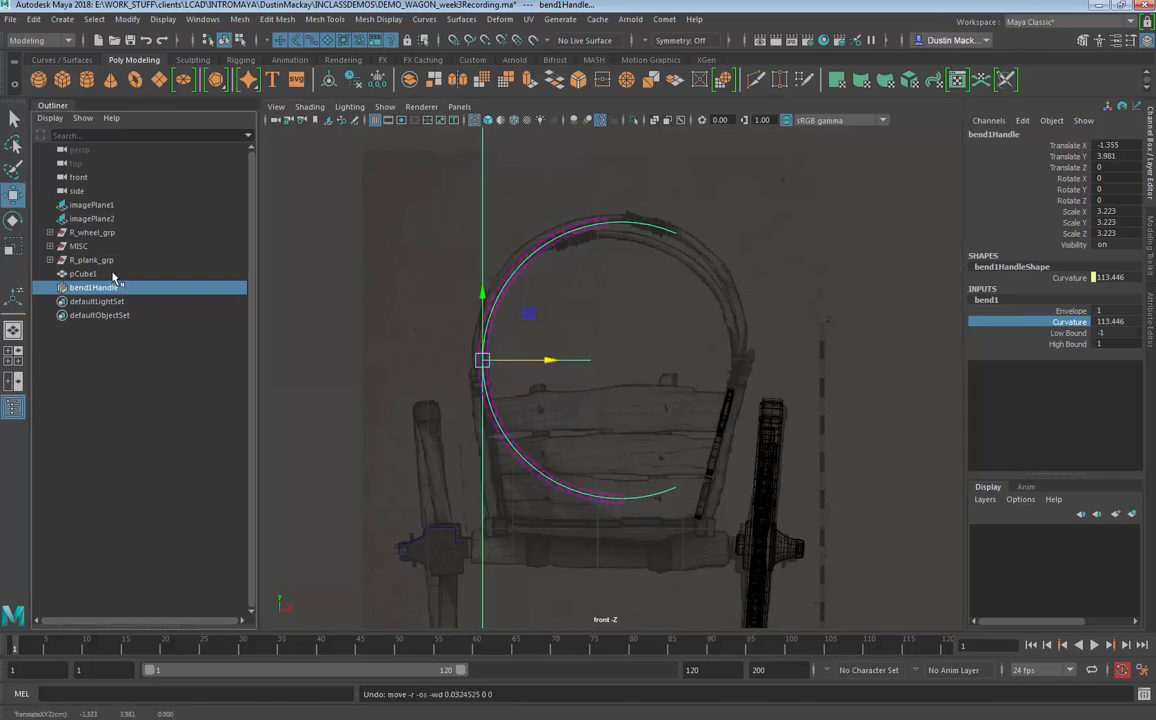
{"action": "left_click", "coordinate": [84, 272]}
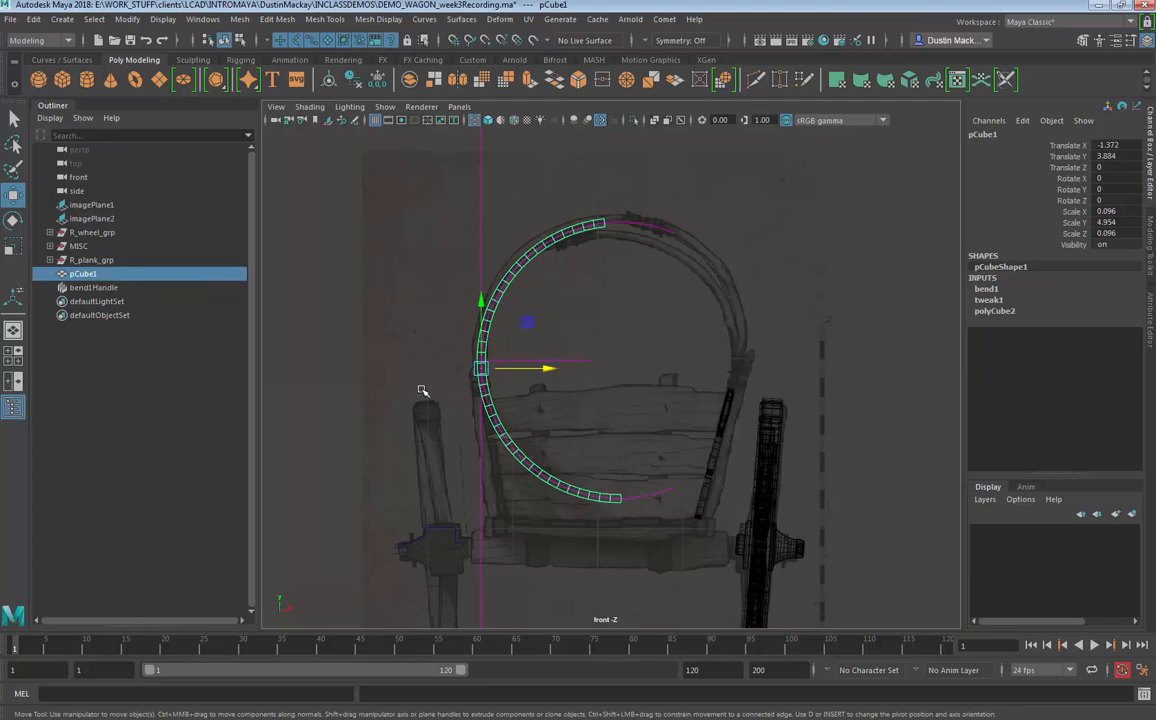
{"action": "mouse_move", "coordinate": [438, 376]}
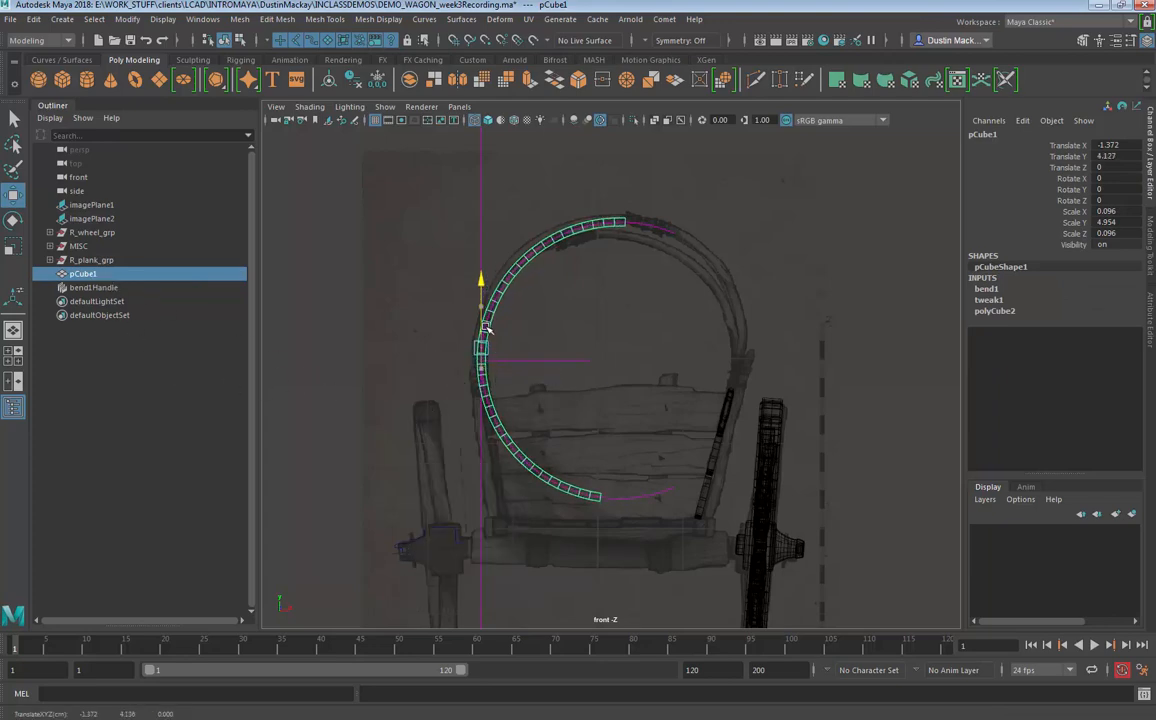
{"action": "left_click_drag", "start_coordinate": [484, 320], "coordinate": [504, 290]}
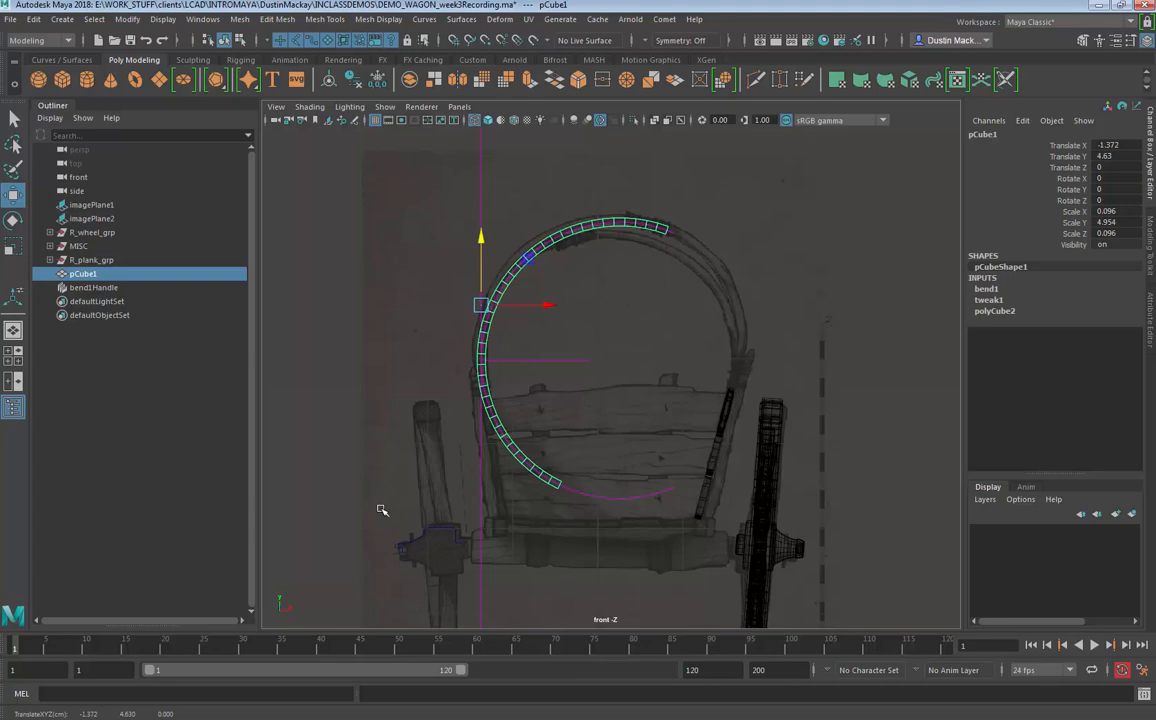
{"action": "mouse_move", "coordinate": [610, 500]}
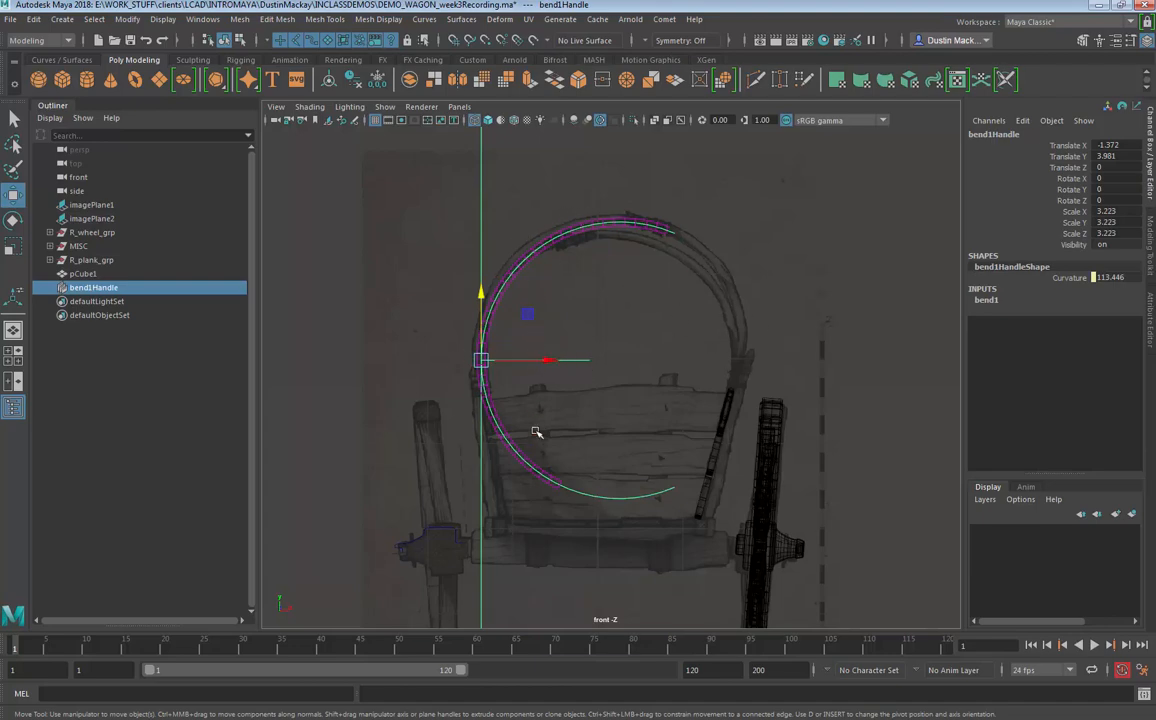
Step: Reselect the bend handle and adjust Curvature so only the upper part bends
{"action": "left_click", "coordinate": [986, 300]}
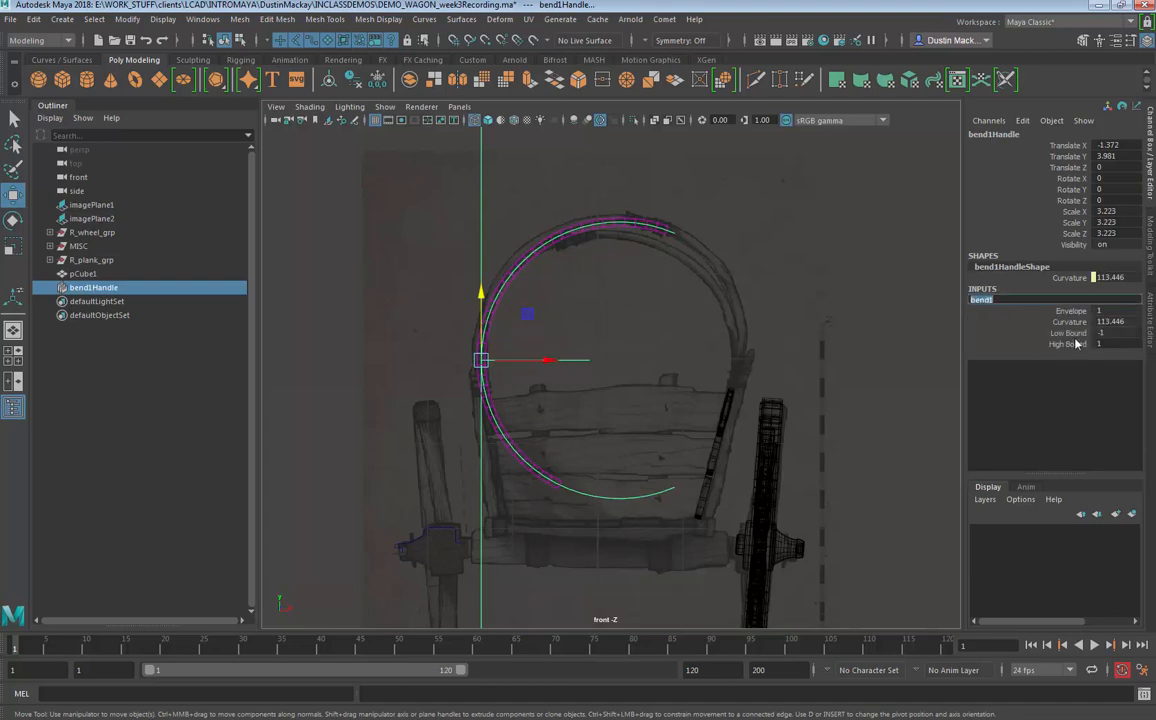
{"action": "left_click", "coordinate": [1068, 344]}
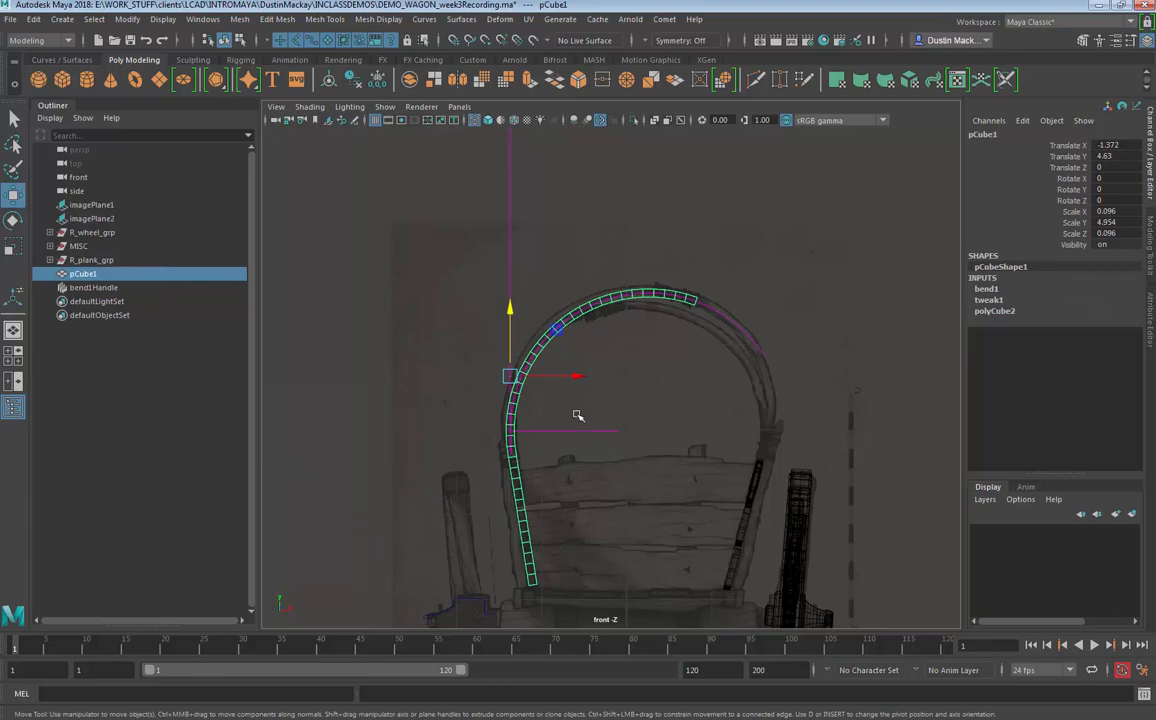
Step: Bring up the Edit menu to delete the pole's deformer history
{"action": "left_click", "coordinate": [34, 20]}
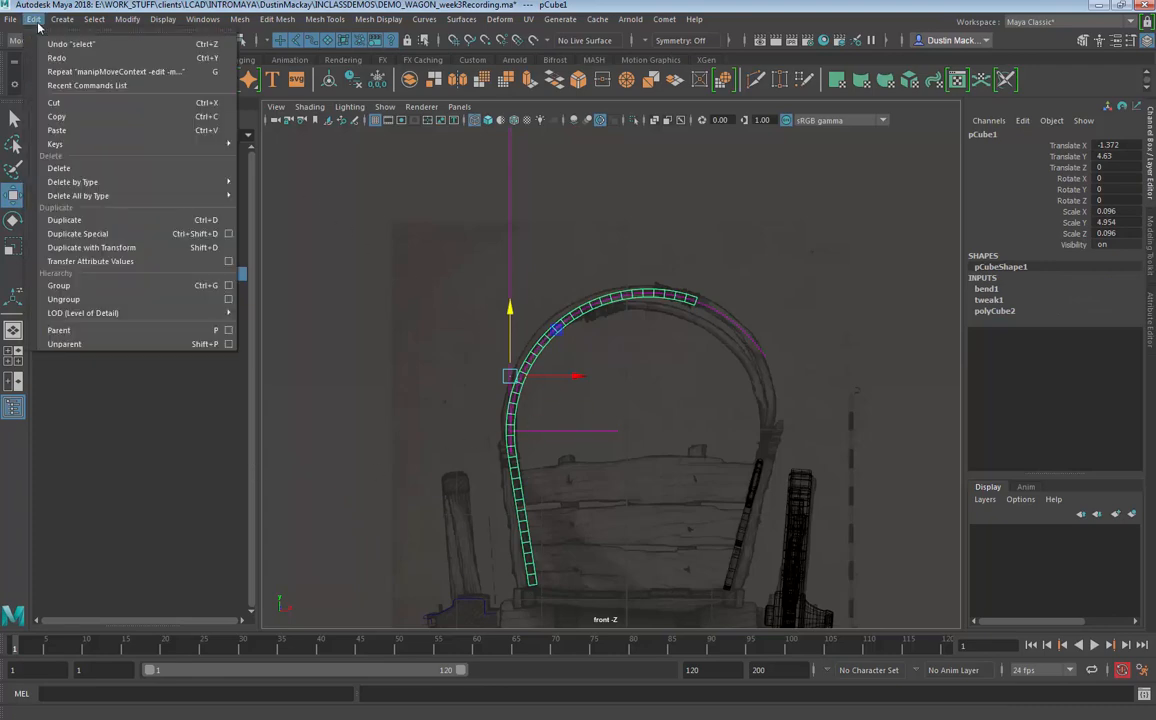
{"action": "mouse_move", "coordinate": [72, 182]}
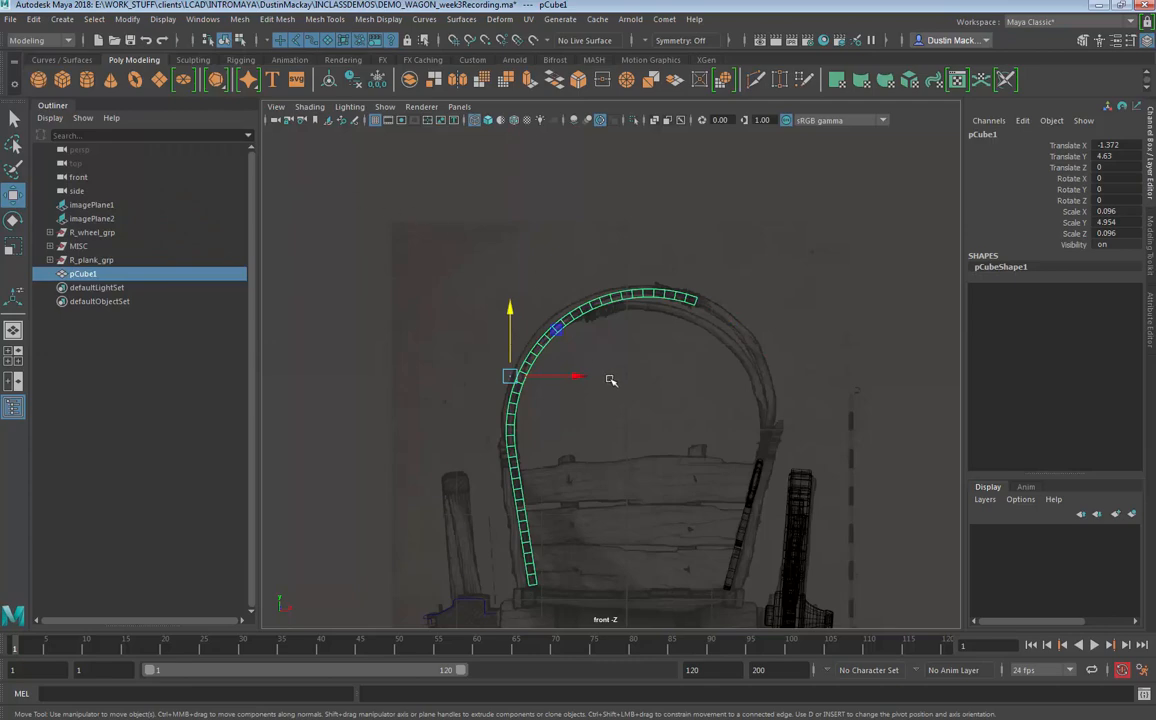
{"action": "mouse_move", "coordinate": [608, 456]}
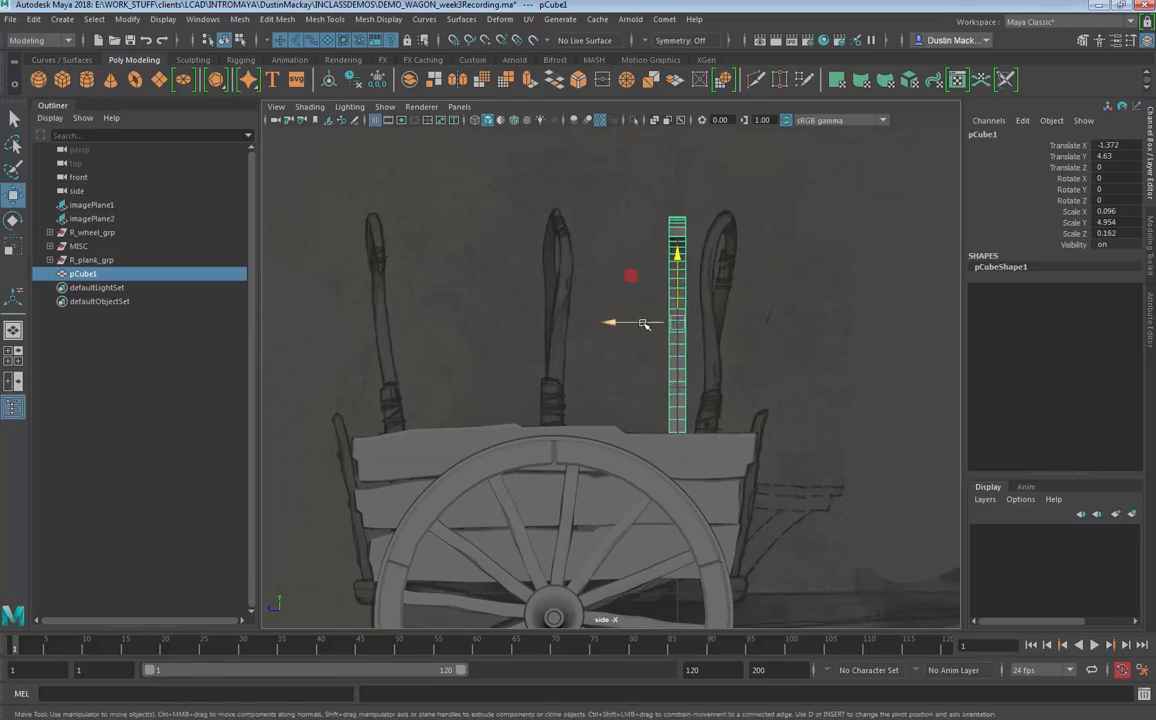
Step: With Soft Select on, tilt and curl the arch's top vertices toward the wagon centre
{"action": "left_click_drag", "start_coordinate": [646, 324], "coordinate": [528, 340]}
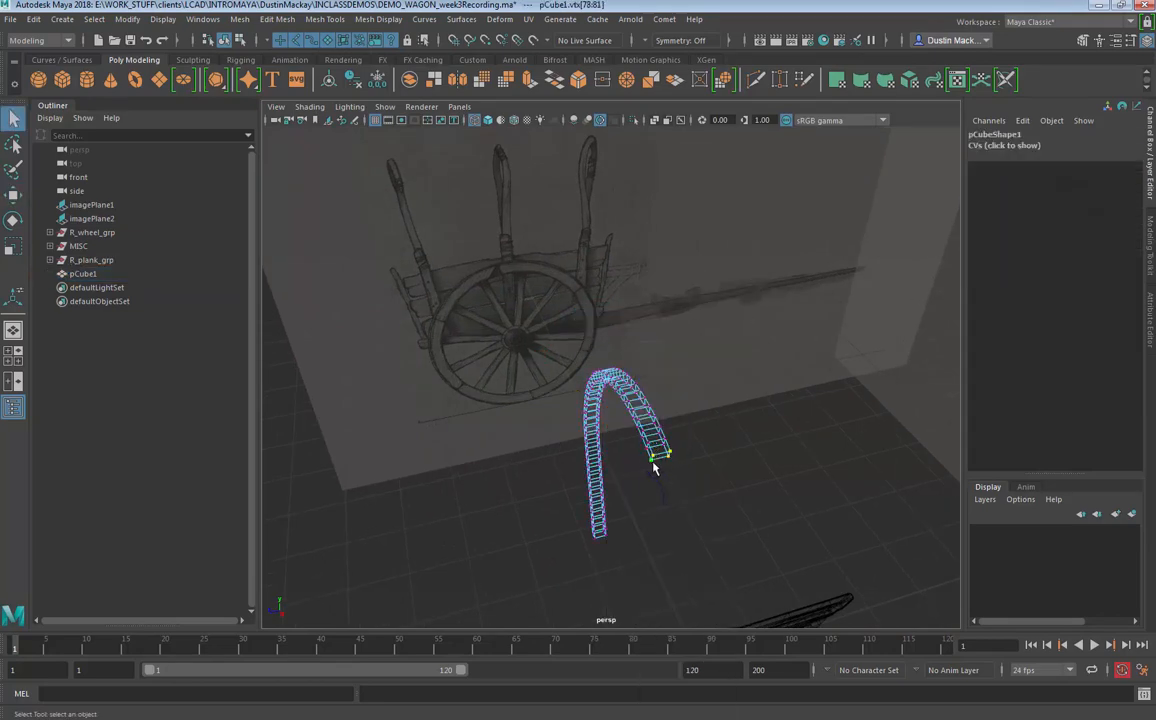
{"action": "key", "text": "b"}
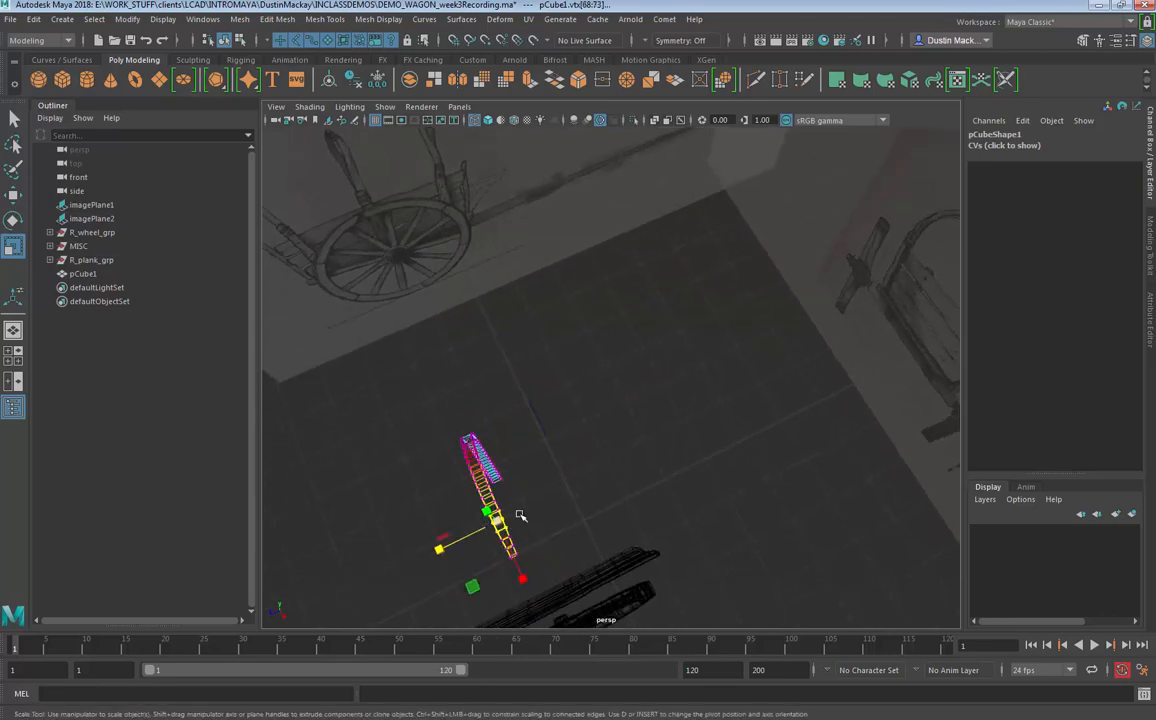
{"action": "left_click_drag", "start_coordinate": [520, 516], "coordinate": [548, 558]}
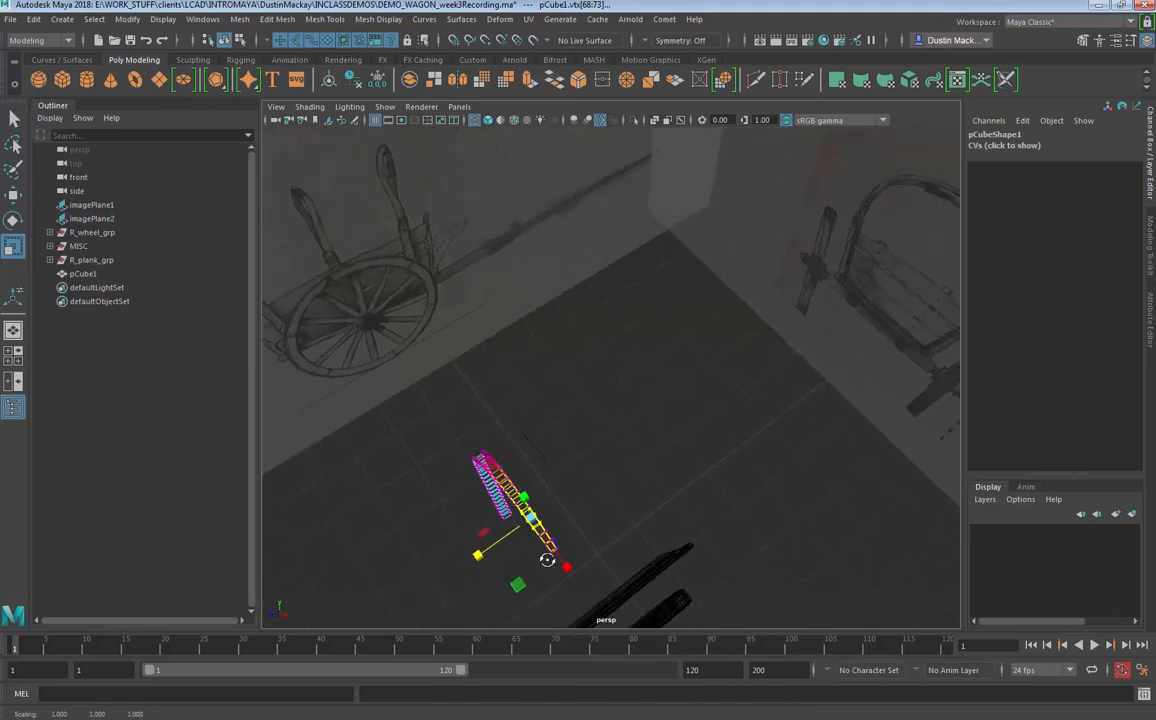
{"action": "left_click_drag", "start_coordinate": [548, 558], "coordinate": [556, 532]}
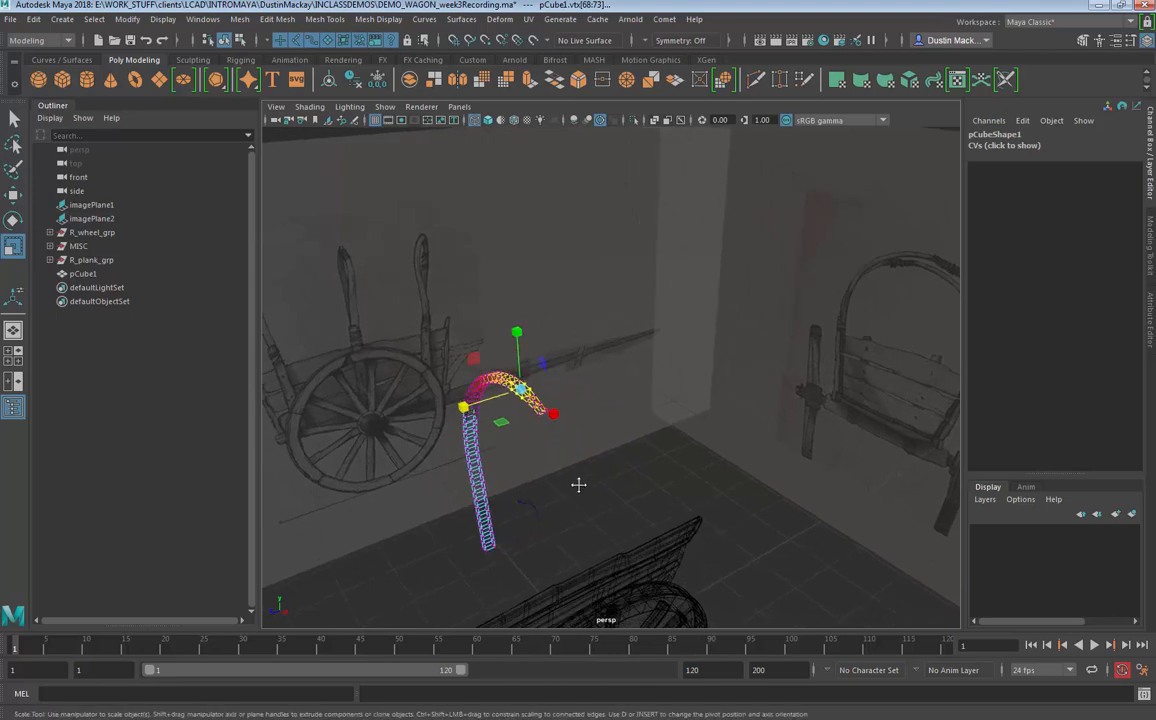
{"action": "left_click_drag", "start_coordinate": [578, 486], "coordinate": [572, 452]}
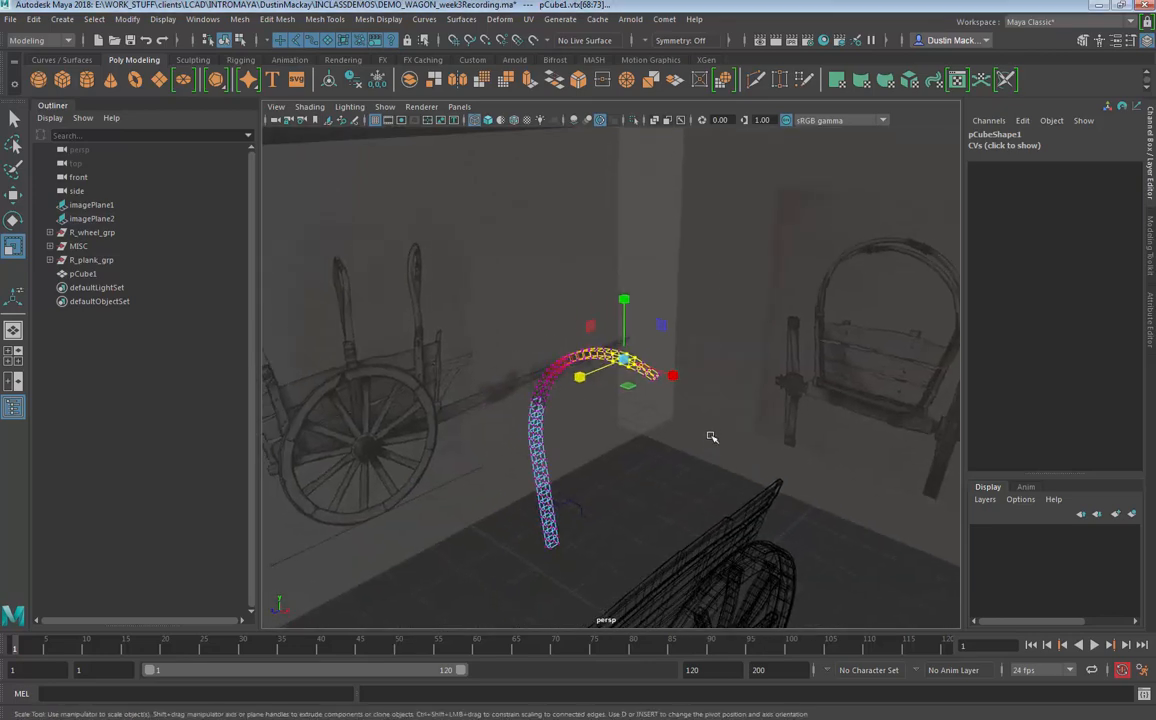
Step: Leave component mode and orbit around the half arch to inspect its curve
{"action": "key", "text": "F8"}
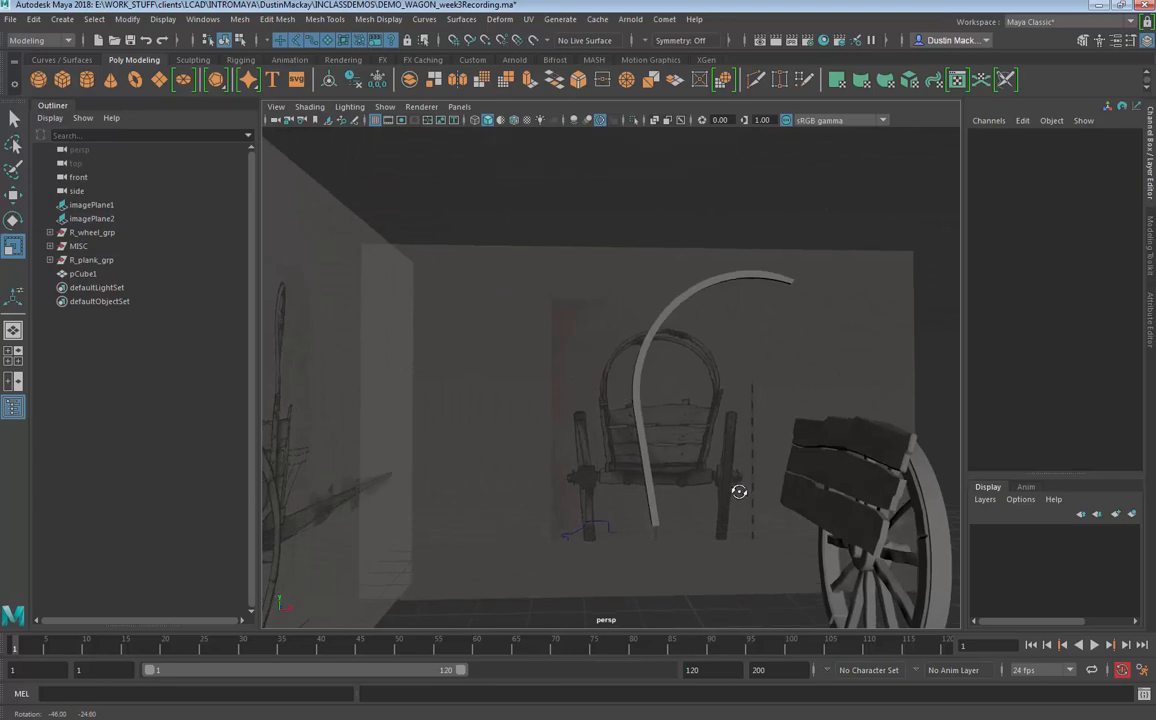
{"action": "left_click_drag", "start_coordinate": [740, 492], "coordinate": [678, 568]}
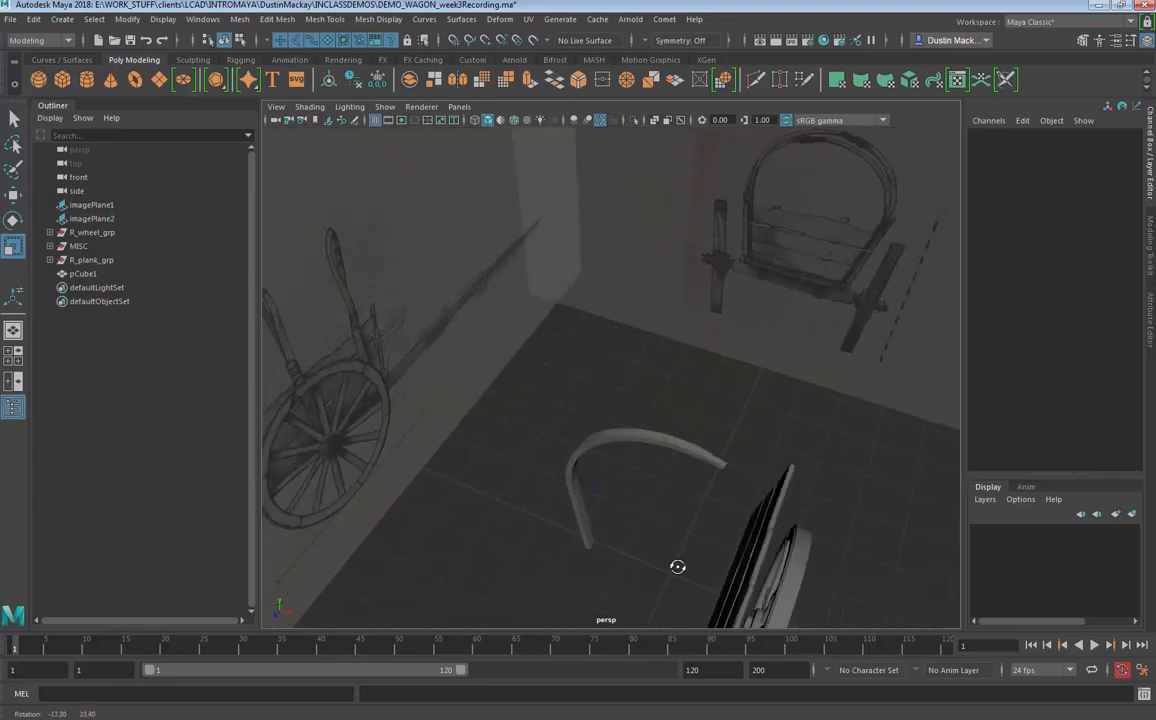
{"action": "left_click_drag", "start_coordinate": [676, 568], "coordinate": [744, 380]}
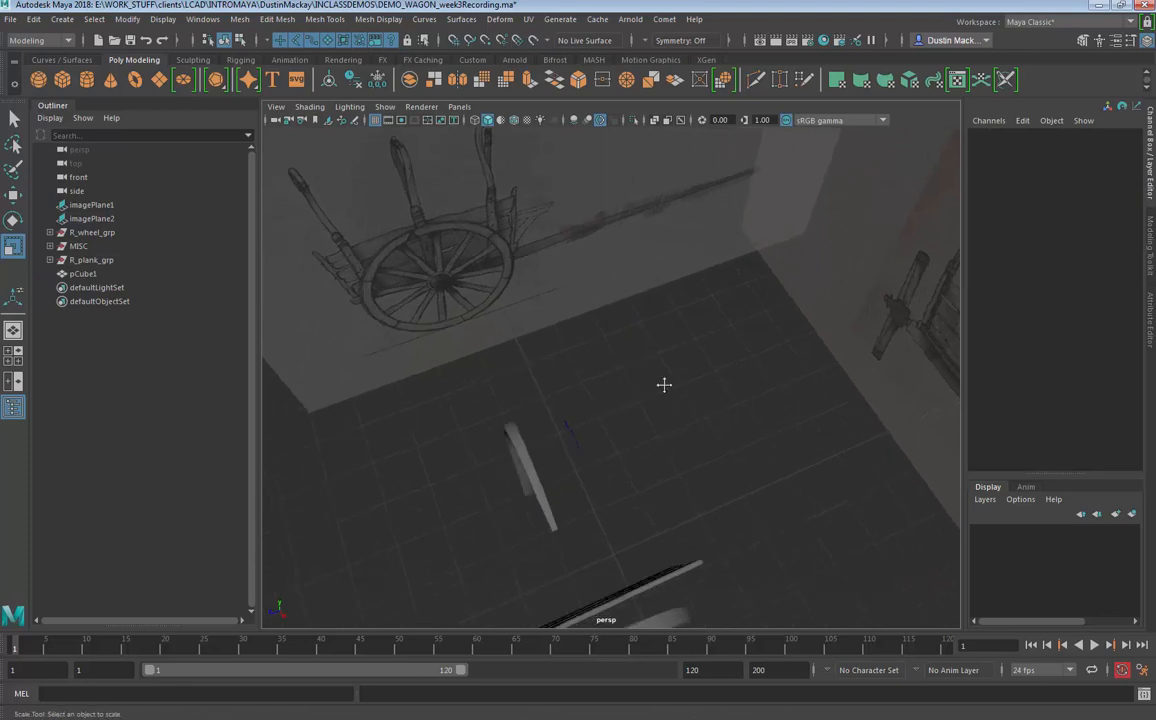
{"action": "left_click_drag", "start_coordinate": [664, 384], "coordinate": [712, 368]}
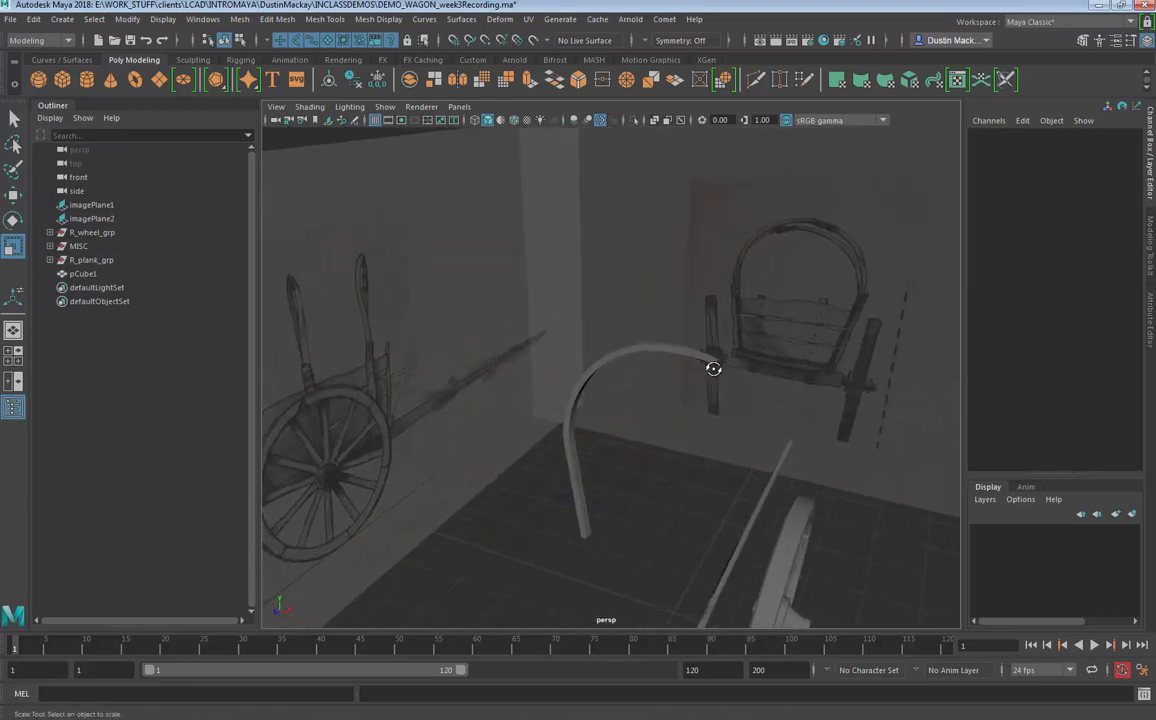
{"action": "left_click_drag", "start_coordinate": [712, 368], "coordinate": [764, 400]}
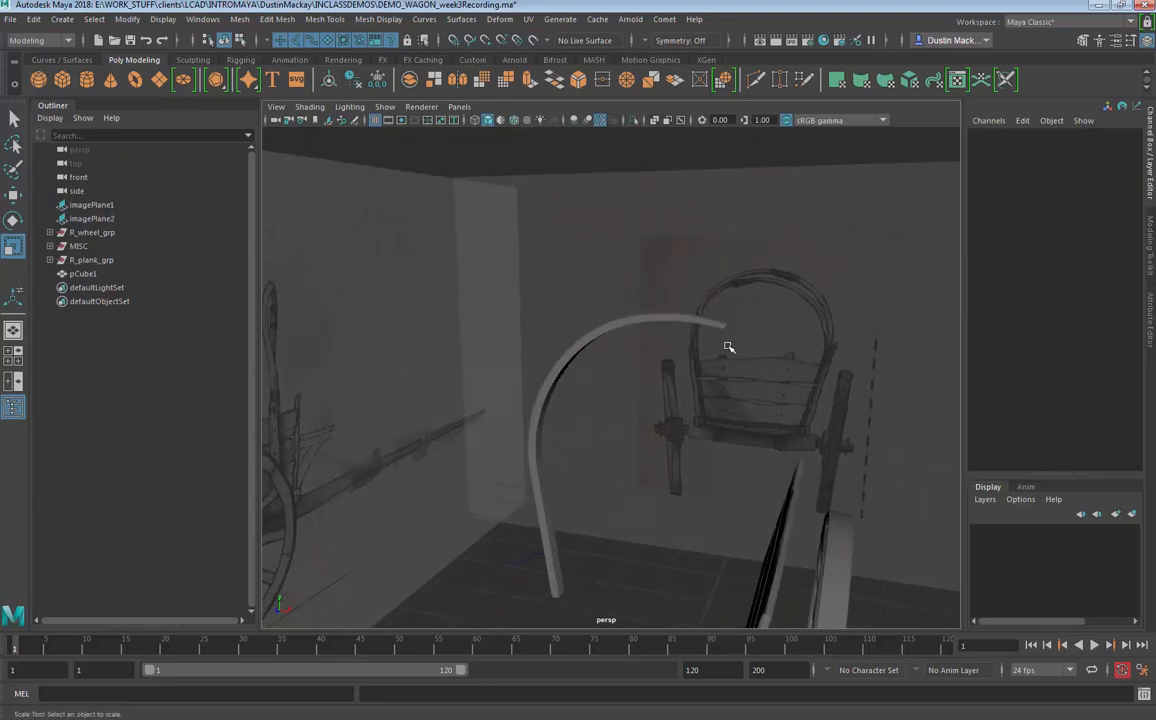
Step: Move and tilt the mirrored right pole onto the drawn right arch
{"action": "left_click_drag", "start_coordinate": [728, 348], "coordinate": [768, 412]}
{"action": "type", "text": "180"}
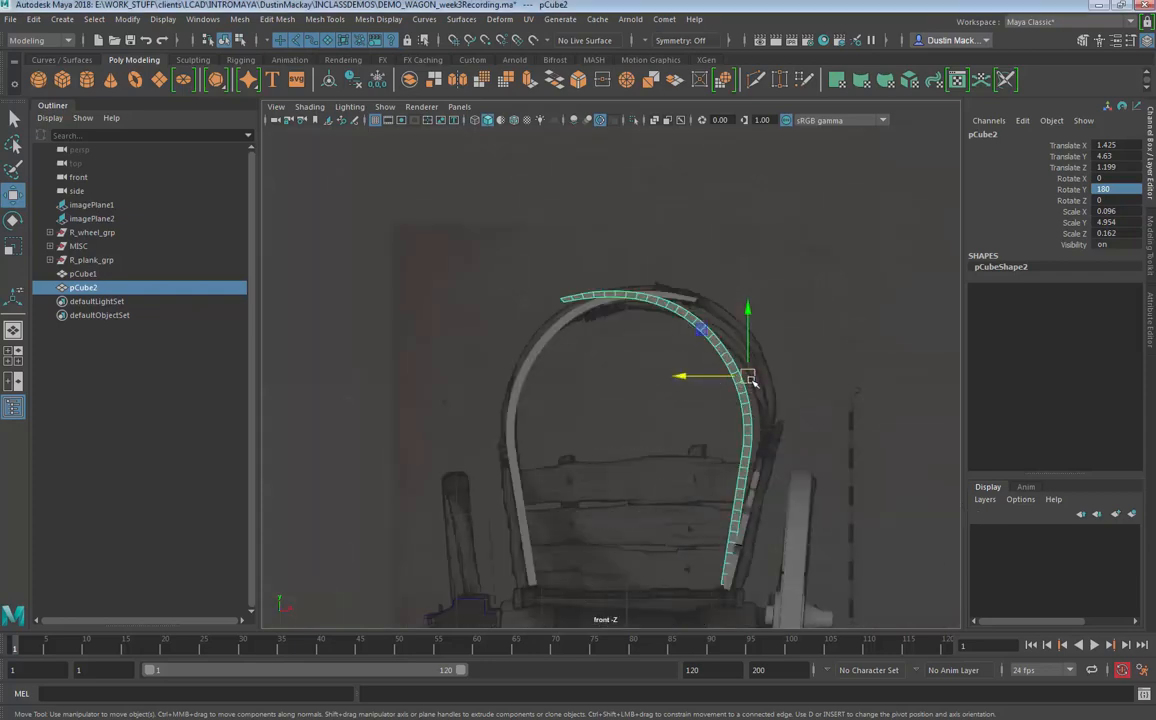
{"action": "left_click_drag", "start_coordinate": [748, 378], "coordinate": [752, 374]}
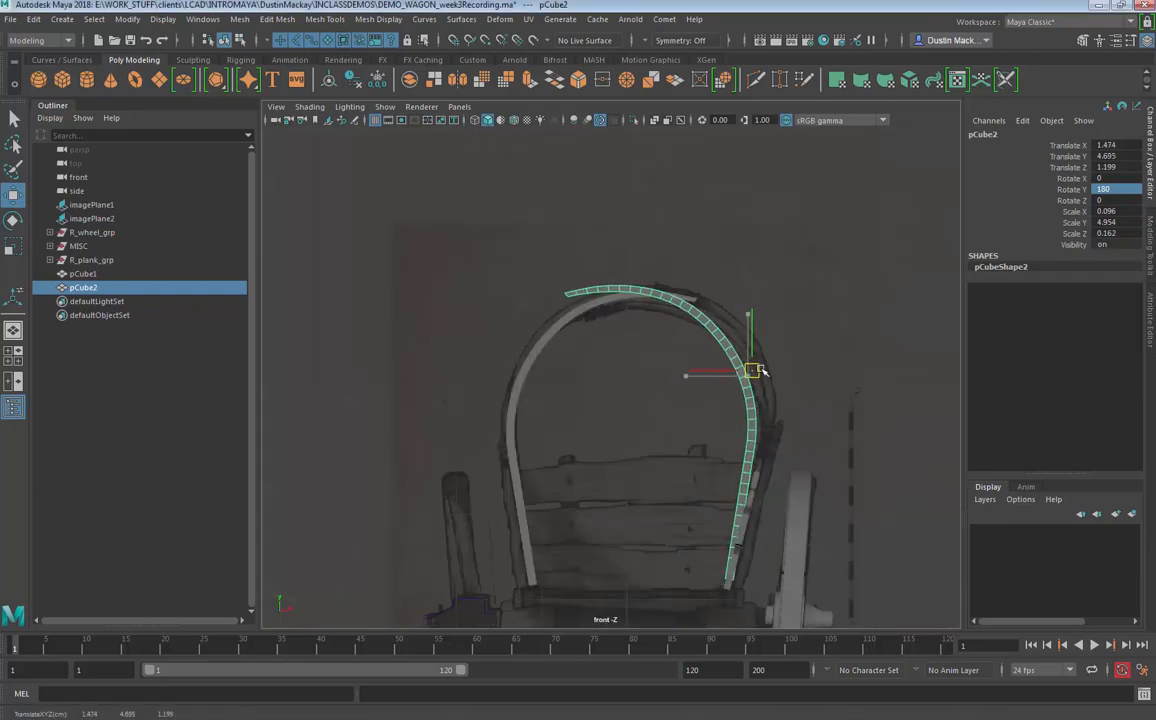
{"action": "left_click_drag", "start_coordinate": [752, 370], "coordinate": [830, 364]}
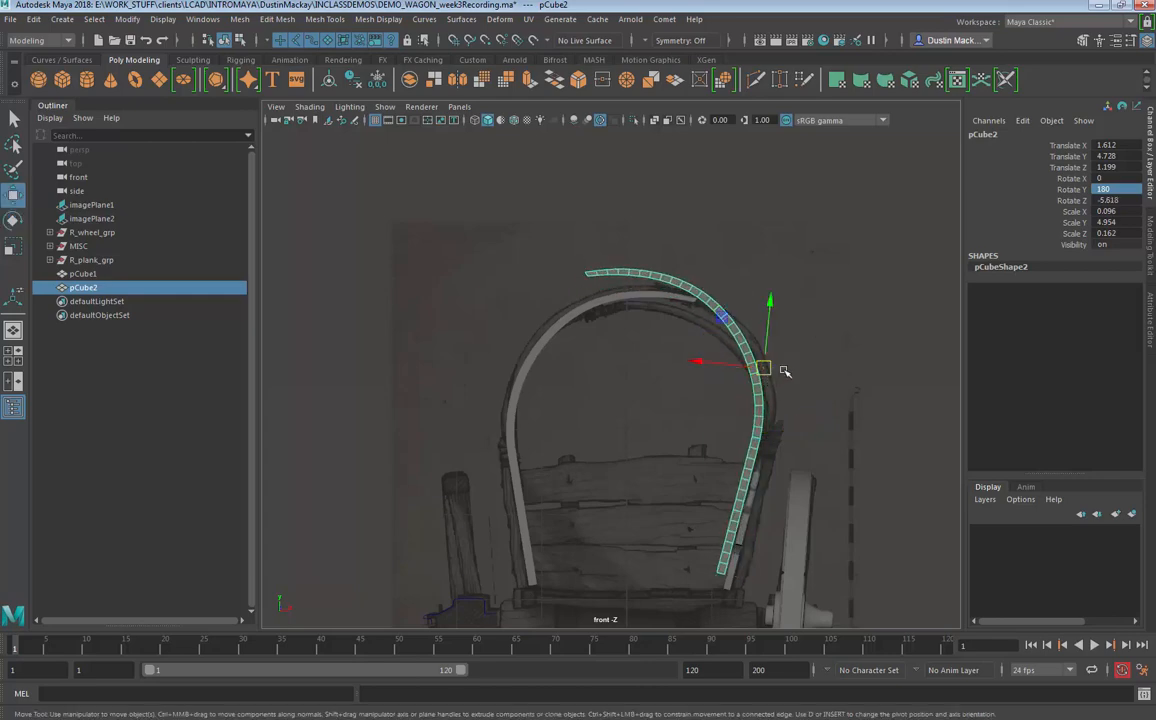
{"action": "left_click_drag", "start_coordinate": [762, 368], "coordinate": [872, 376]}
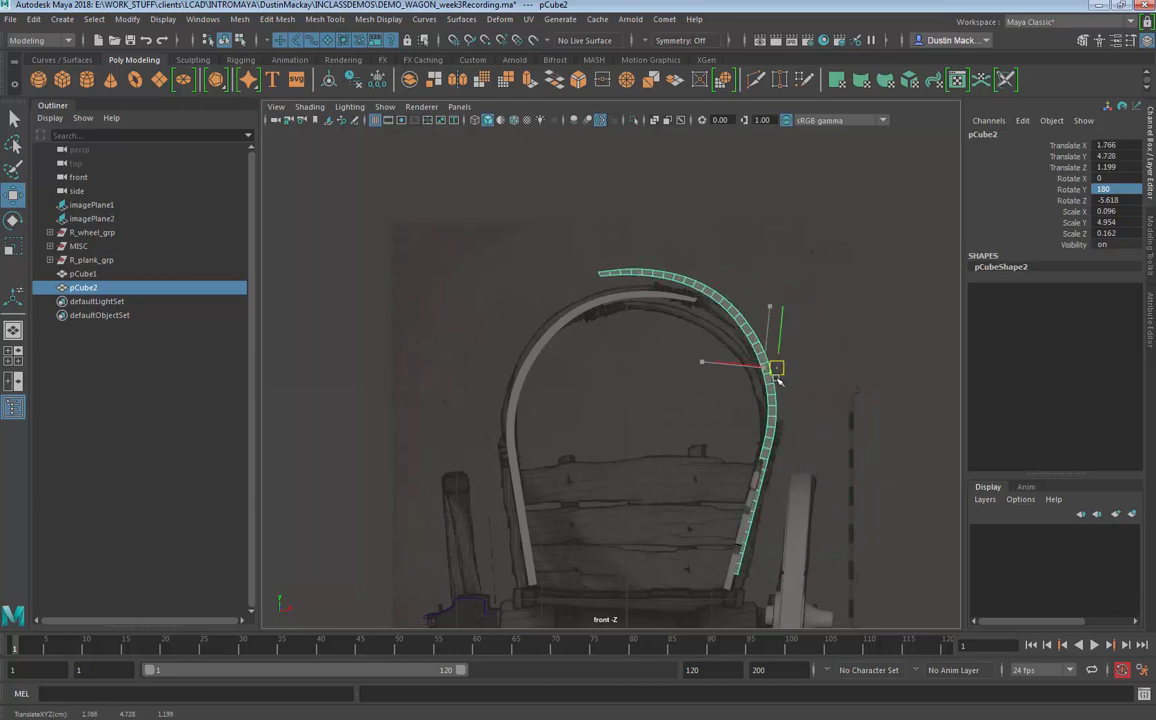
{"action": "left_click_drag", "start_coordinate": [776, 368], "coordinate": [776, 374]}
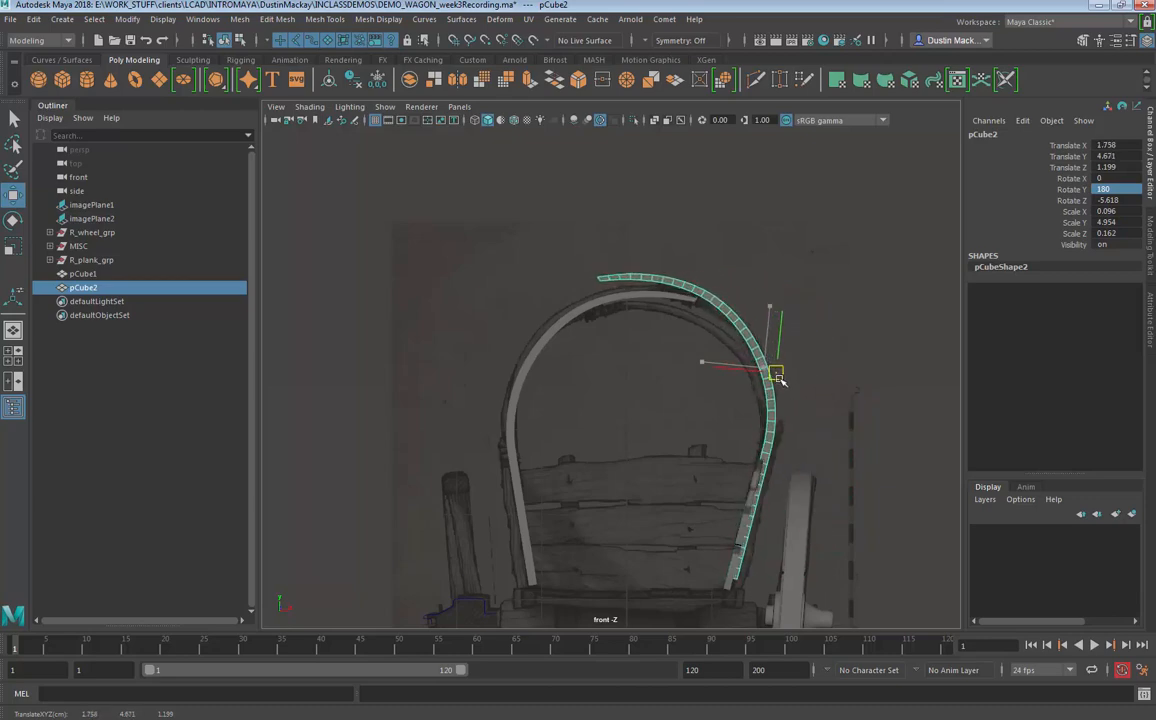
{"action": "left_click_drag", "start_coordinate": [778, 372], "coordinate": [776, 368]}
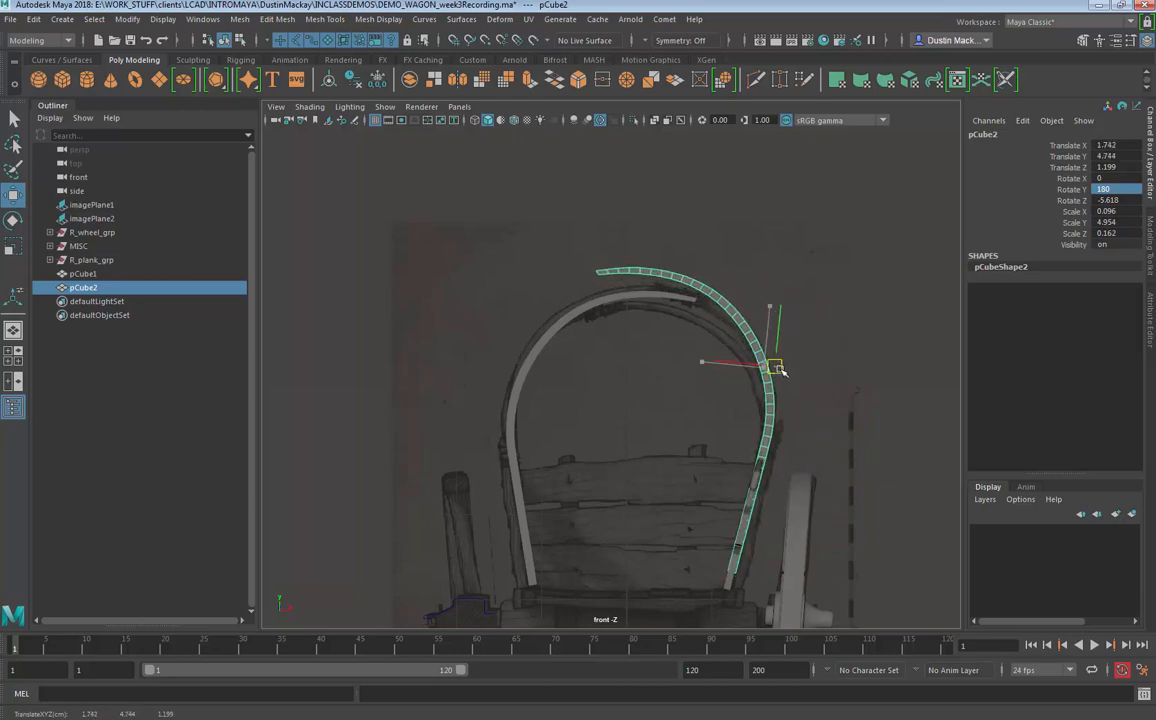
{"action": "left_click_drag", "start_coordinate": [776, 368], "coordinate": [700, 448]}
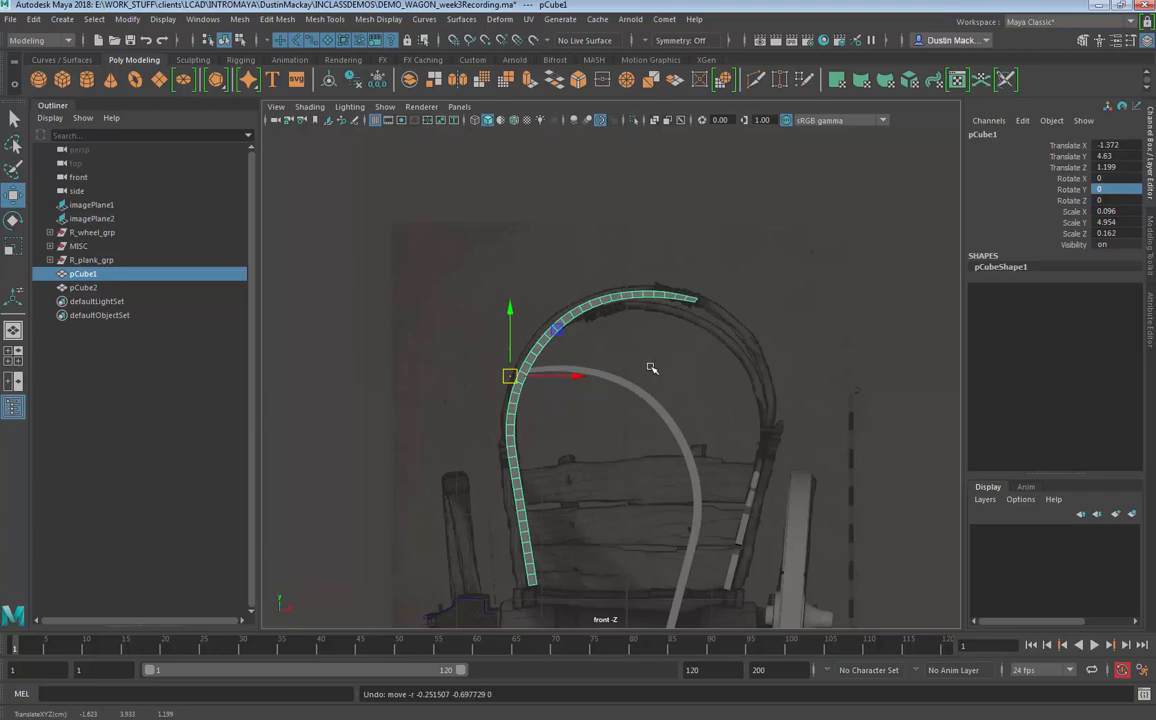
Step: Select the left pole and nudge the right pole's top into line with it
{"action": "left_click", "coordinate": [84, 288]}
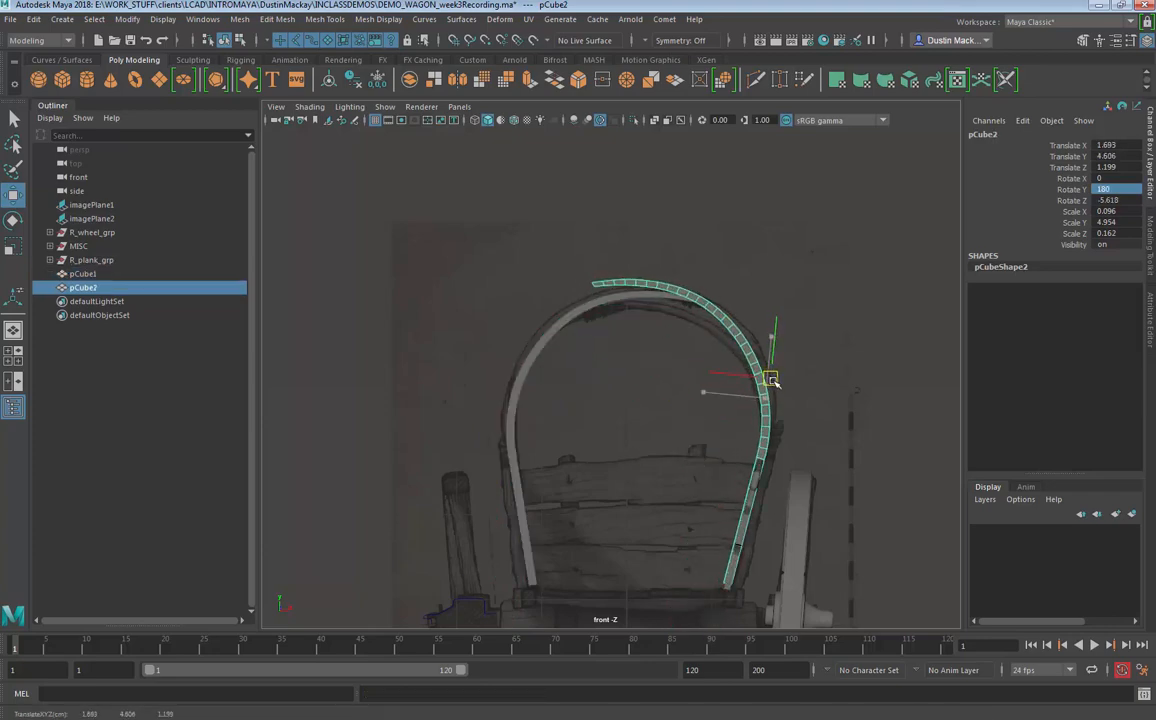
{"action": "left_click_drag", "start_coordinate": [770, 380], "coordinate": [776, 378]}
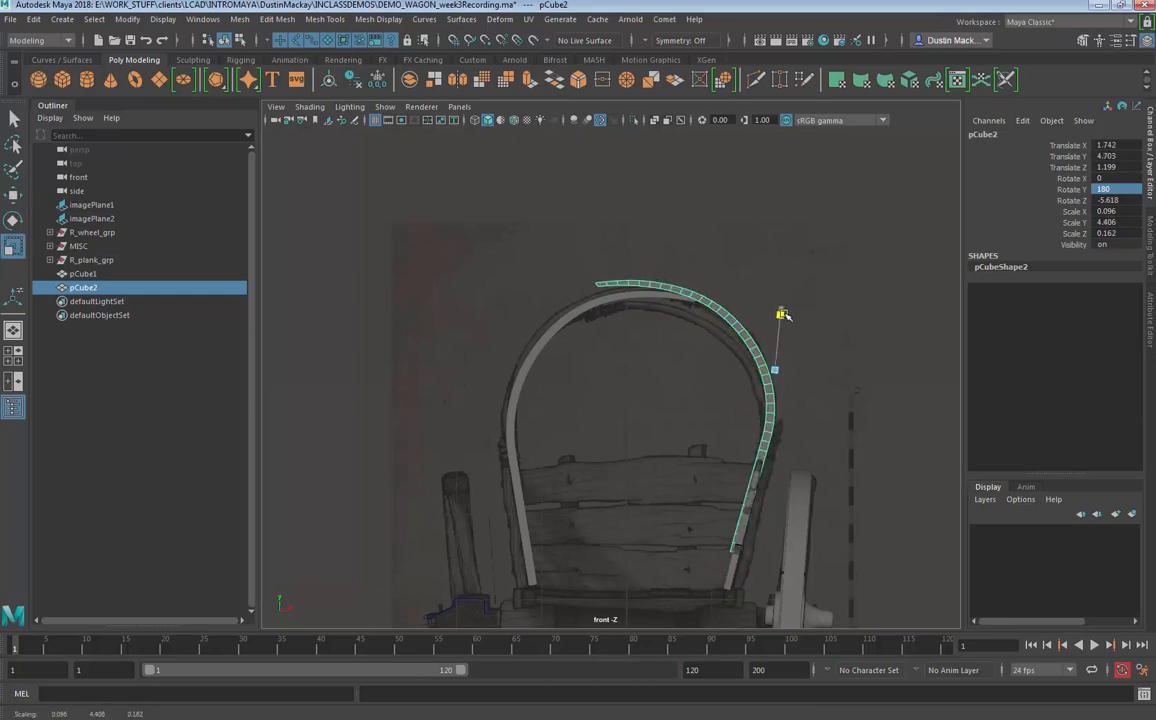
{"action": "left_click_drag", "start_coordinate": [784, 312], "coordinate": [778, 374]}
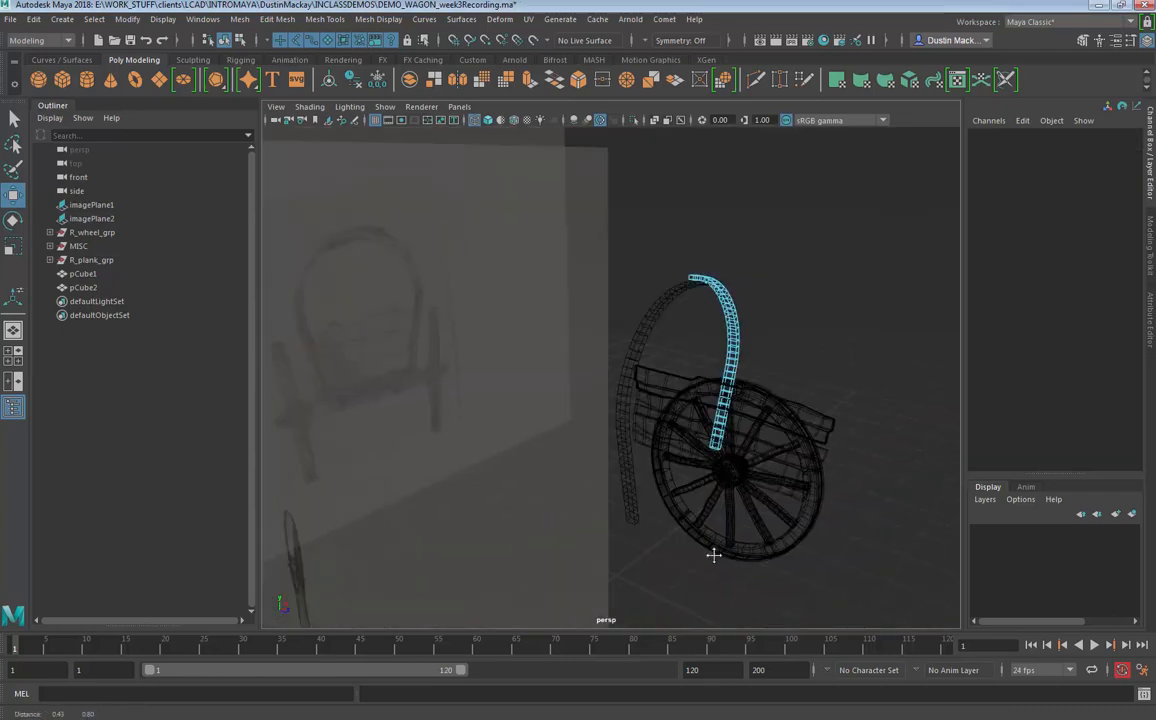
Step: Shade the poles, select the top-end faces and pick a Mesh command with soft selection
{"action": "key", "text": "5"}
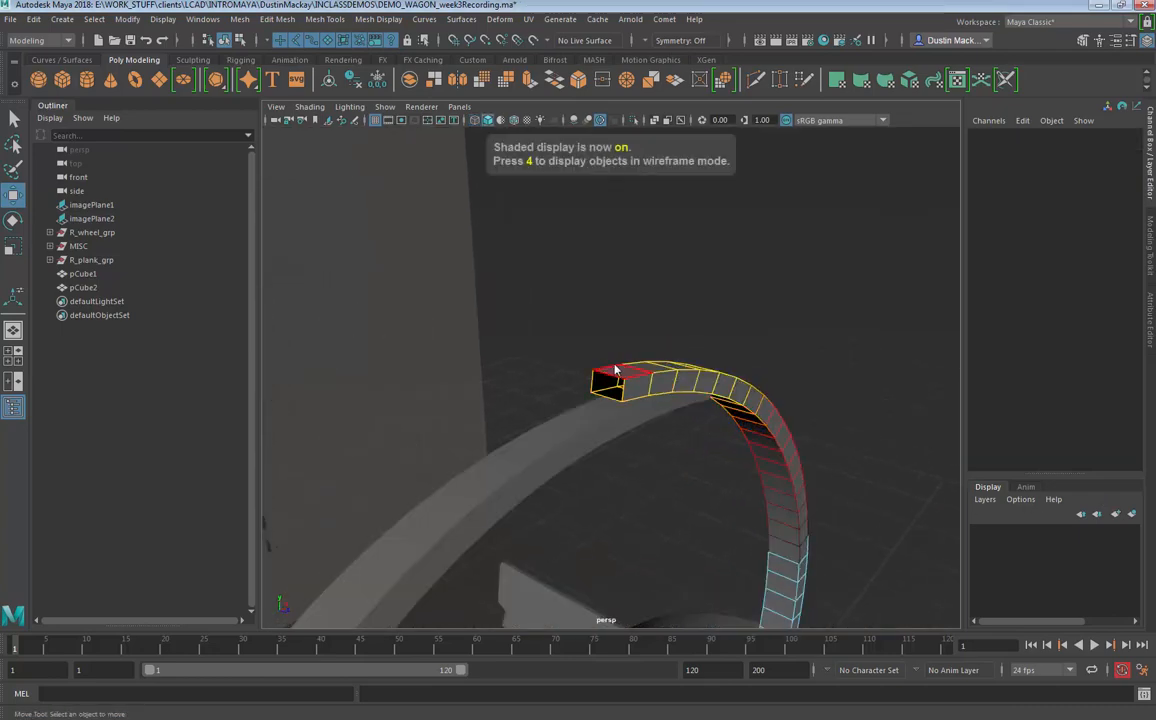
{"action": "left_click", "coordinate": [610, 384]}
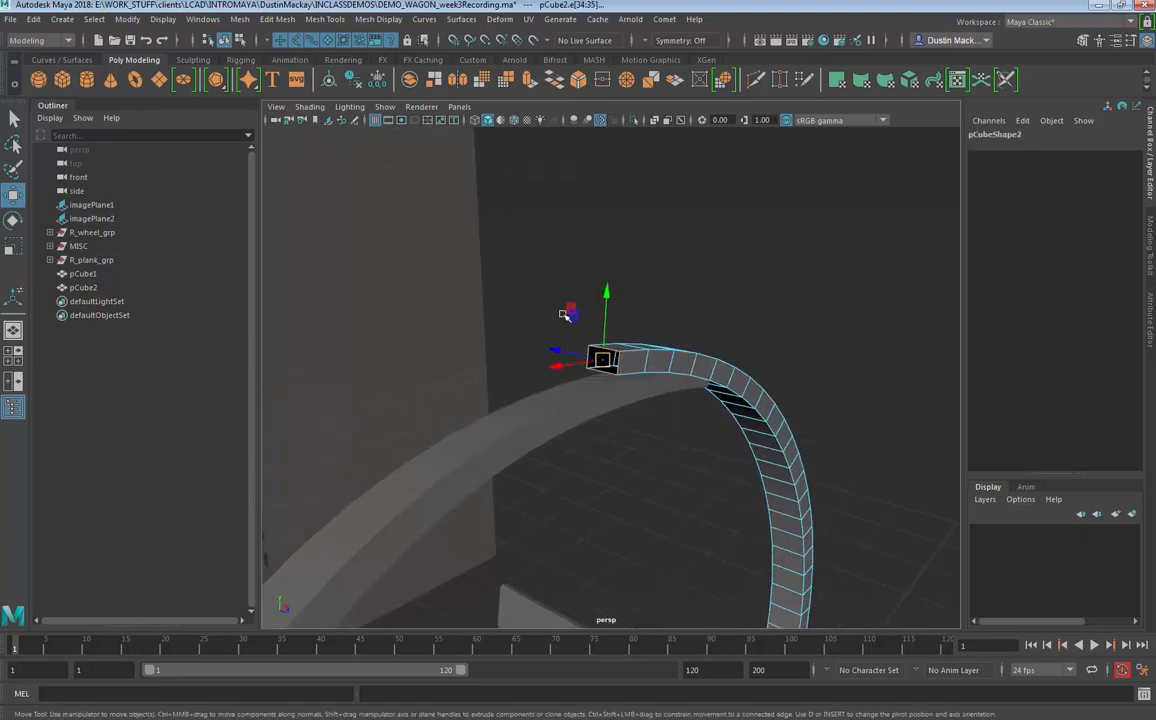
{"action": "left_click", "coordinate": [276, 20]}
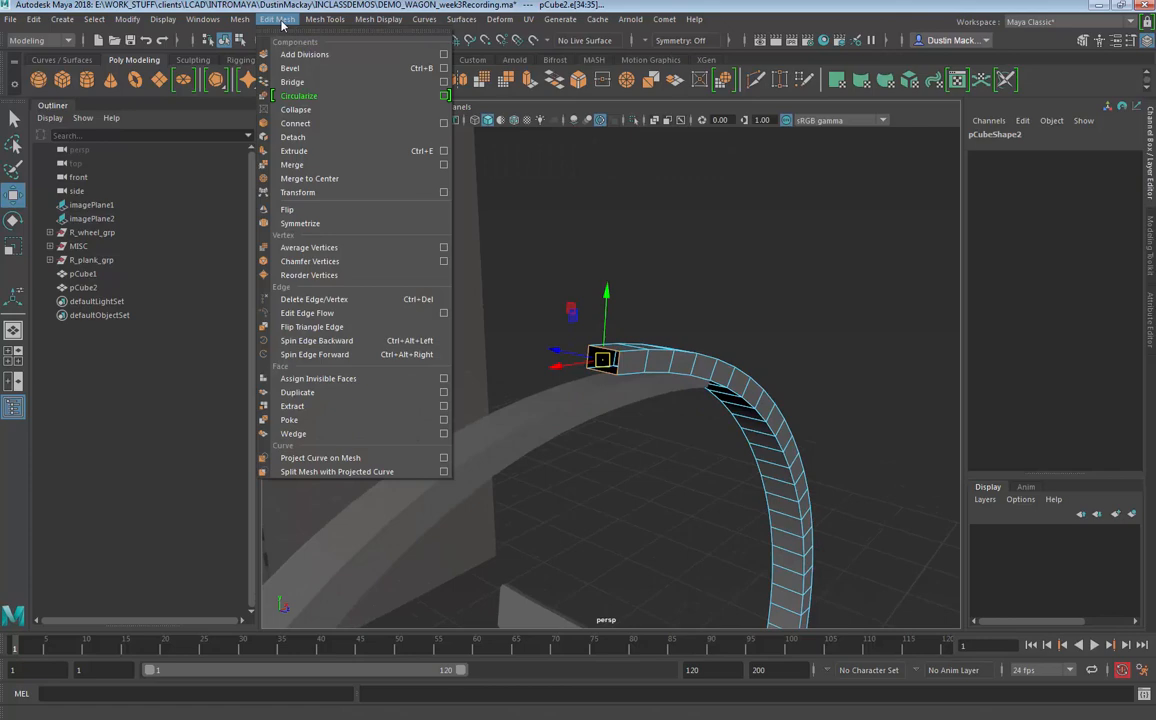
{"action": "left_click", "coordinate": [322, 20]}
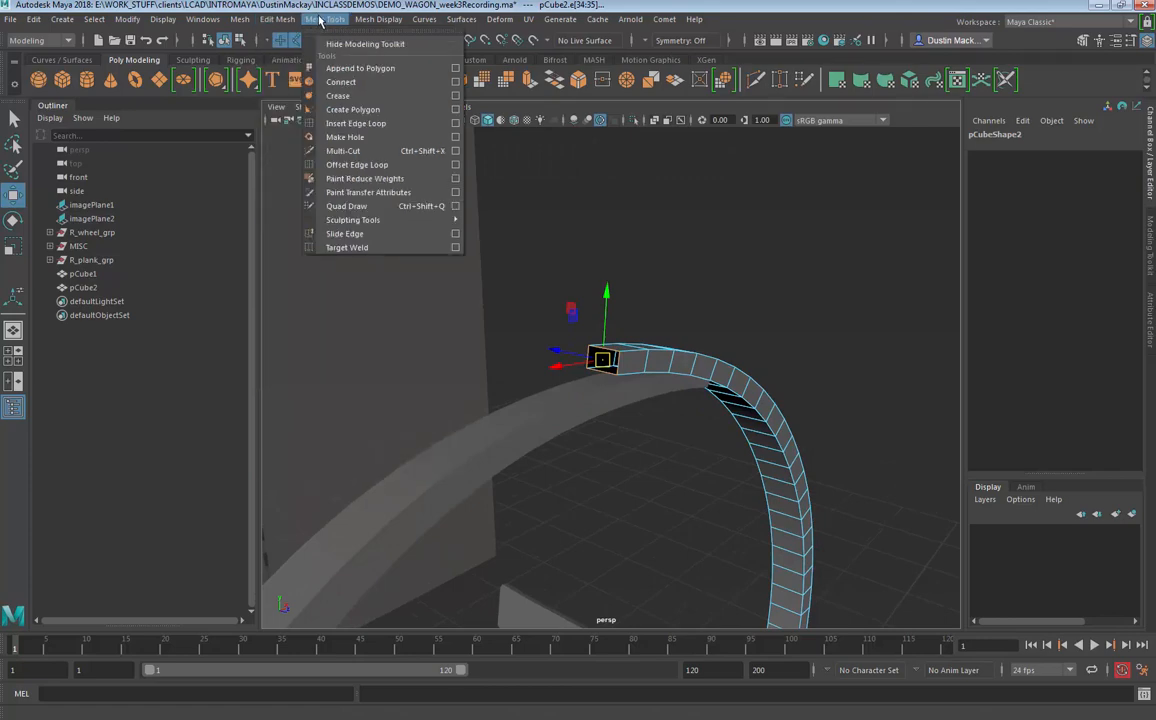
{"action": "left_click", "coordinate": [278, 20]}
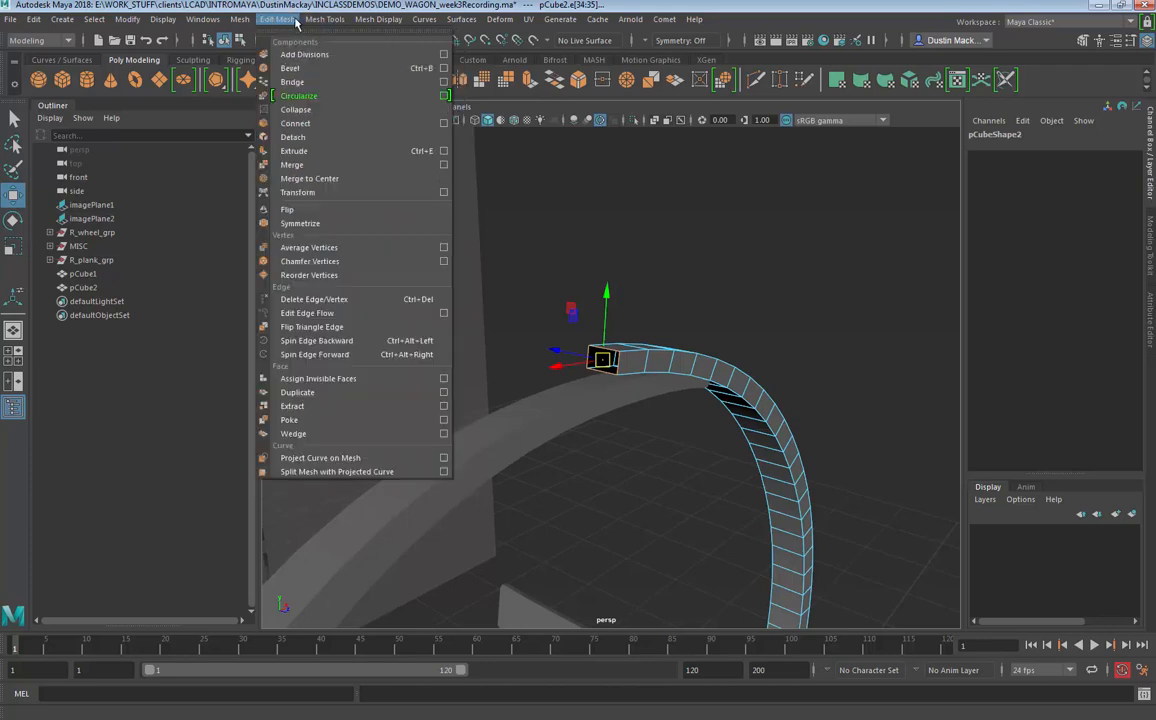
{"action": "left_click", "coordinate": [240, 20]}
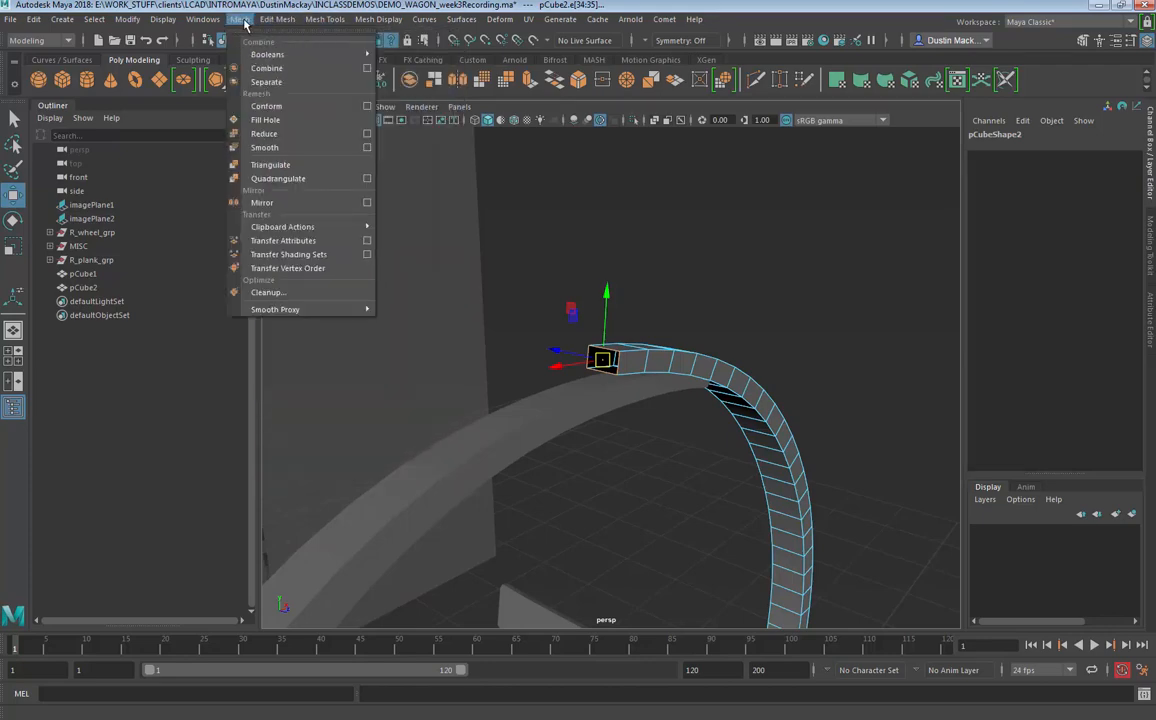
{"action": "left_click", "coordinate": [264, 120]}
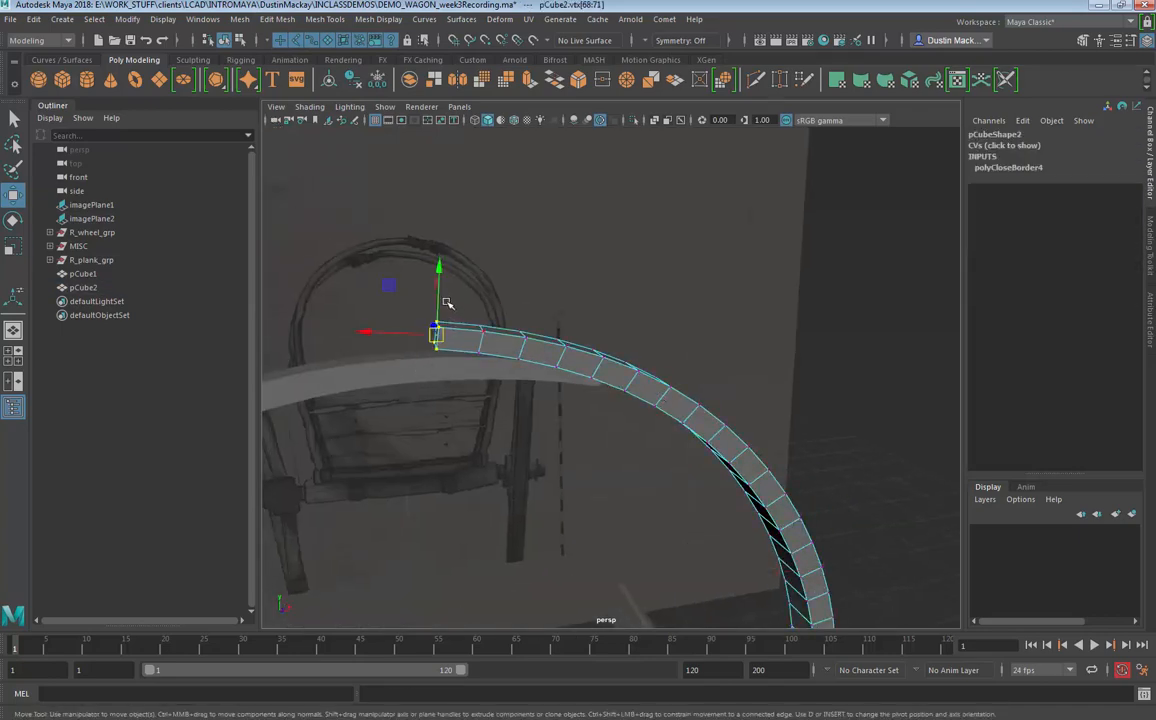
{"action": "key", "text": "b"}
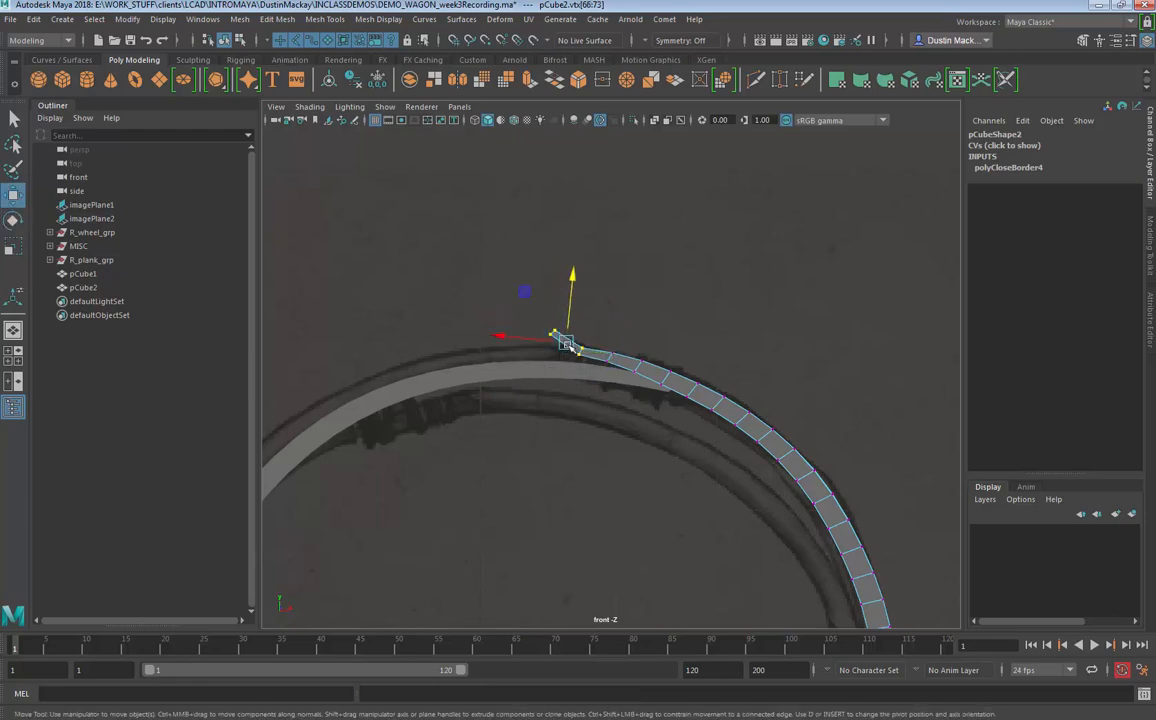
Step: Drag the pole tip down and along the drawn arch in the front reference
{"action": "left_click_drag", "start_coordinate": [564, 336], "coordinate": [608, 360]}
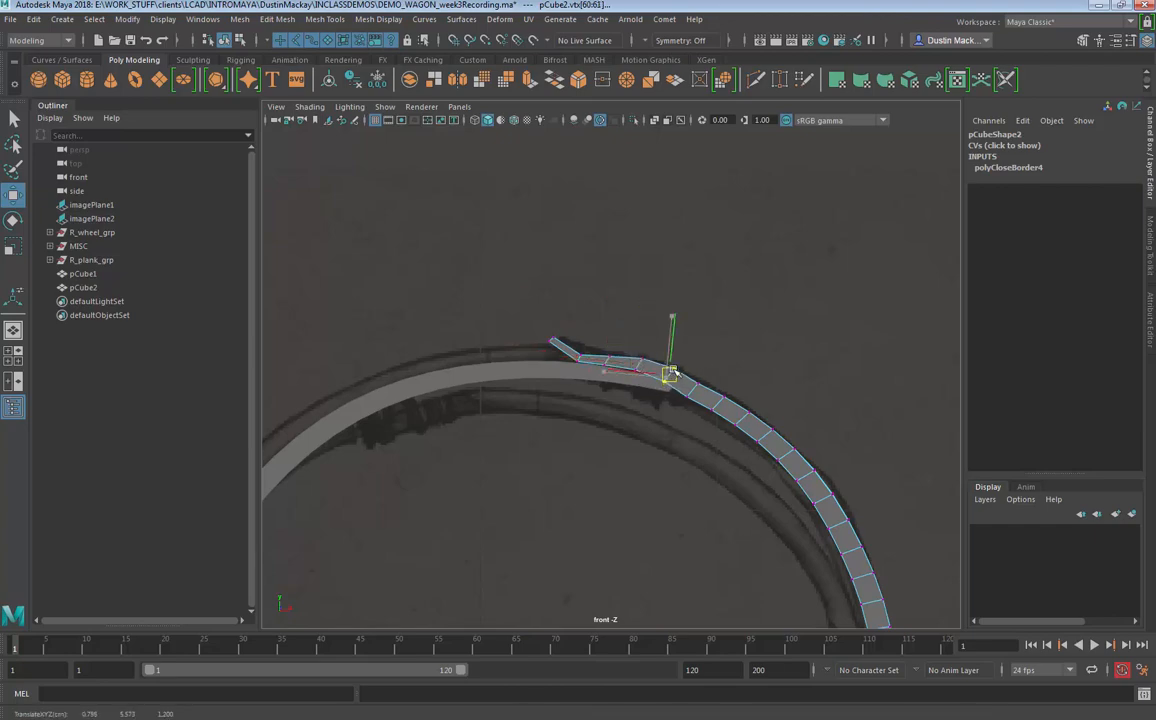
{"action": "left_click_drag", "start_coordinate": [670, 376], "coordinate": [720, 400]}
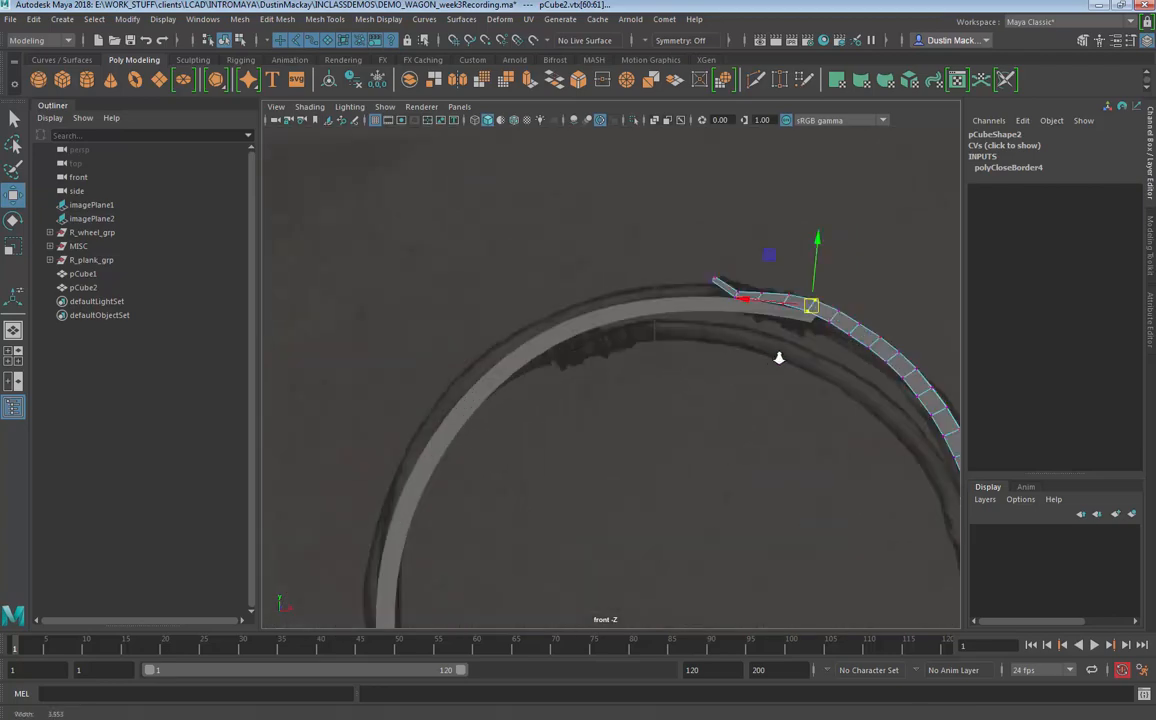
{"action": "key", "text": "4"}
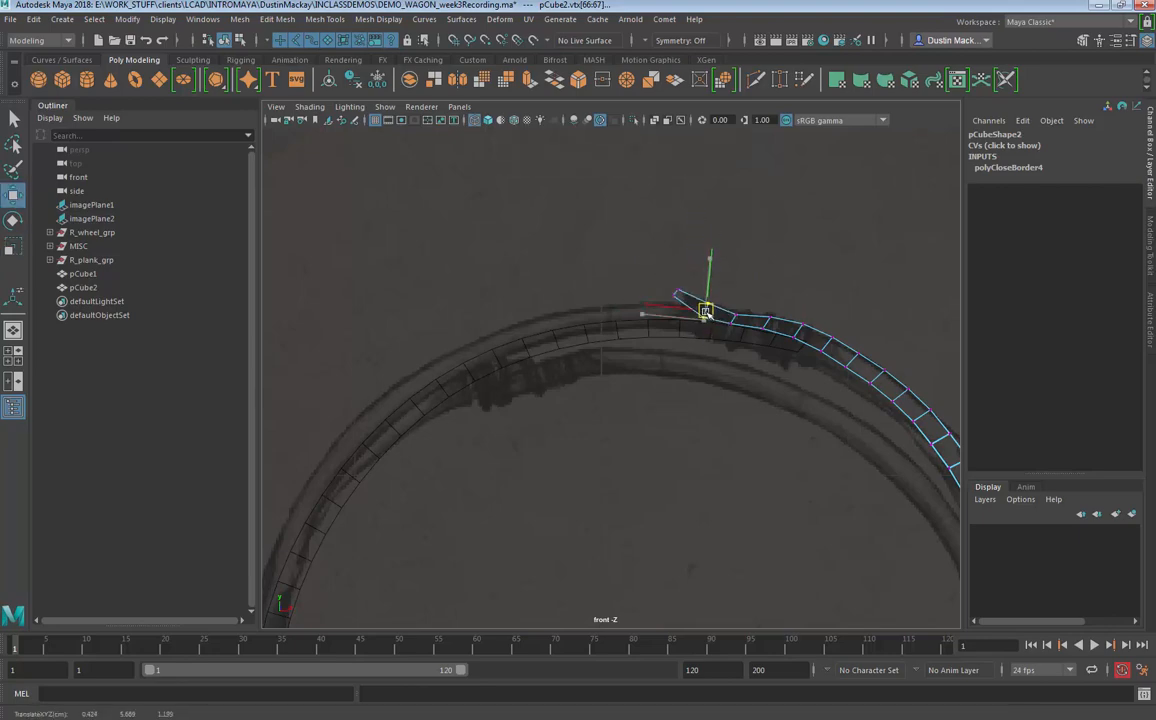
{"action": "left_click_drag", "start_coordinate": [704, 310], "coordinate": [684, 294]}
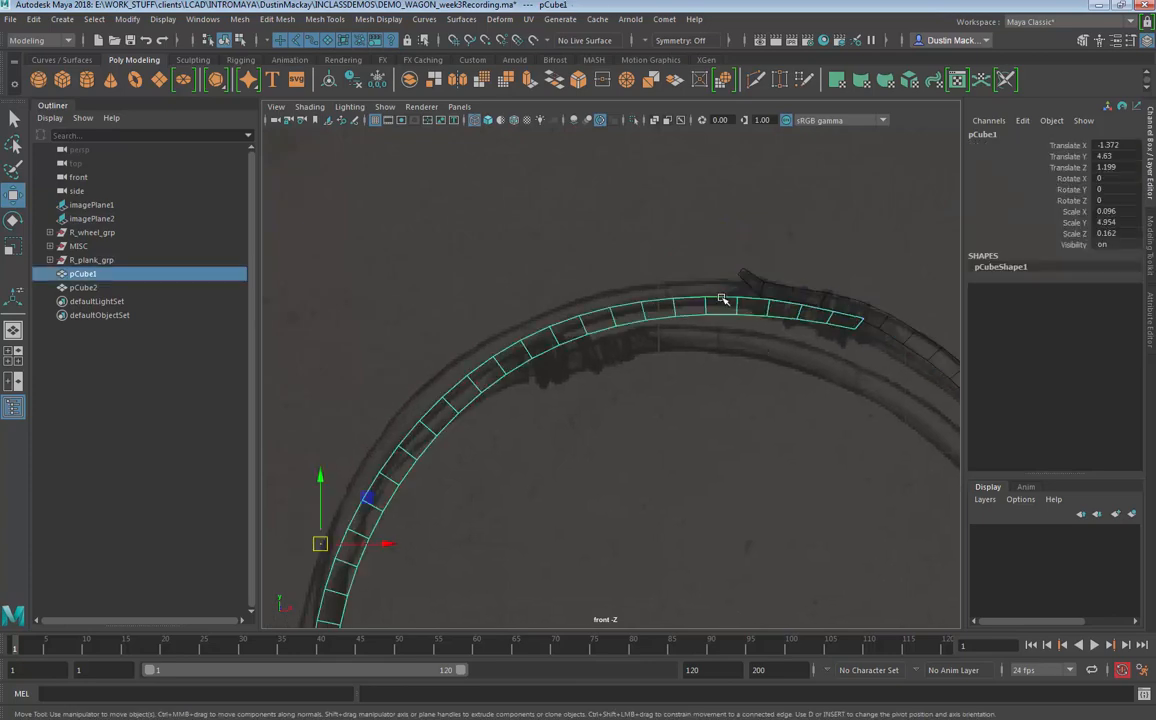
Step: In vertex mode with soft falloff, pull the left pole's upper vertices and tip onto the drawing
{"action": "right_click", "coordinate": [722, 296]}
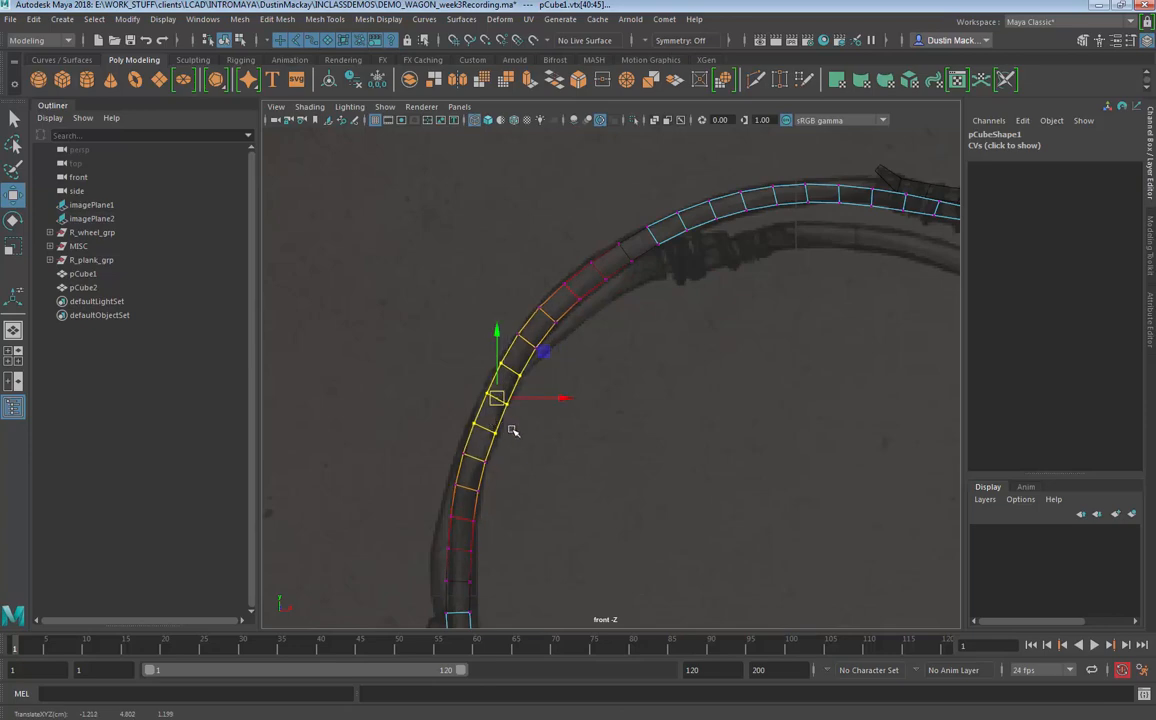
{"action": "left_click_drag", "start_coordinate": [512, 430], "coordinate": [576, 466]}
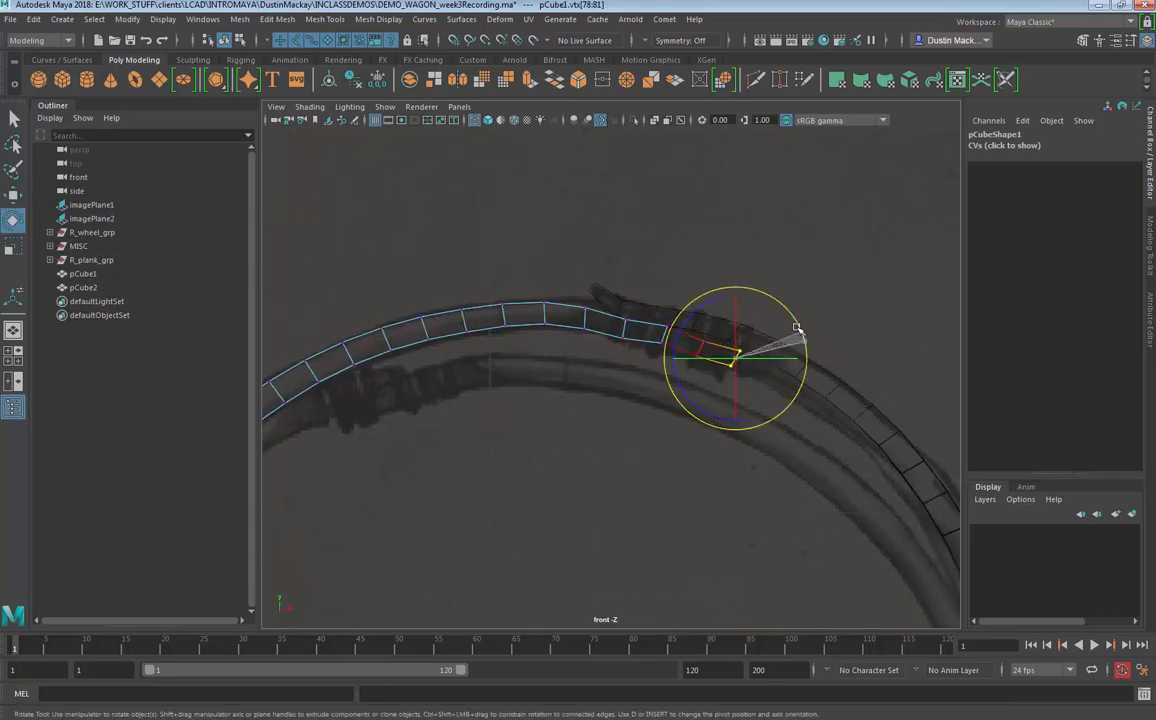
{"action": "key", "text": "r"}
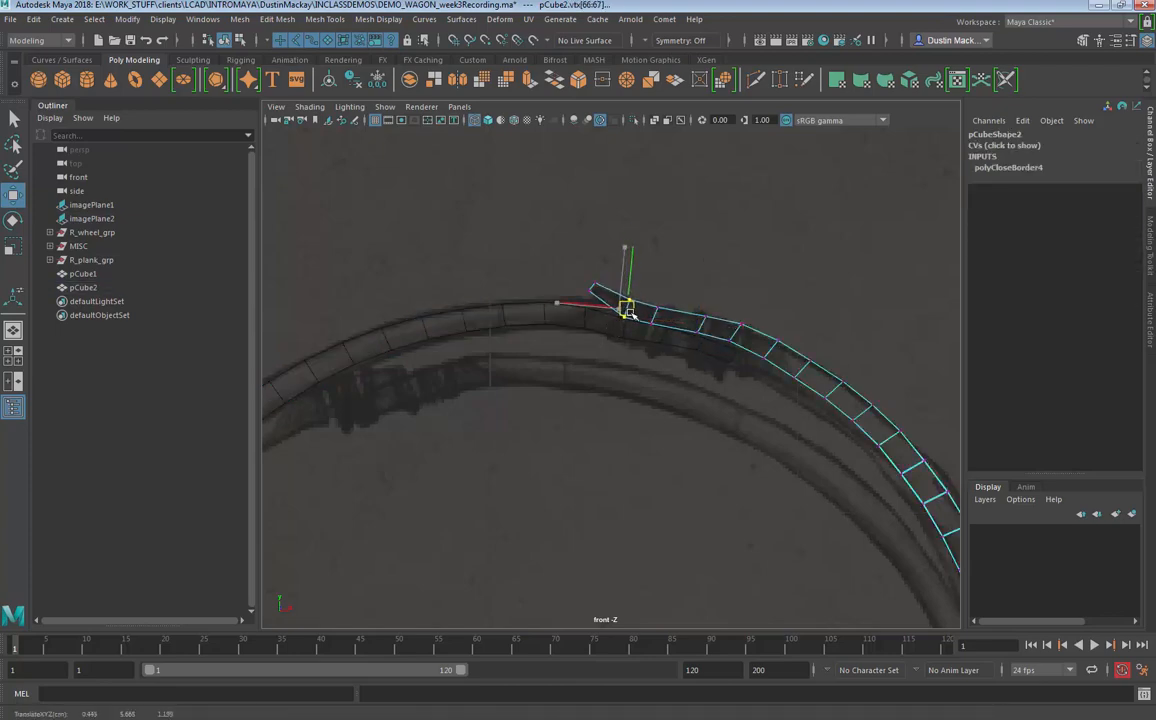
{"action": "left_click_drag", "start_coordinate": [624, 304], "coordinate": [700, 324]}
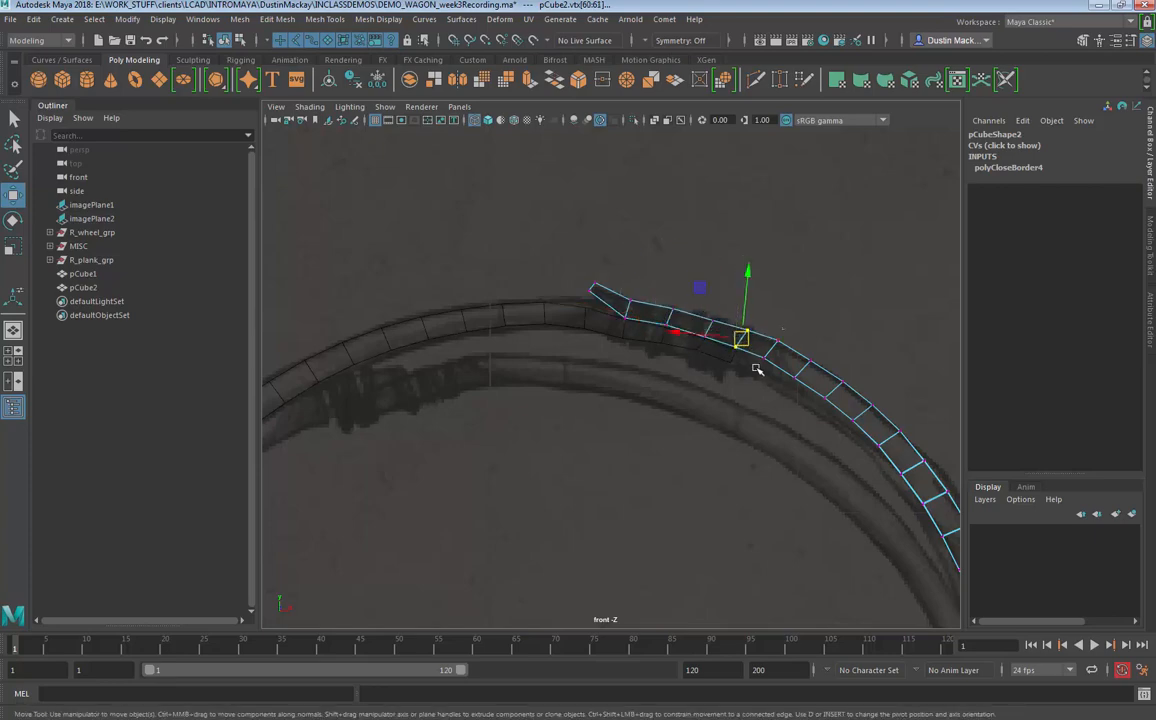
{"action": "left_click_drag", "start_coordinate": [740, 340], "coordinate": [804, 370]}
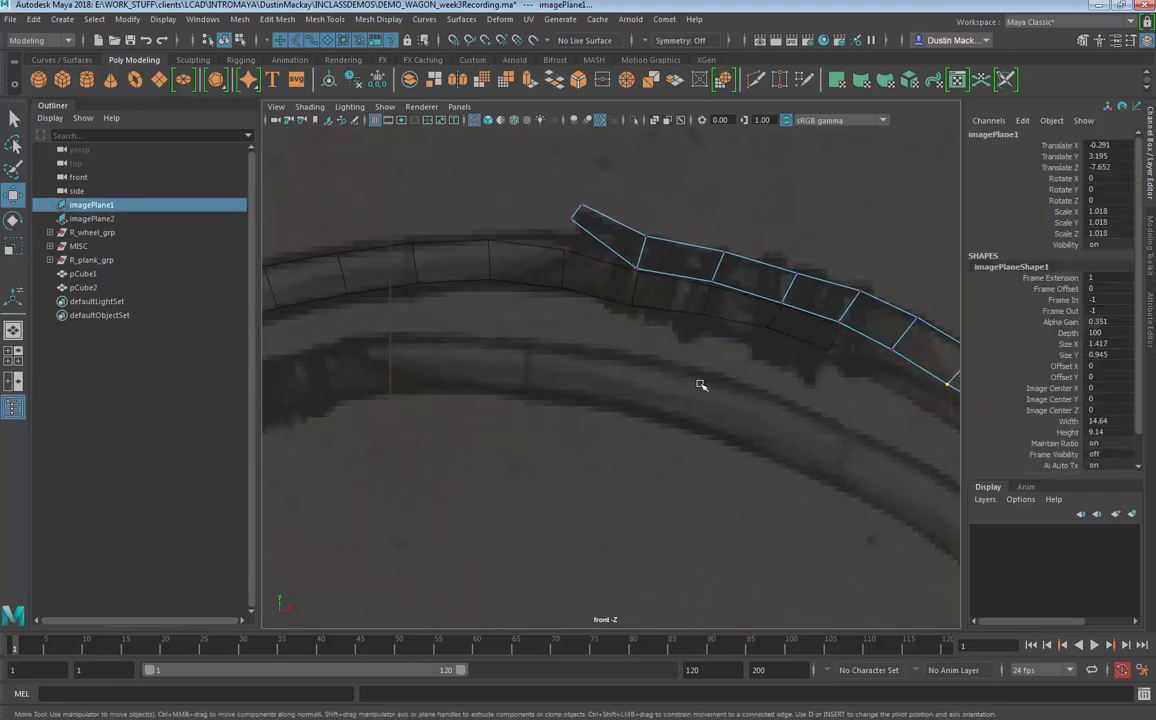
Step: Reselect the left pole and move successive vertices down onto the sketched arch curve
{"action": "left_click", "coordinate": [84, 272]}
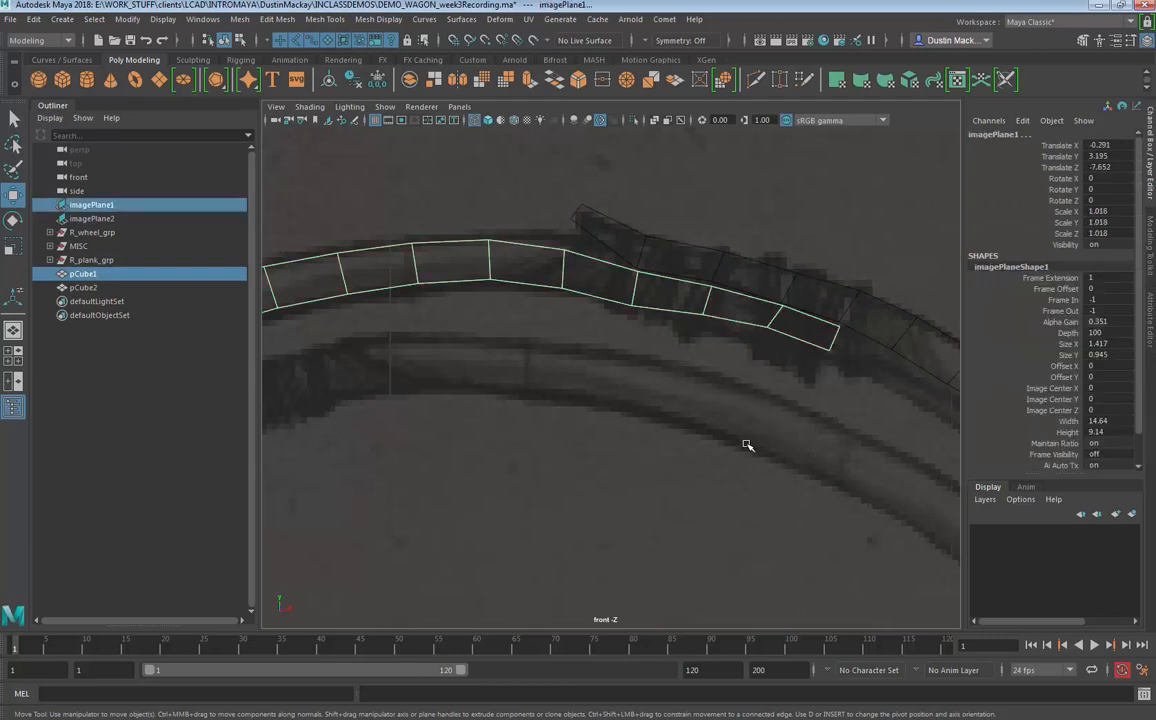
{"action": "left_click", "coordinate": [84, 288]}
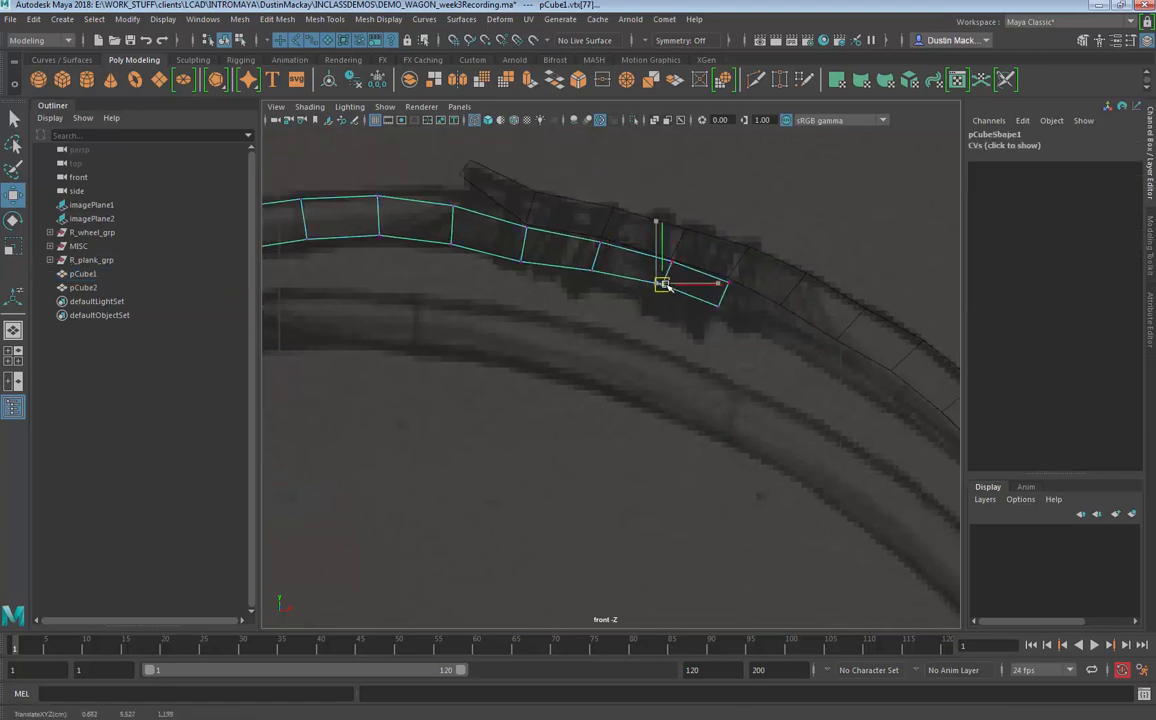
{"action": "left_click_drag", "start_coordinate": [664, 284], "coordinate": [724, 292]}
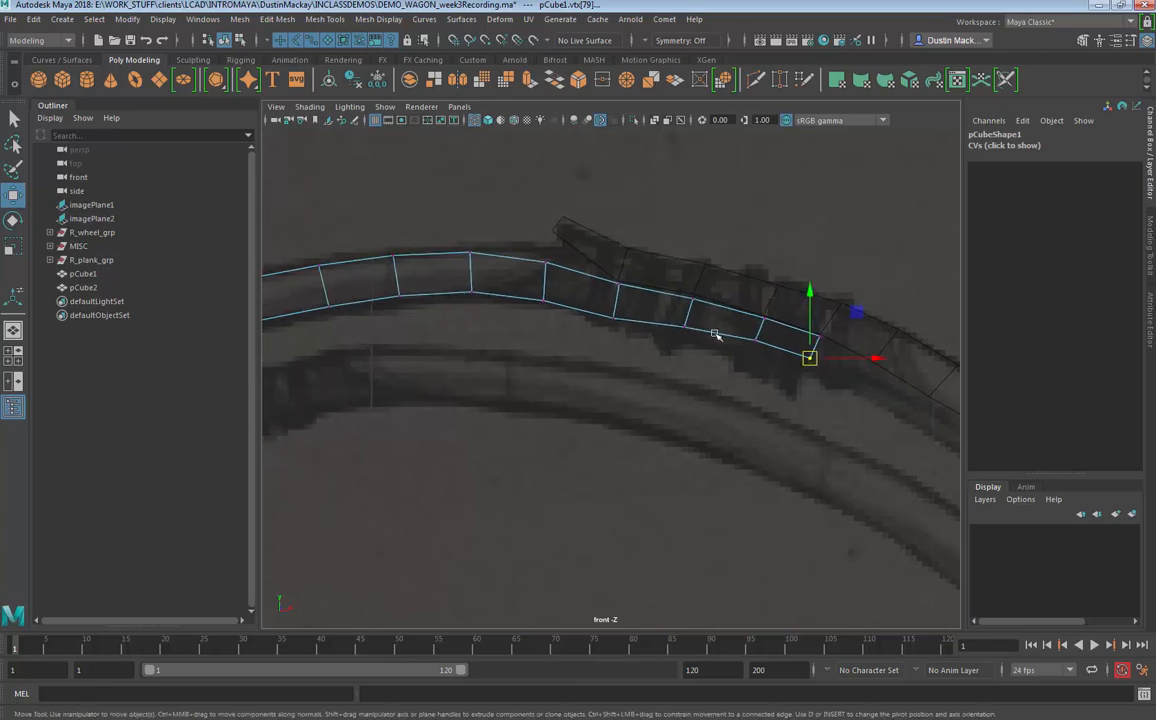
{"action": "left_click_drag", "start_coordinate": [810, 358], "coordinate": [618, 284]}
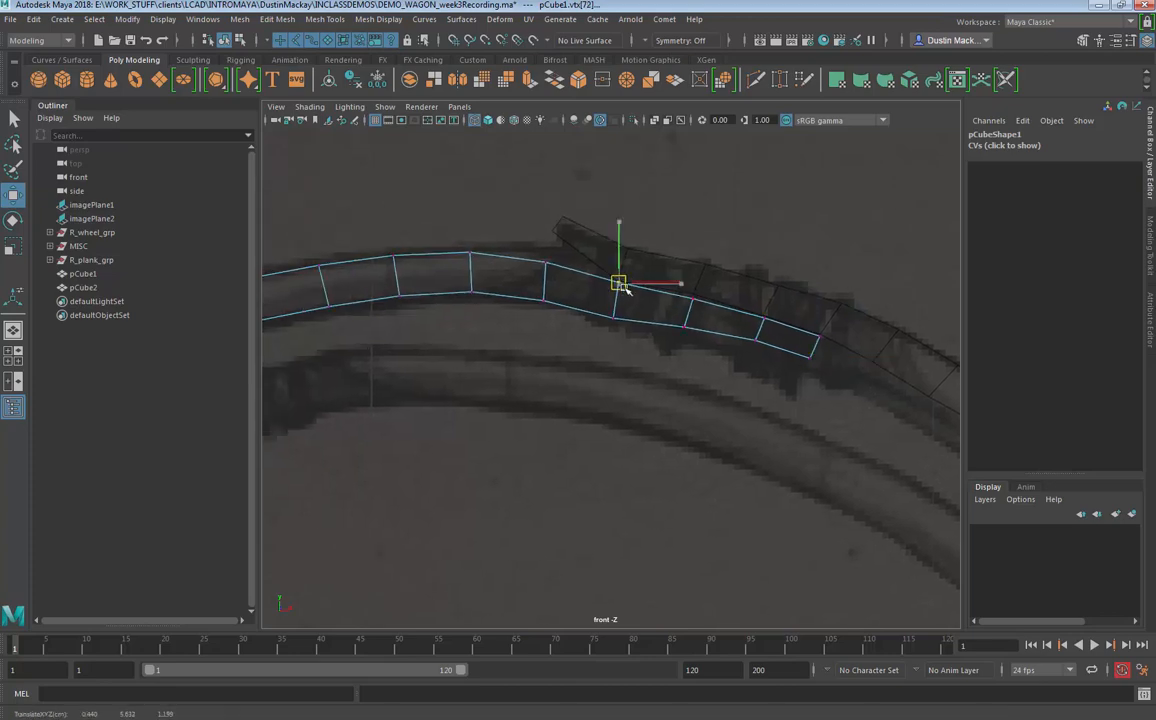
{"action": "left_click_drag", "start_coordinate": [618, 284], "coordinate": [610, 316]}
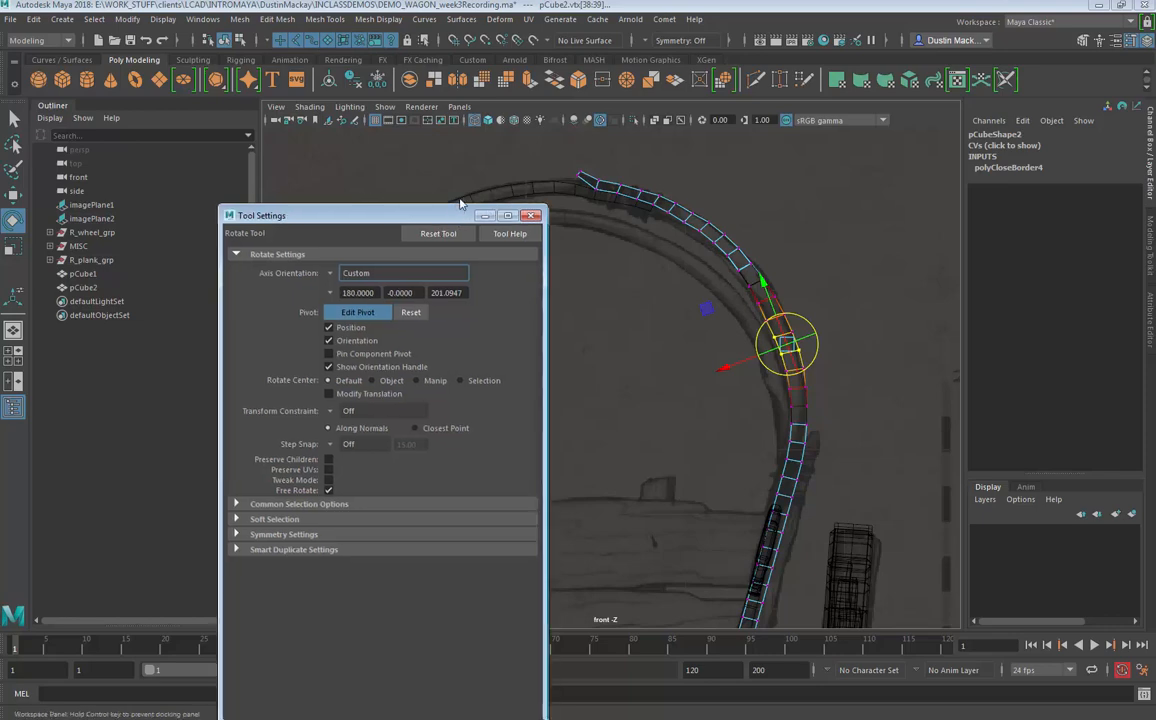
Step: Set the Rotate tool's Axis Orientation and Step Snap mode, then close Tool Settings
{"action": "left_click_drag", "start_coordinate": [350, 216], "coordinate": [378, 146]}
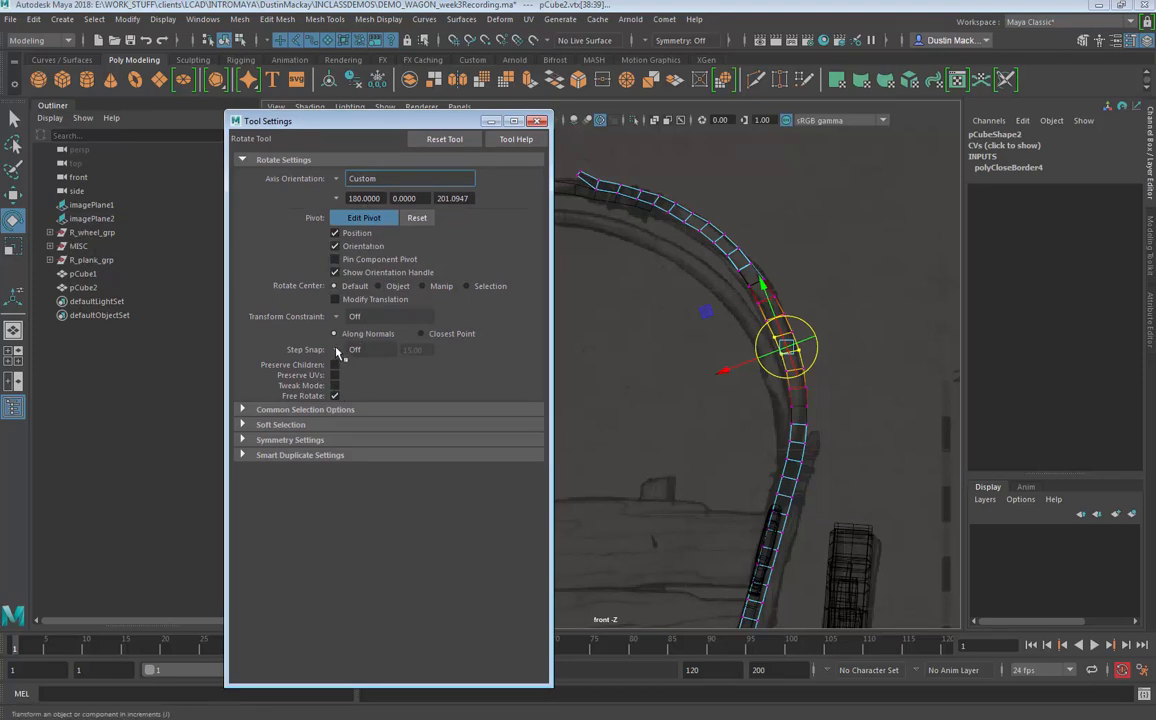
{"action": "left_click", "coordinate": [354, 348]}
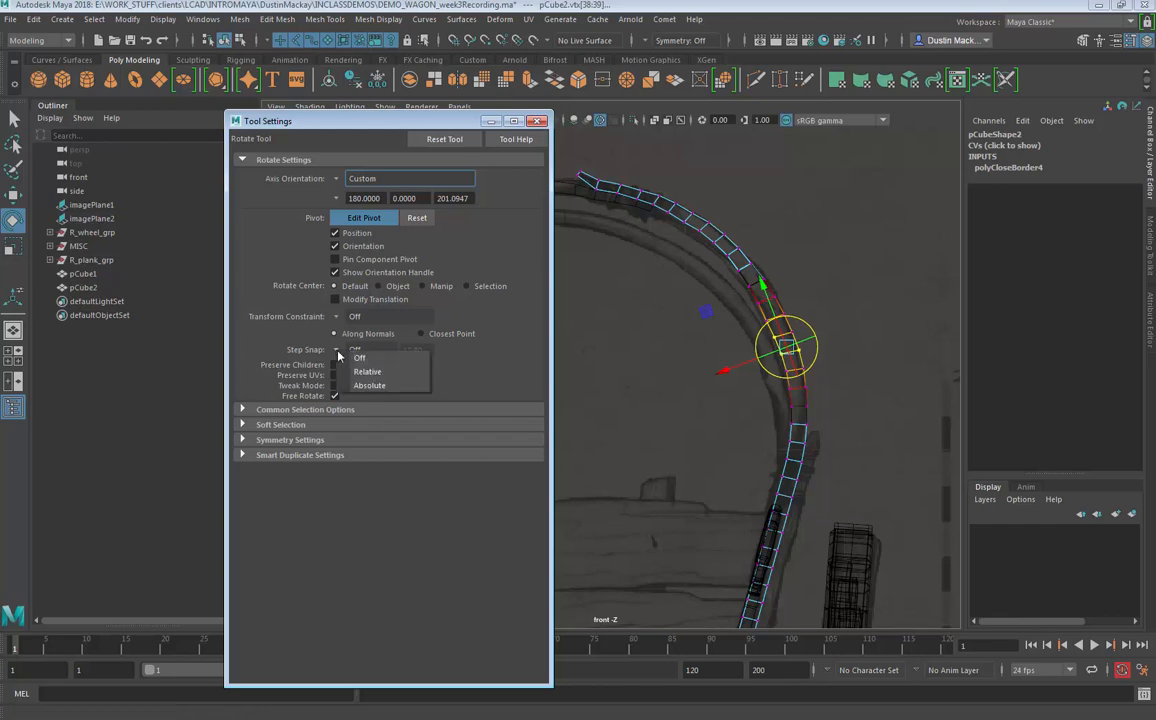
{"action": "left_click", "coordinate": [368, 384]}
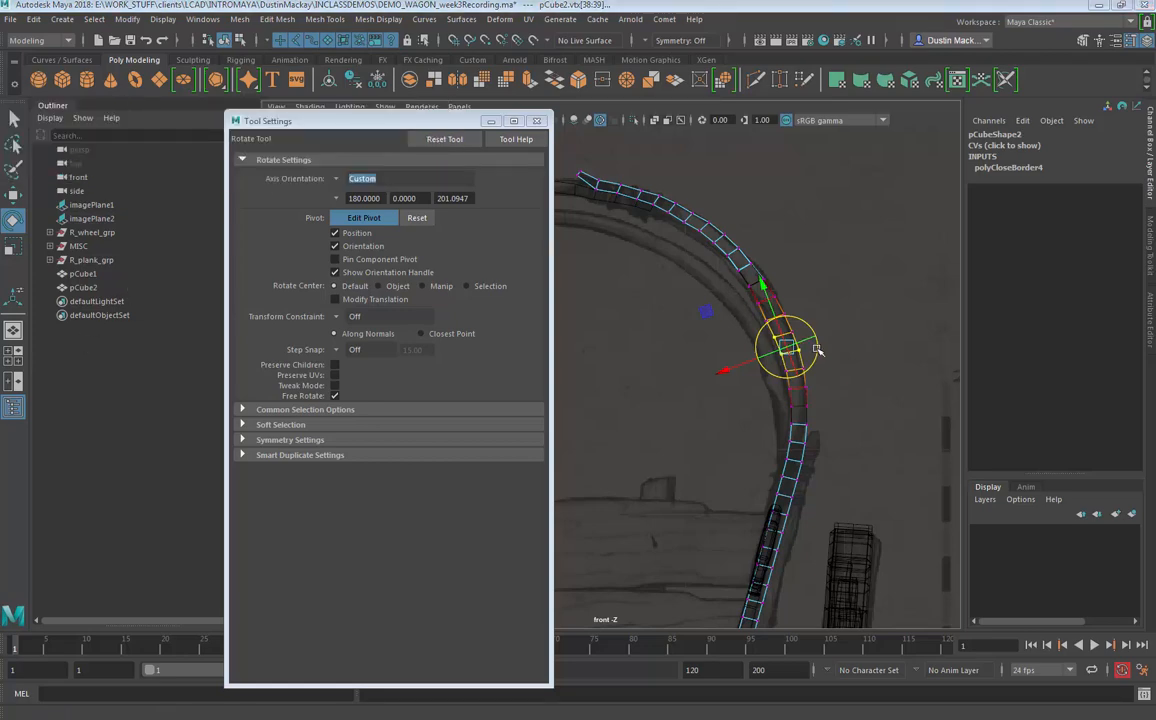
{"action": "left_click_drag", "start_coordinate": [790, 350], "coordinate": [784, 344]}
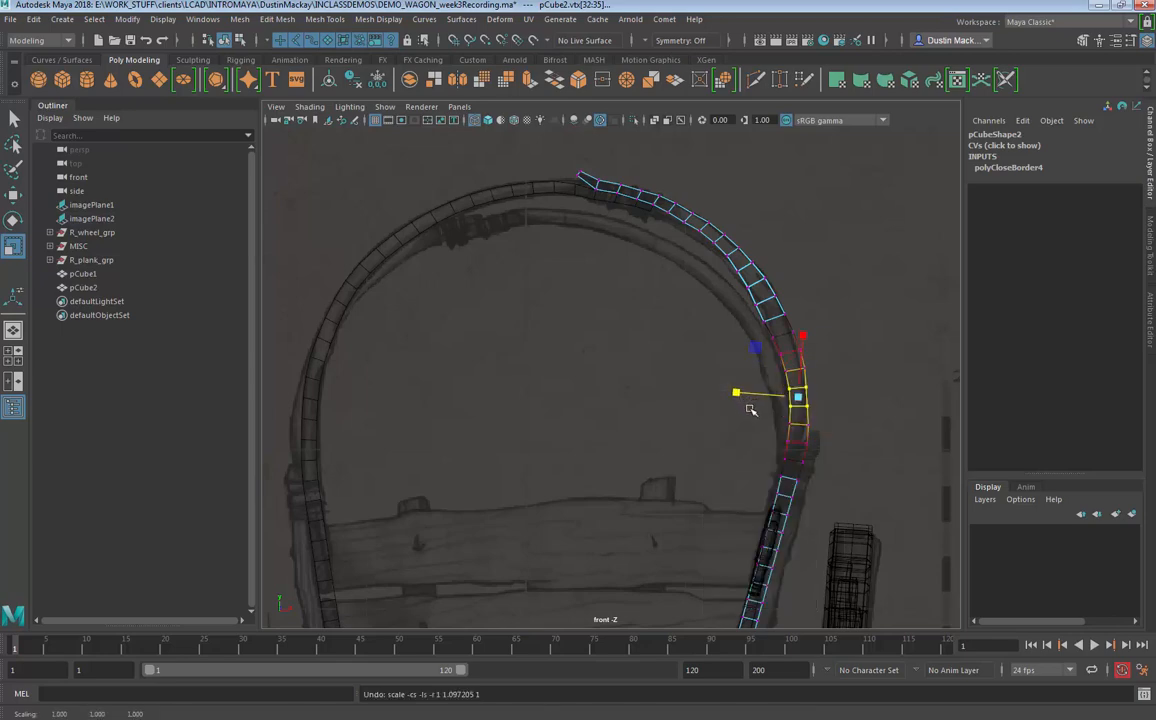
Step: Move vertices on the right leg onto the sketch, then align a left-leg vertex too
{"action": "right_click", "coordinate": [750, 396]}
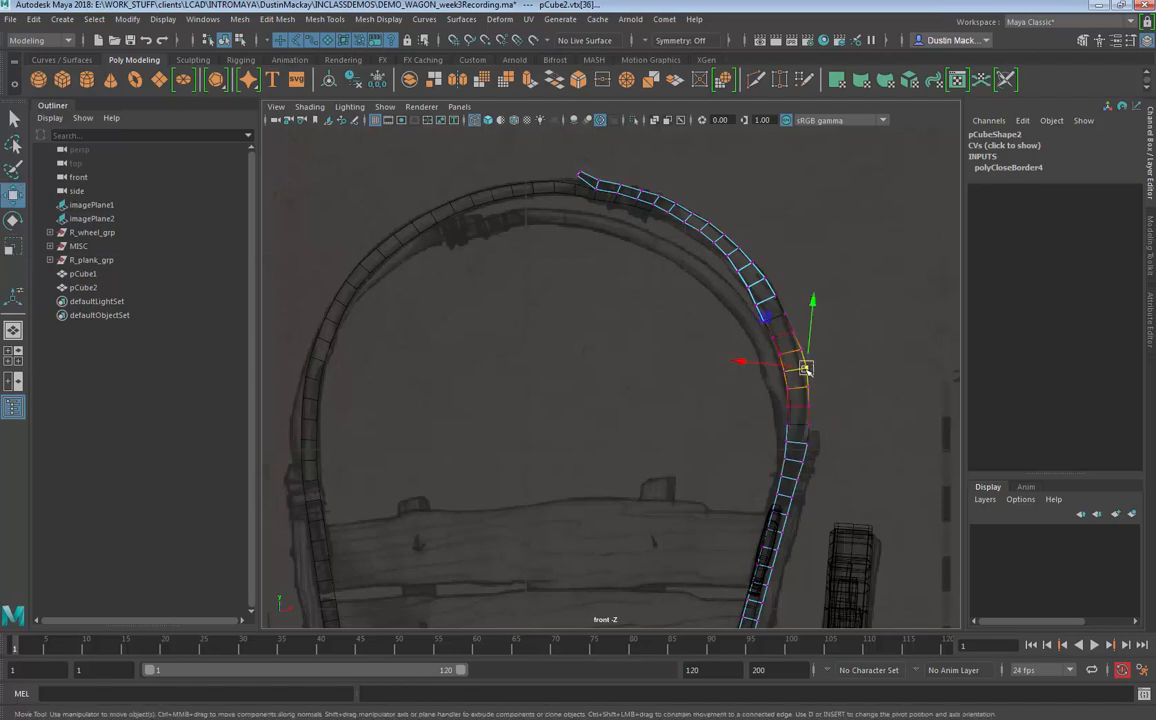
{"action": "left_click_drag", "start_coordinate": [804, 364], "coordinate": [808, 436]}
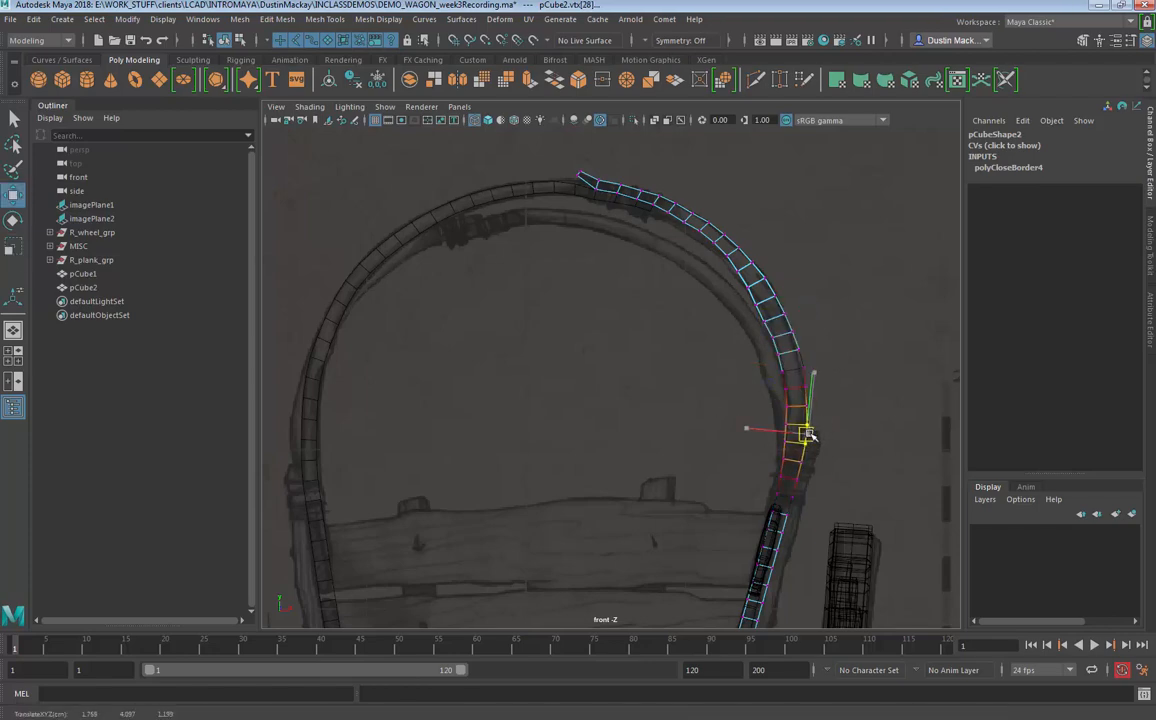
{"action": "left_click_drag", "start_coordinate": [804, 436], "coordinate": [820, 496]}
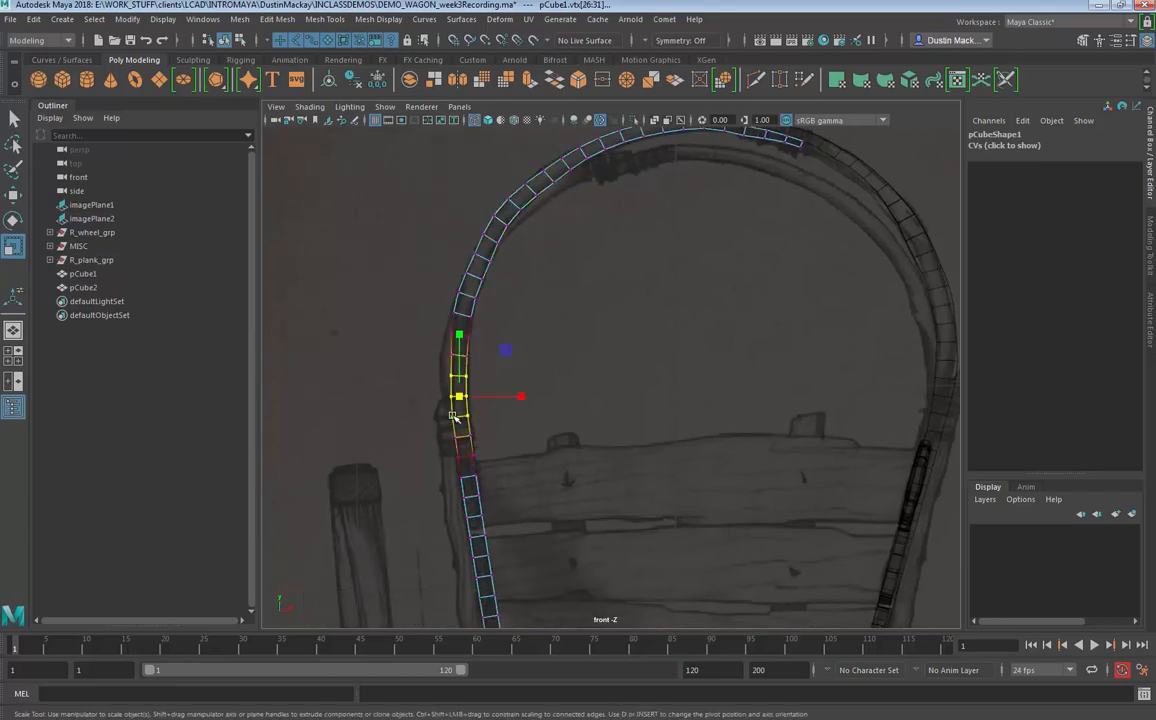
{"action": "left_click_drag", "start_coordinate": [520, 398], "coordinate": [532, 398]}
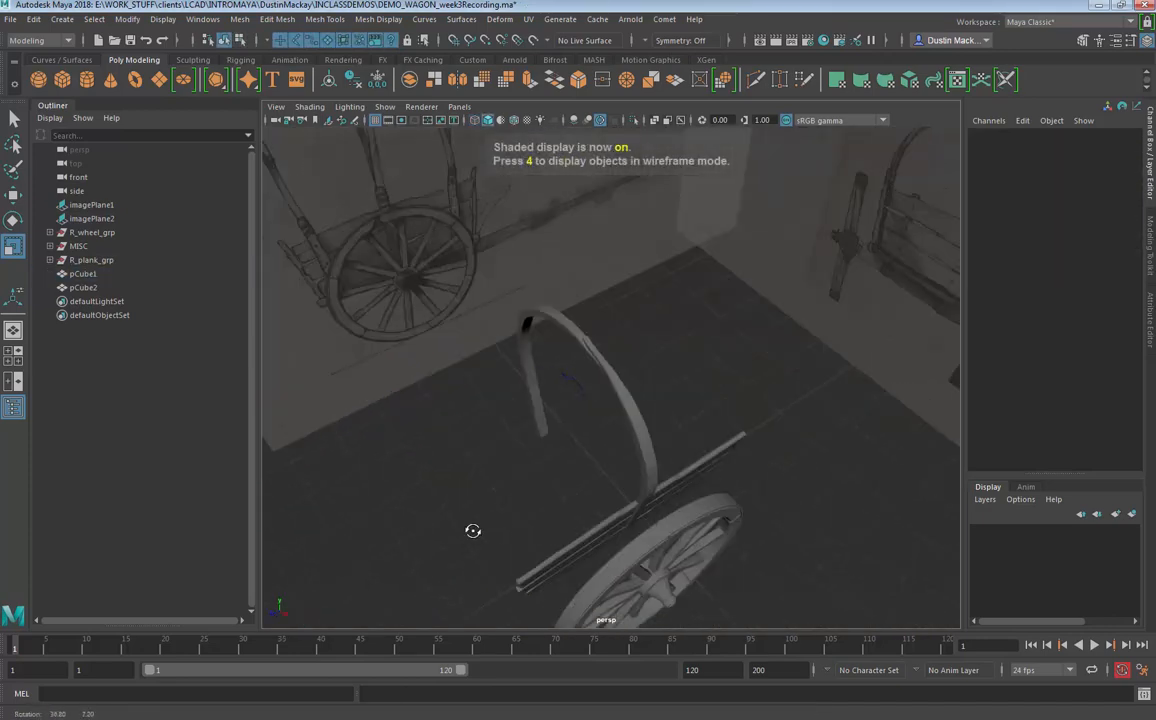
Step: In wireframe, select the mirrored pole halves and merge them with Mesh > Combine
{"action": "left_click_drag", "start_coordinate": [472, 530], "coordinate": [658, 492]}
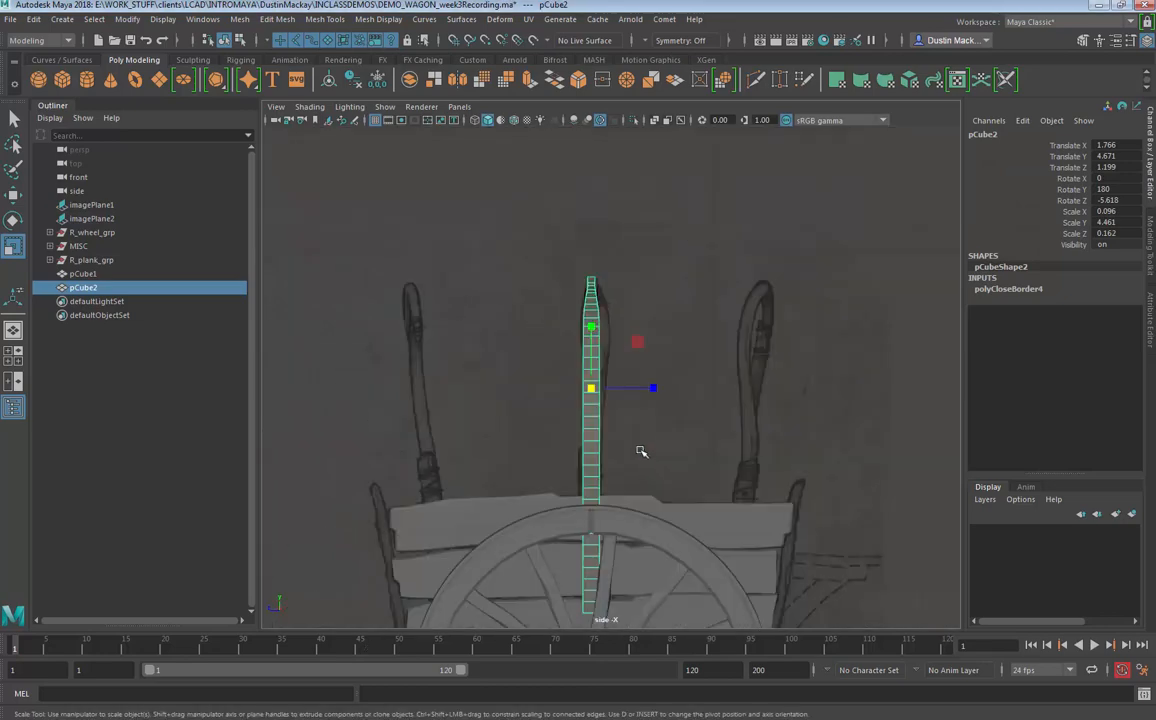
{"action": "key", "text": "4"}
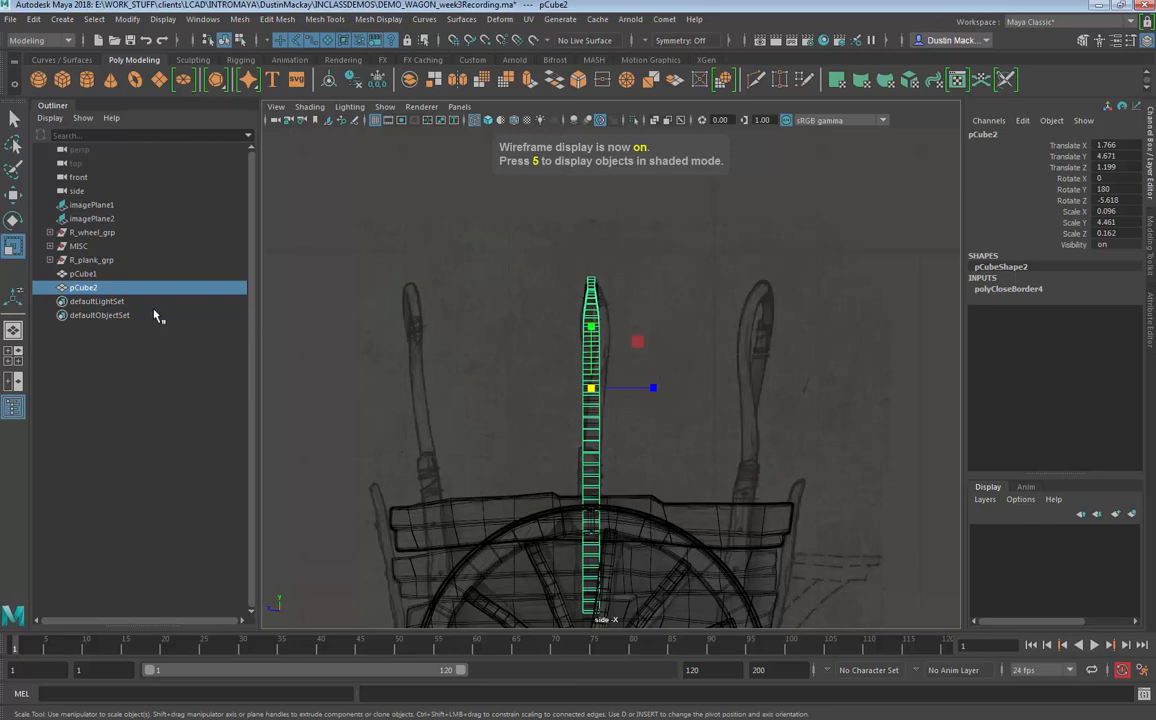
{"action": "left_click", "coordinate": [82, 272]}
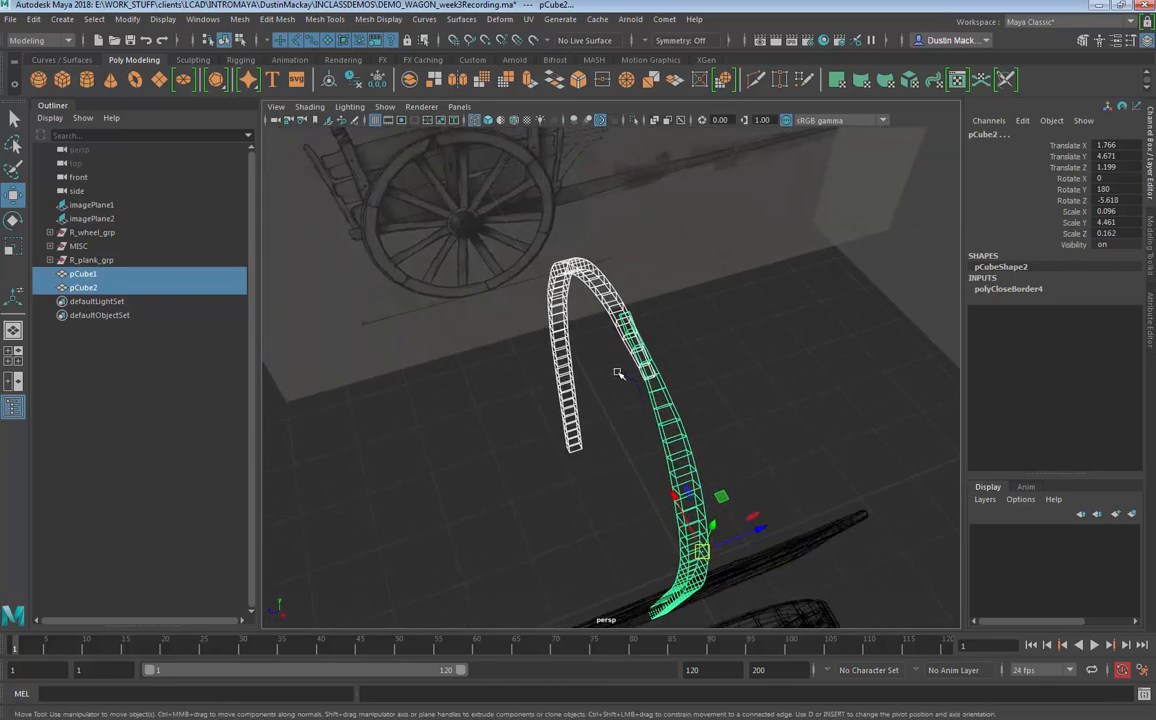
{"action": "mouse_move", "coordinate": [632, 428]}
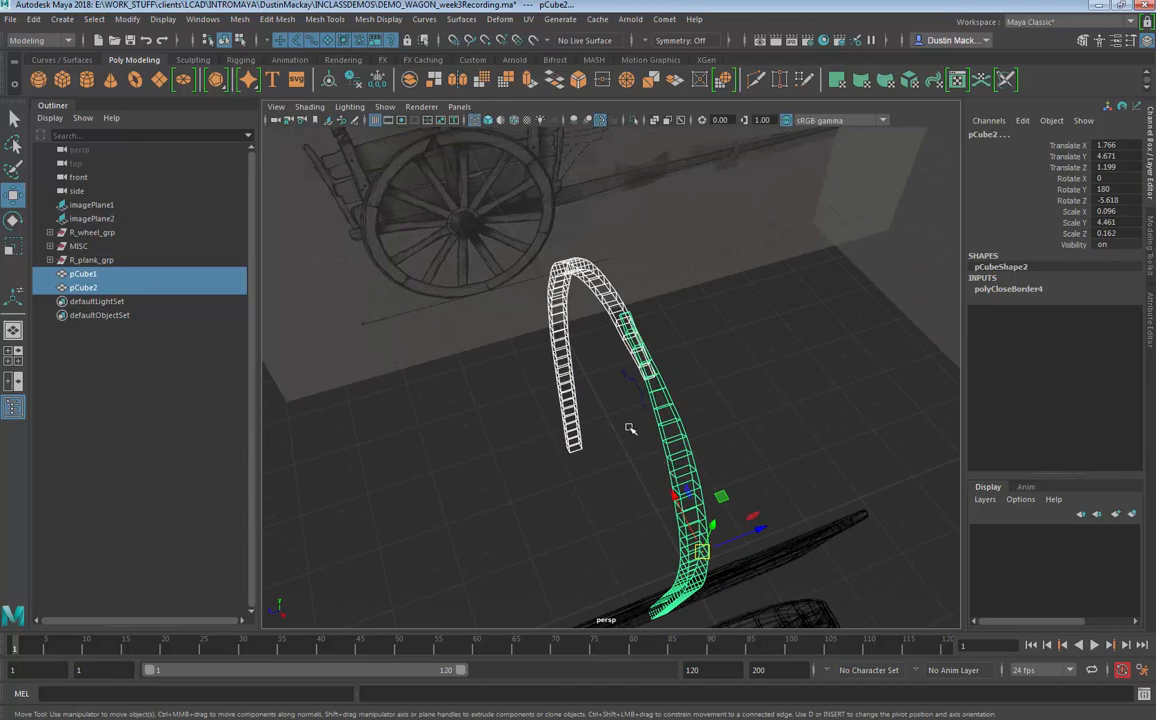
{"action": "left_click", "coordinate": [278, 20]}
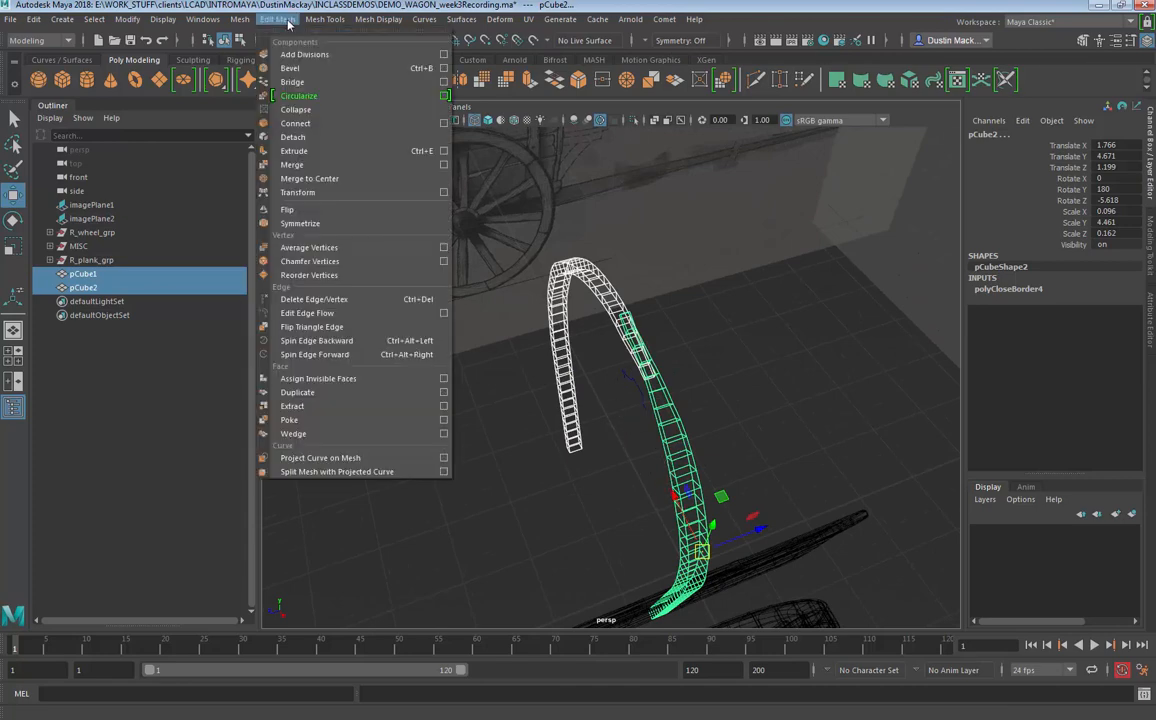
{"action": "left_click", "coordinate": [240, 20]}
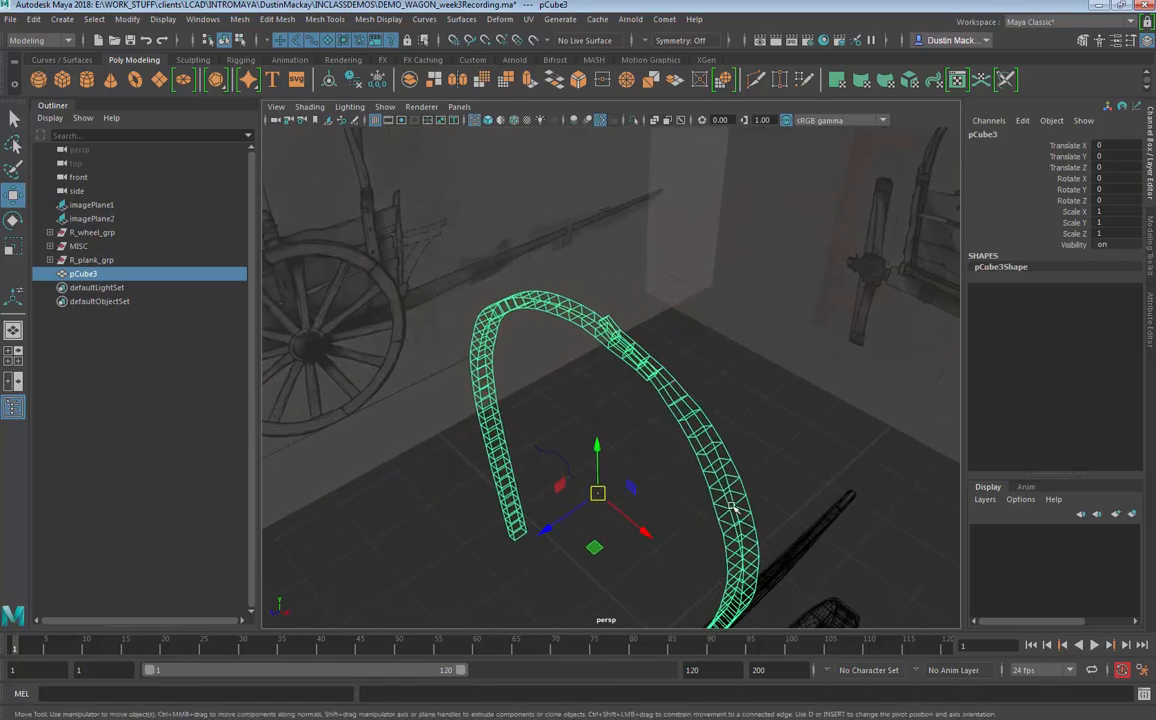
Step: Select the arch's top vertices with Soft Select and choose a falloff mode
{"action": "key", "text": "5"}
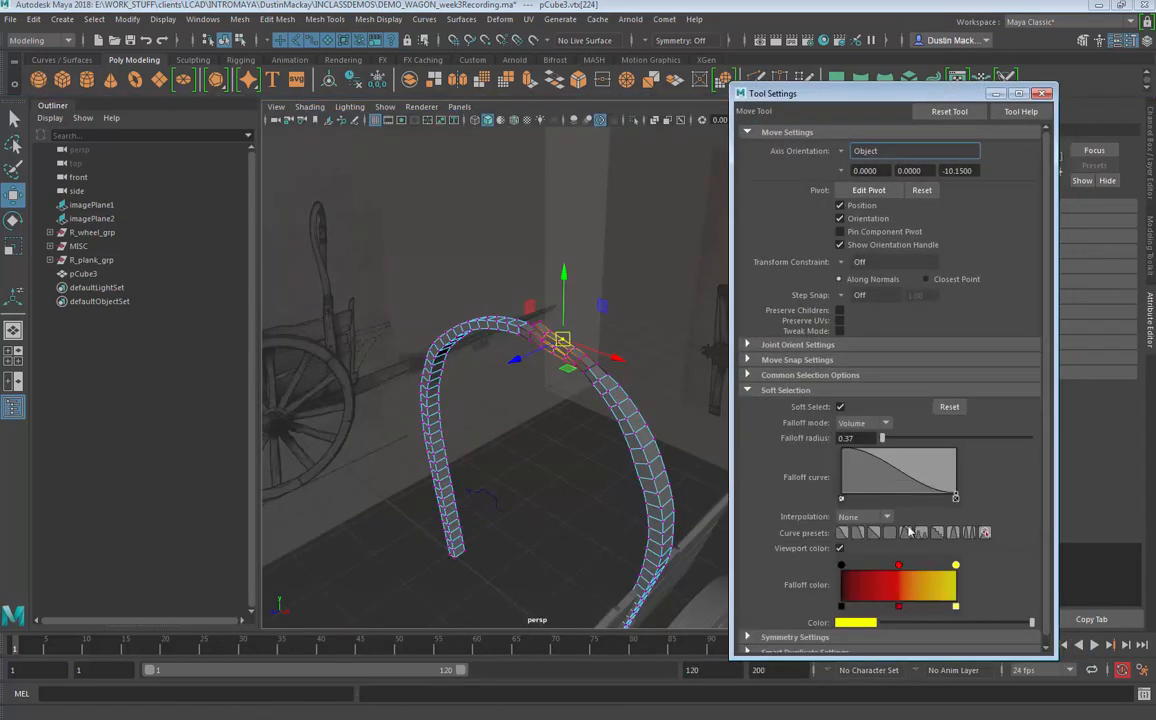
{"action": "left_click", "coordinate": [862, 422]}
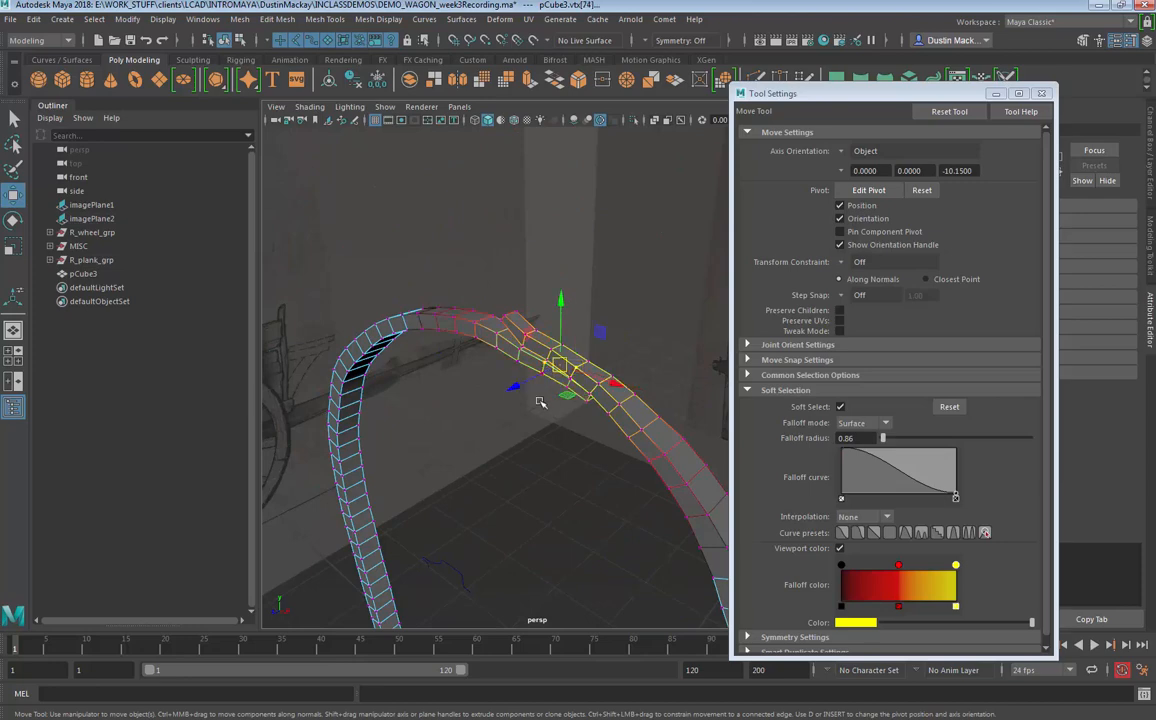
{"action": "left_click", "coordinate": [884, 422]}
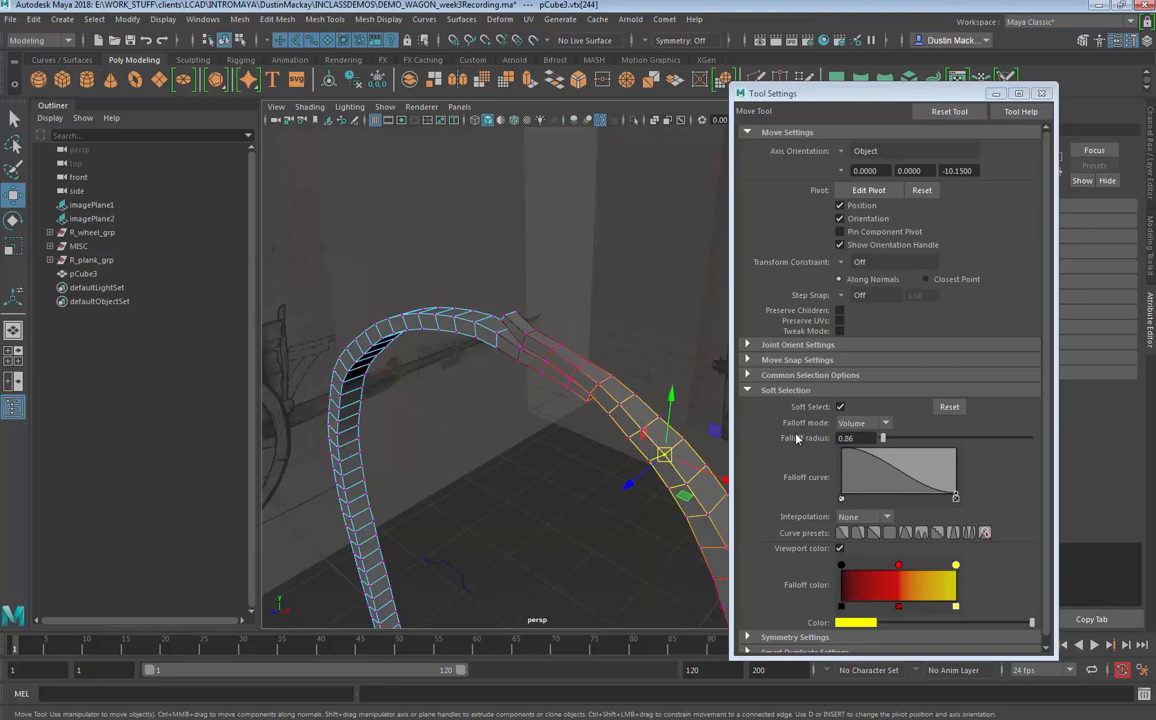
{"action": "left_click", "coordinate": [884, 422]}
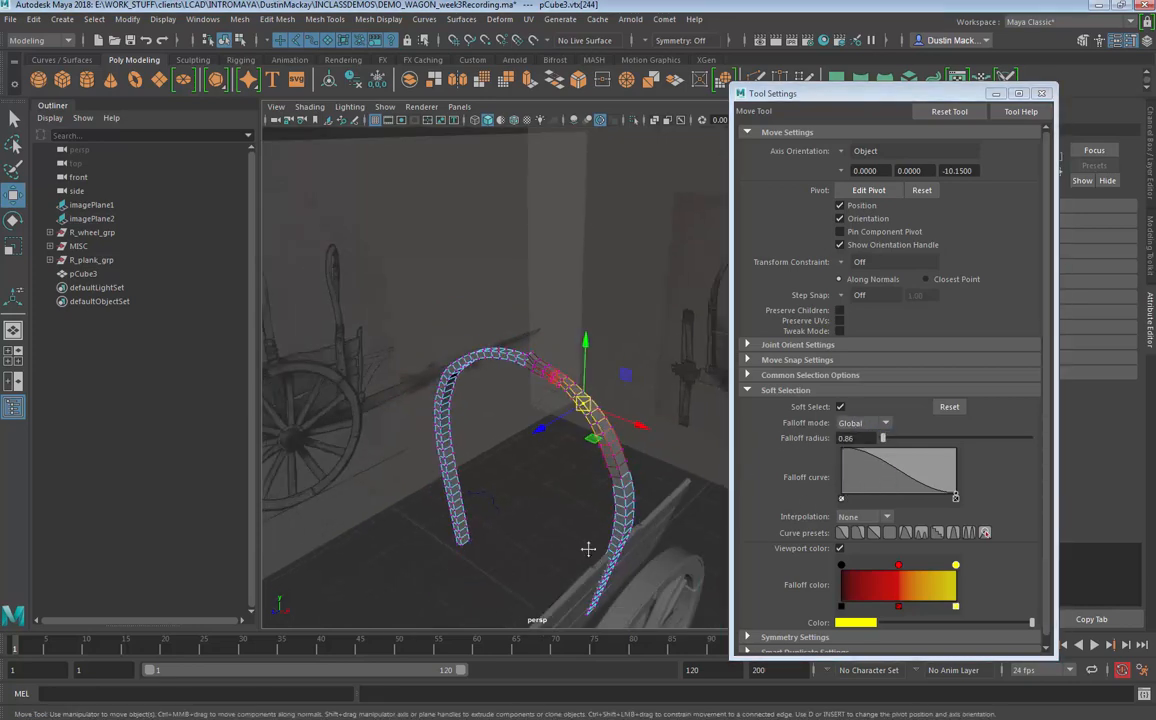
{"action": "left_click_drag", "start_coordinate": [584, 404], "coordinate": [640, 330]}
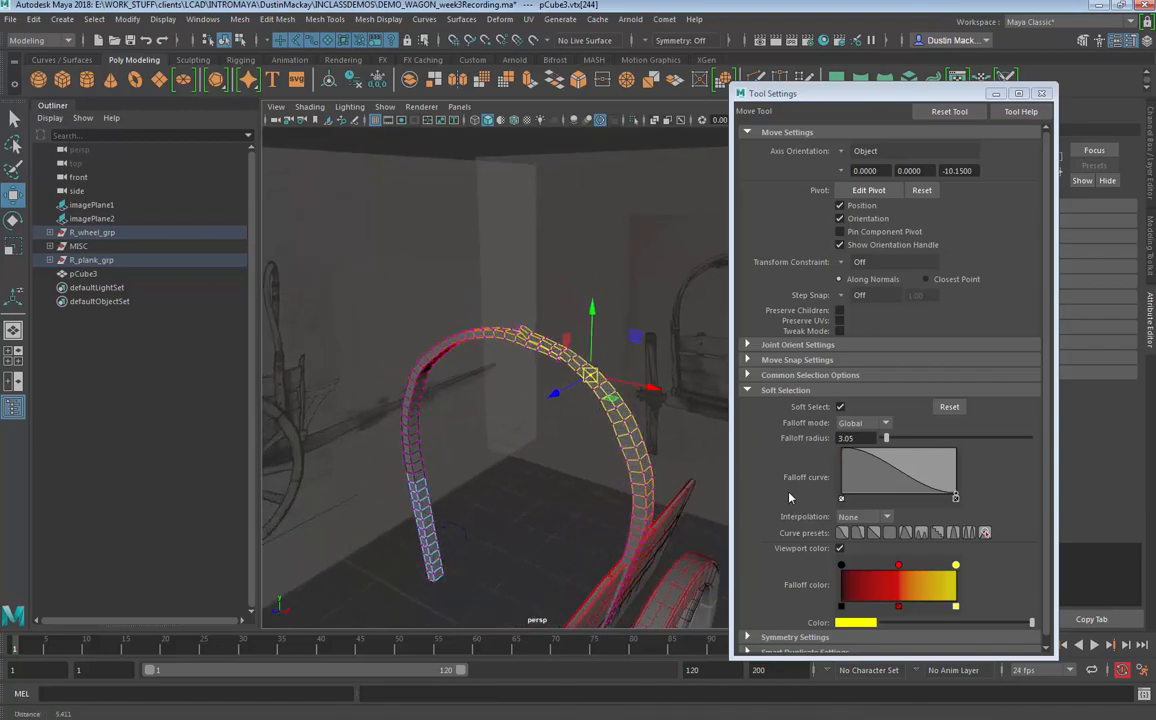
{"action": "left_click", "coordinate": [862, 422]}
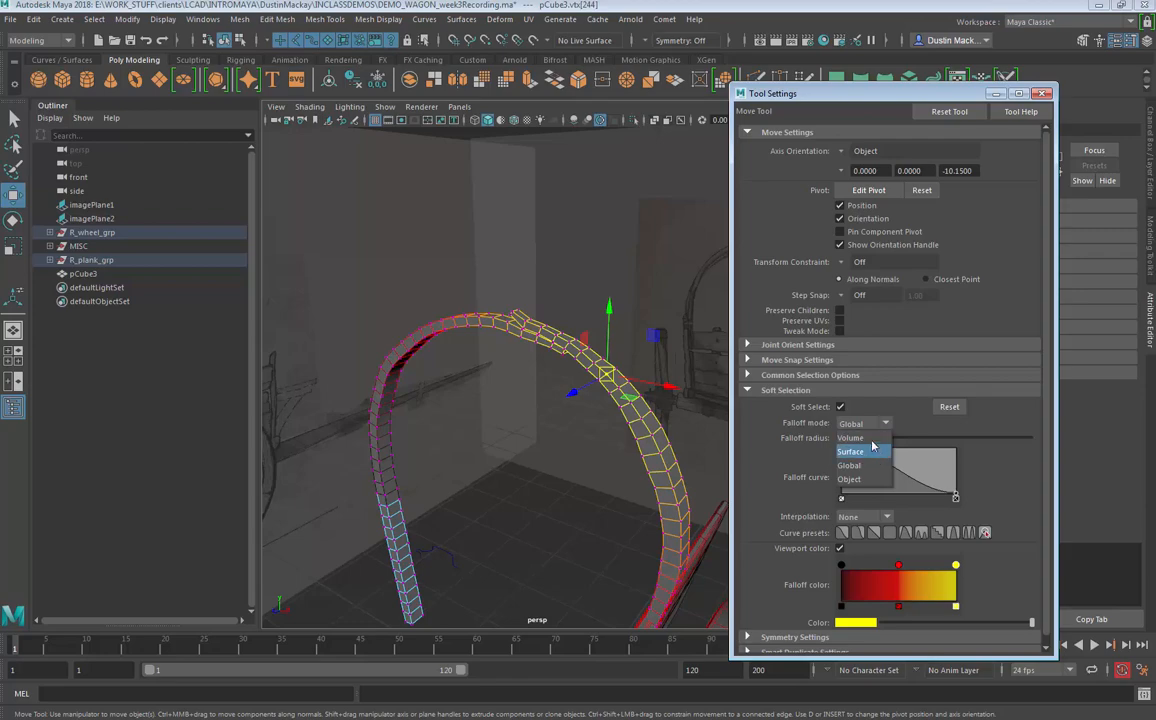
{"action": "left_click", "coordinate": [852, 436]}
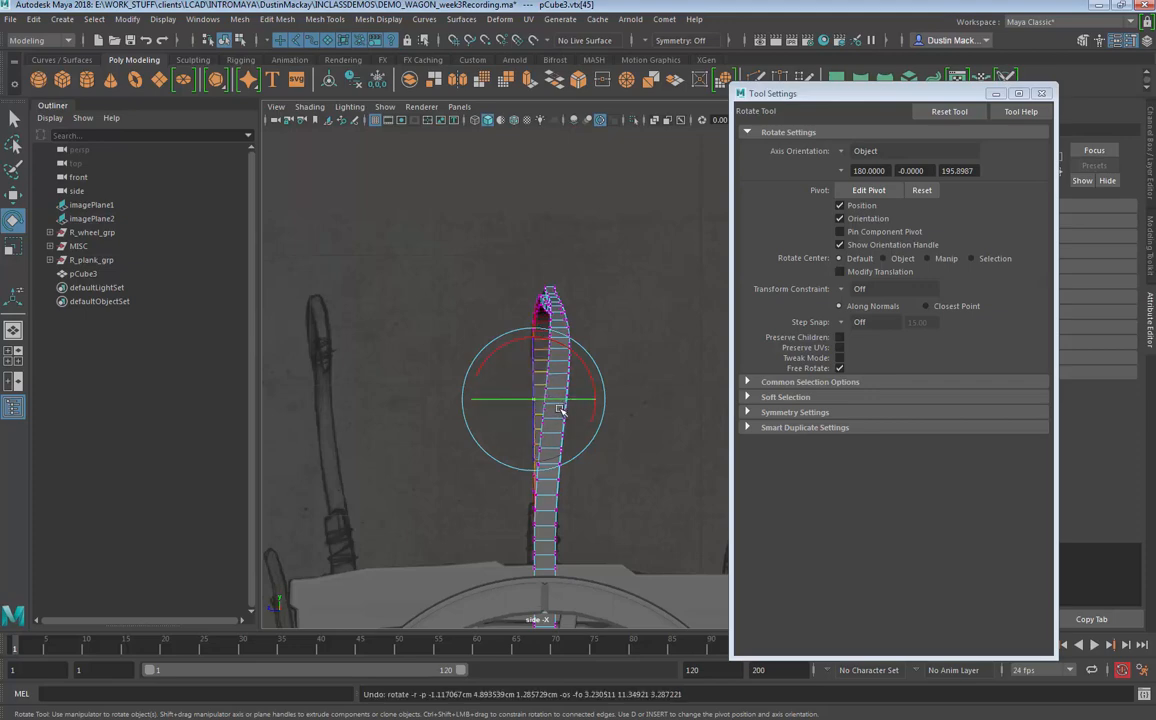
Step: Twist the pole's top in world orientation, then rotate it further to lean the arch
{"action": "left_click", "coordinate": [864, 150]}
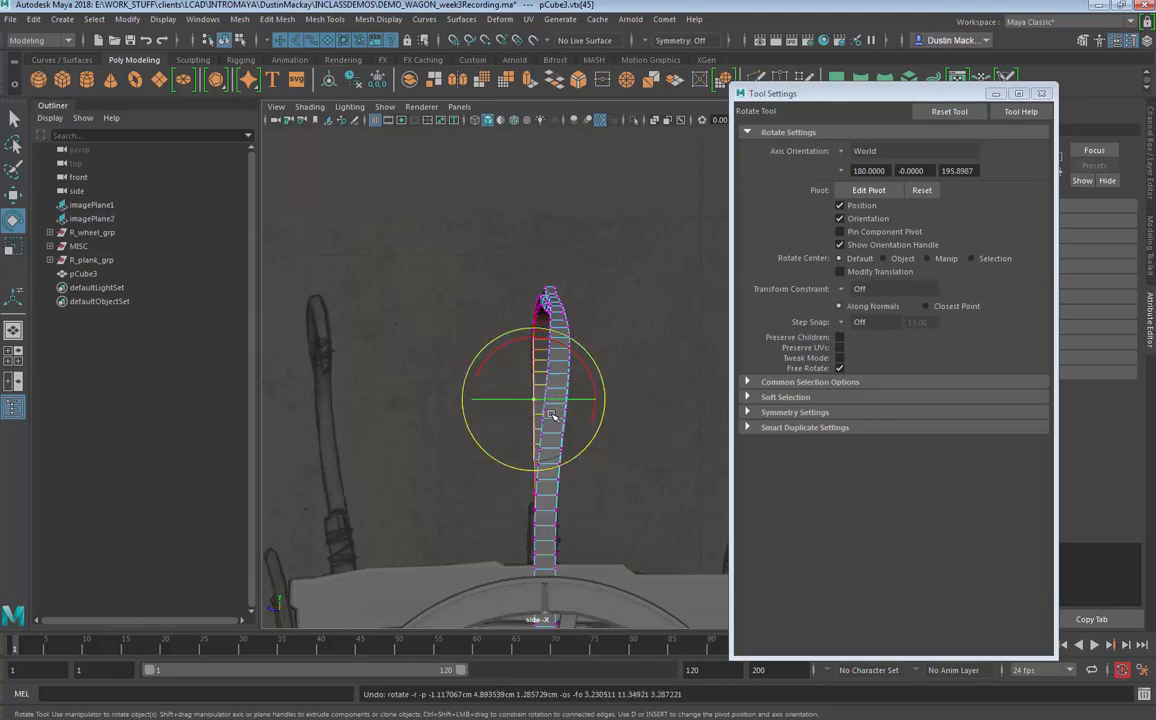
{"action": "left_click_drag", "start_coordinate": [552, 412], "coordinate": [536, 404]}
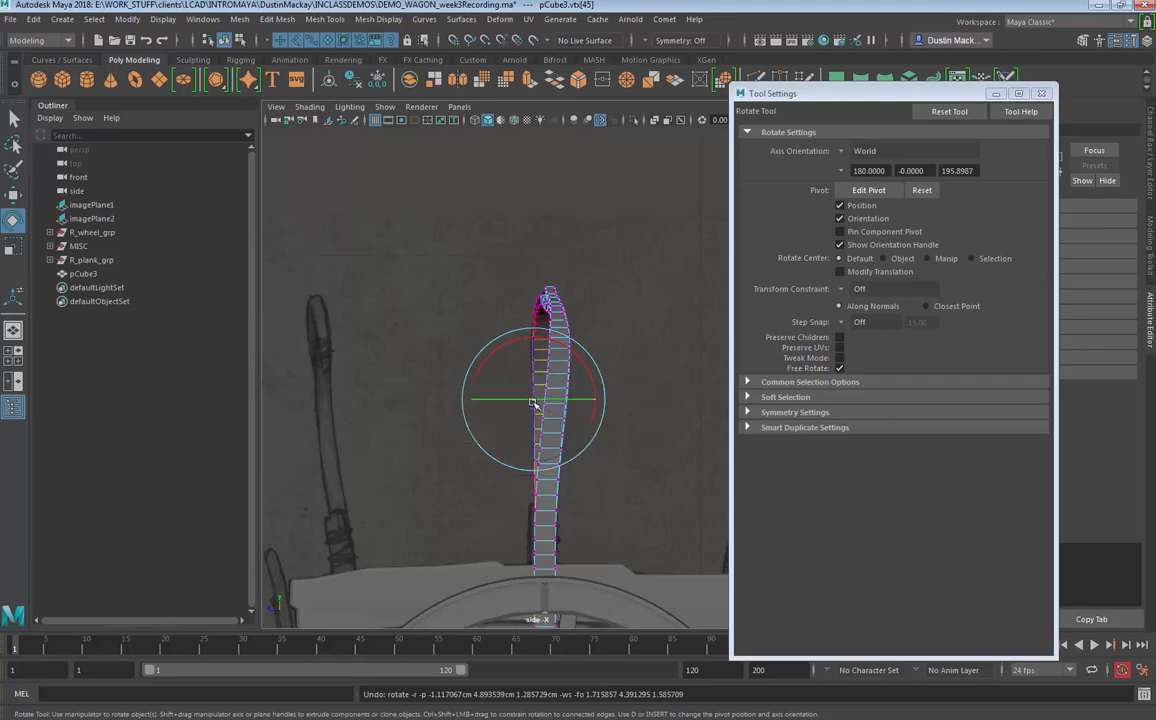
{"action": "left_click", "coordinate": [840, 150]}
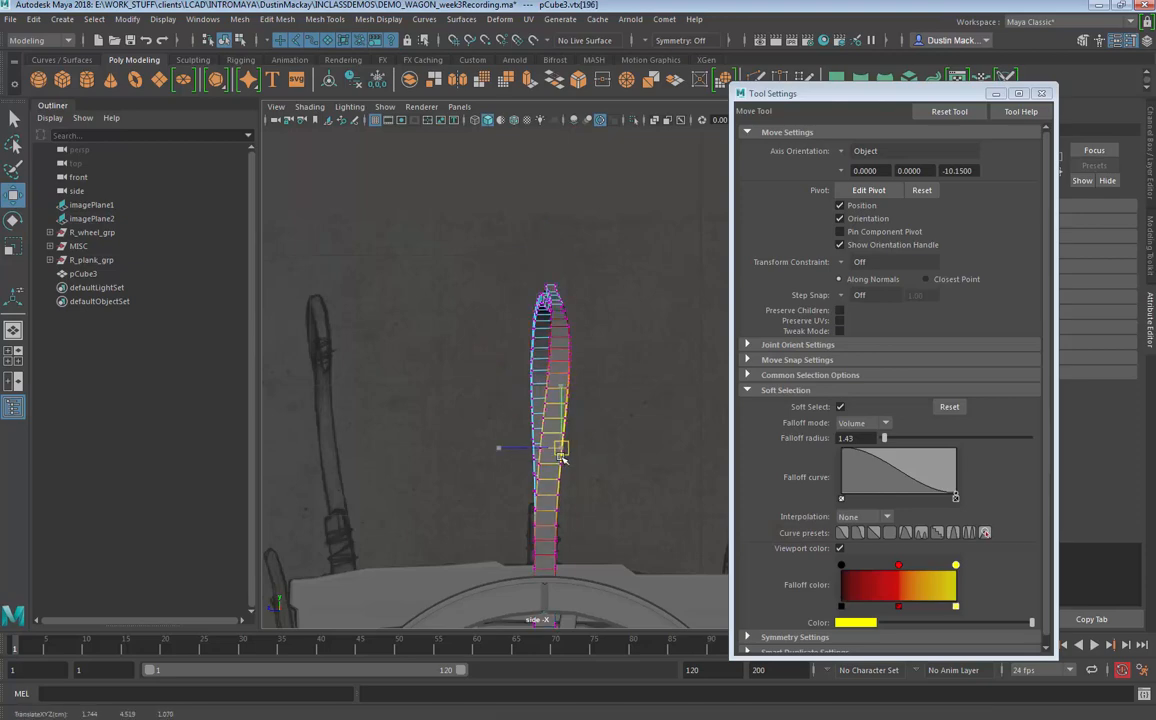
{"action": "key", "text": "4"}
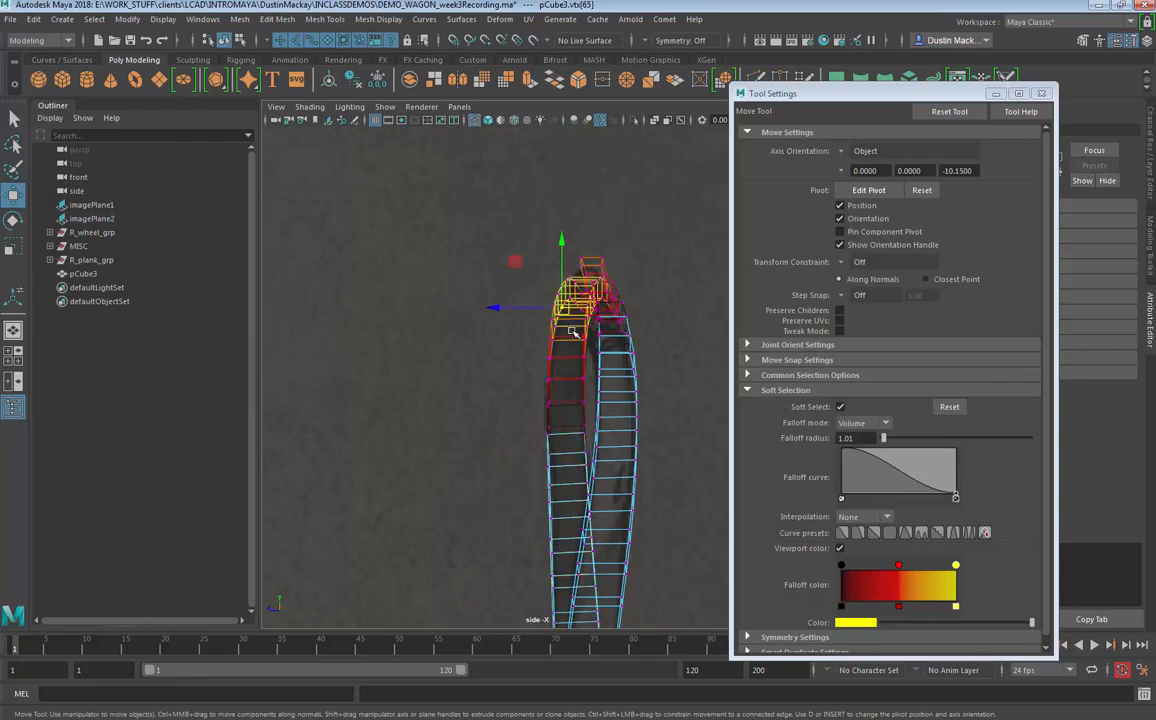
{"action": "key", "text": "r"}
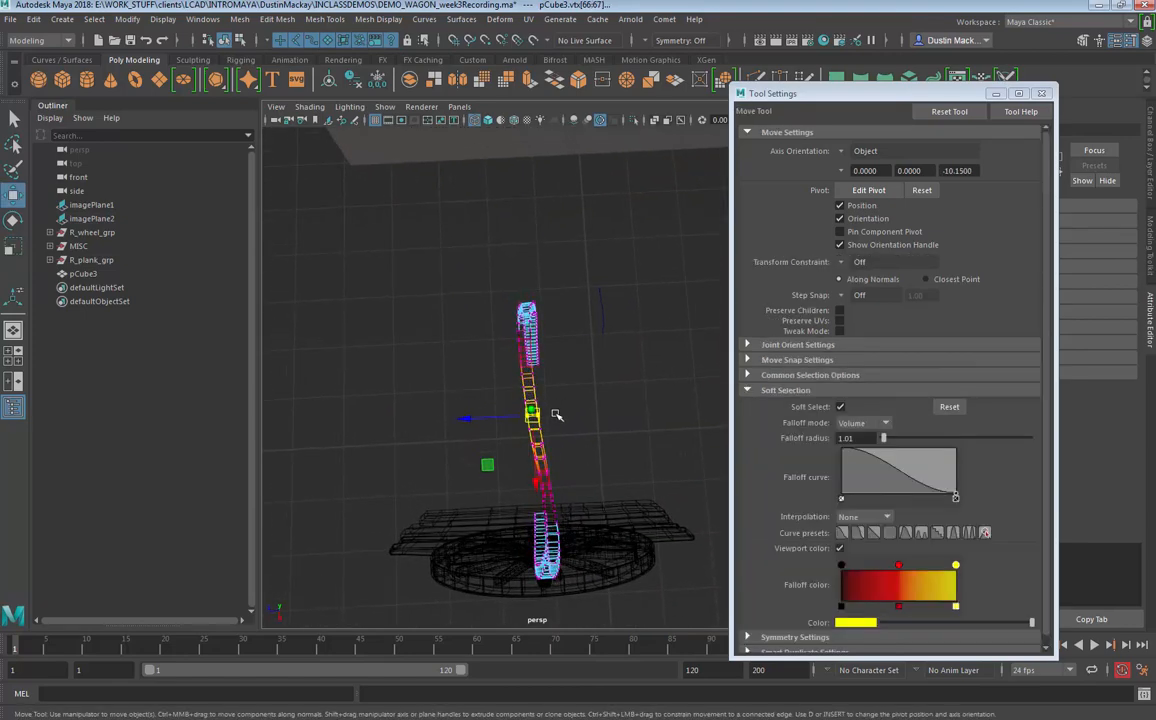
{"action": "mouse_move", "coordinate": [572, 464]}
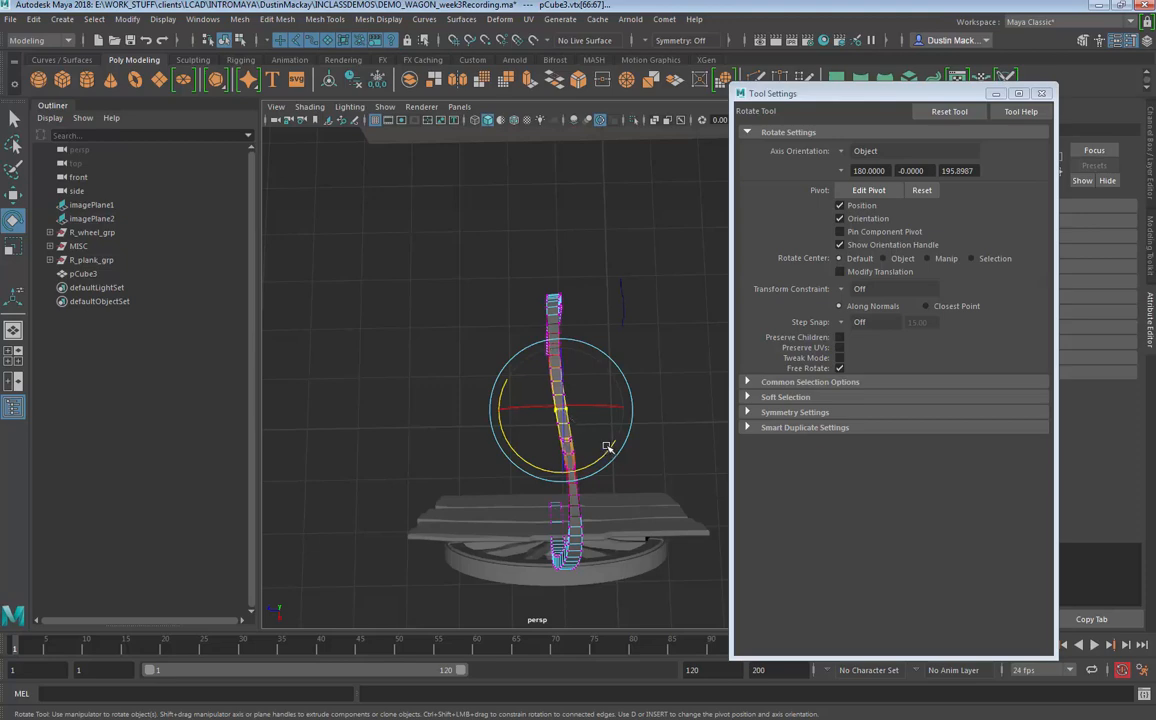
{"action": "left_click_drag", "start_coordinate": [604, 448], "coordinate": [604, 464]}
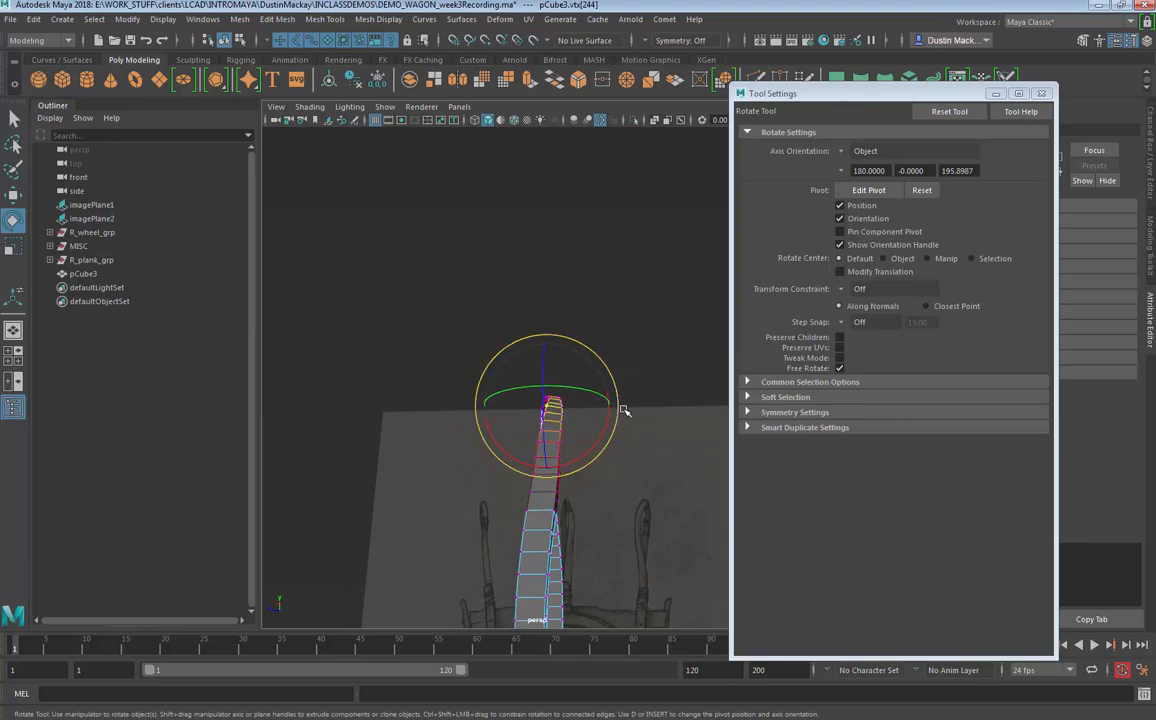
Step: Switch to Move and shift the soft-selected top vertices sideways to refine the lean
{"action": "left_click", "coordinate": [868, 190]}
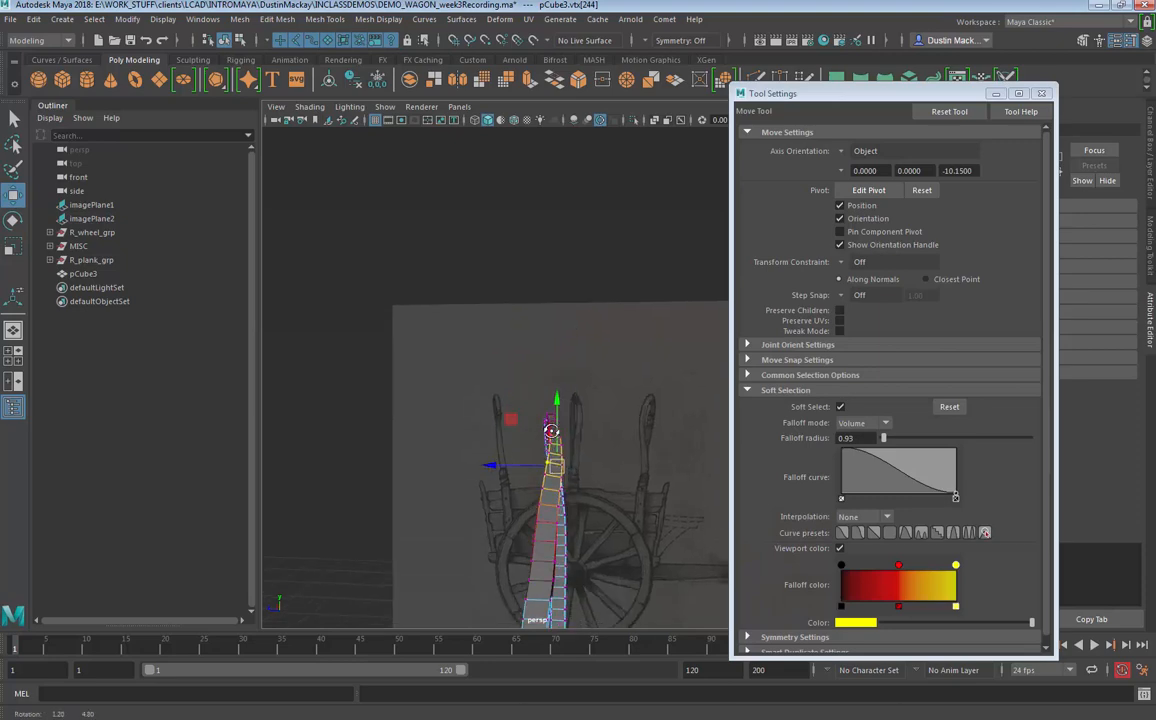
{"action": "left_click_drag", "start_coordinate": [552, 432], "coordinate": [550, 424]}
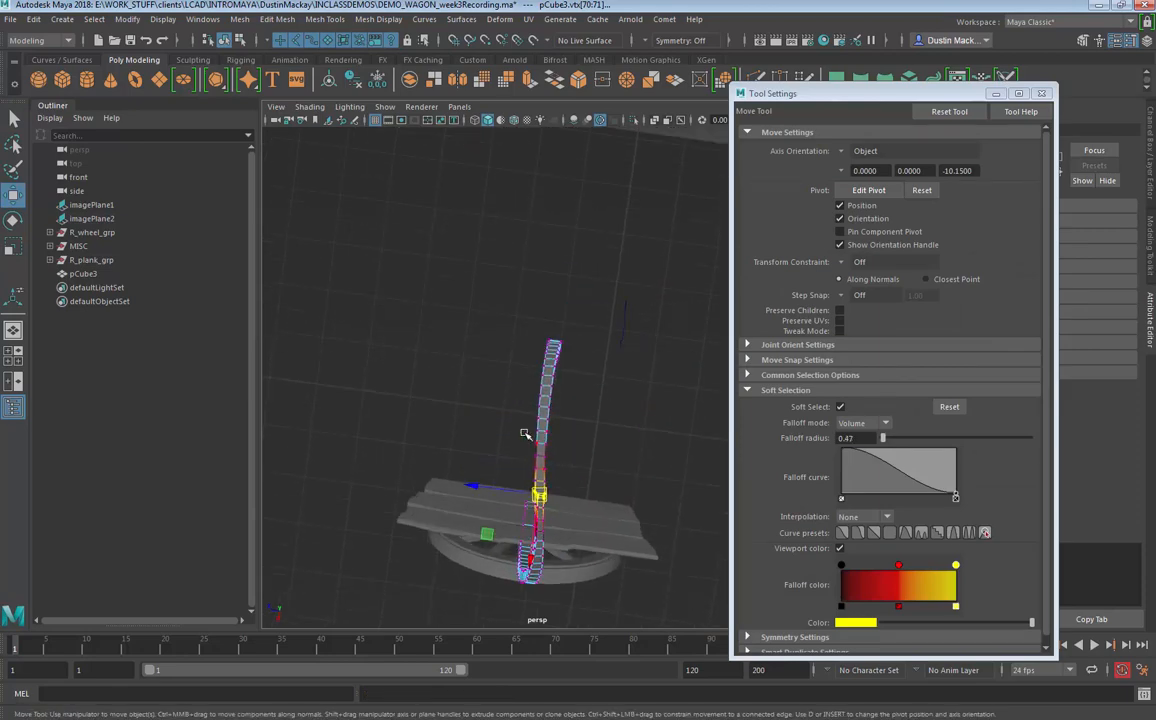
{"action": "mouse_move", "coordinate": [594, 476]}
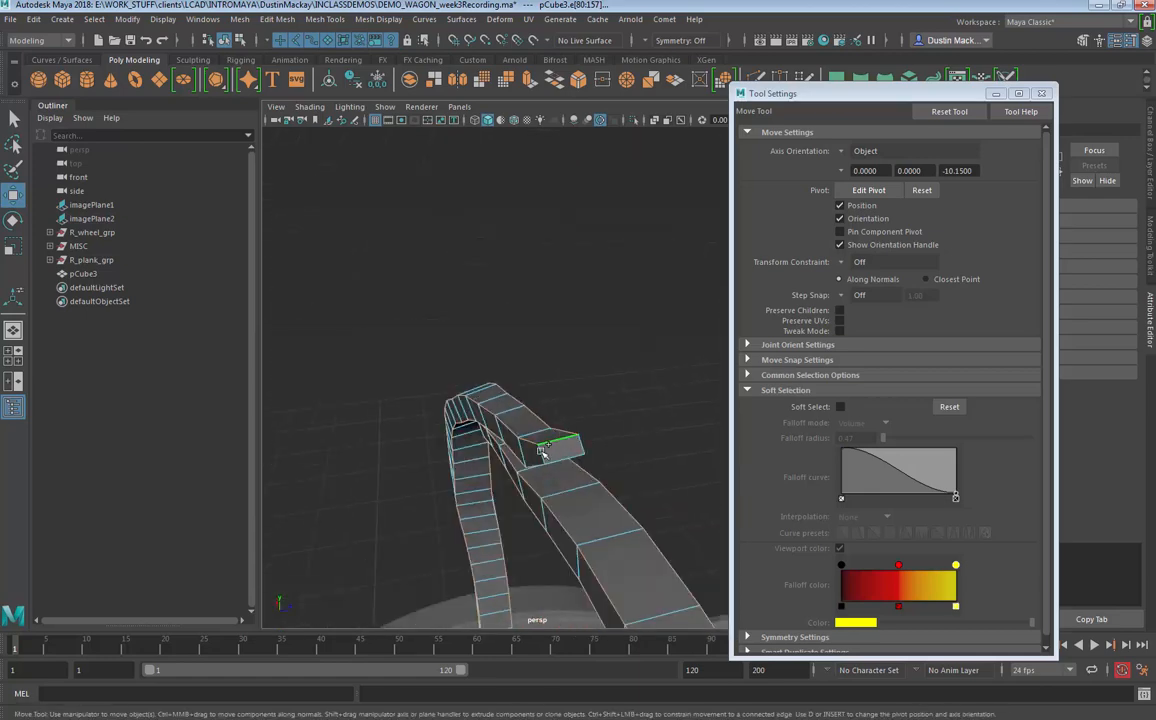
Step: Bevel the arch's edges and adjust the Fraction in the polyBevel options
{"action": "left_click_drag", "start_coordinate": [540, 450], "coordinate": [556, 496]}
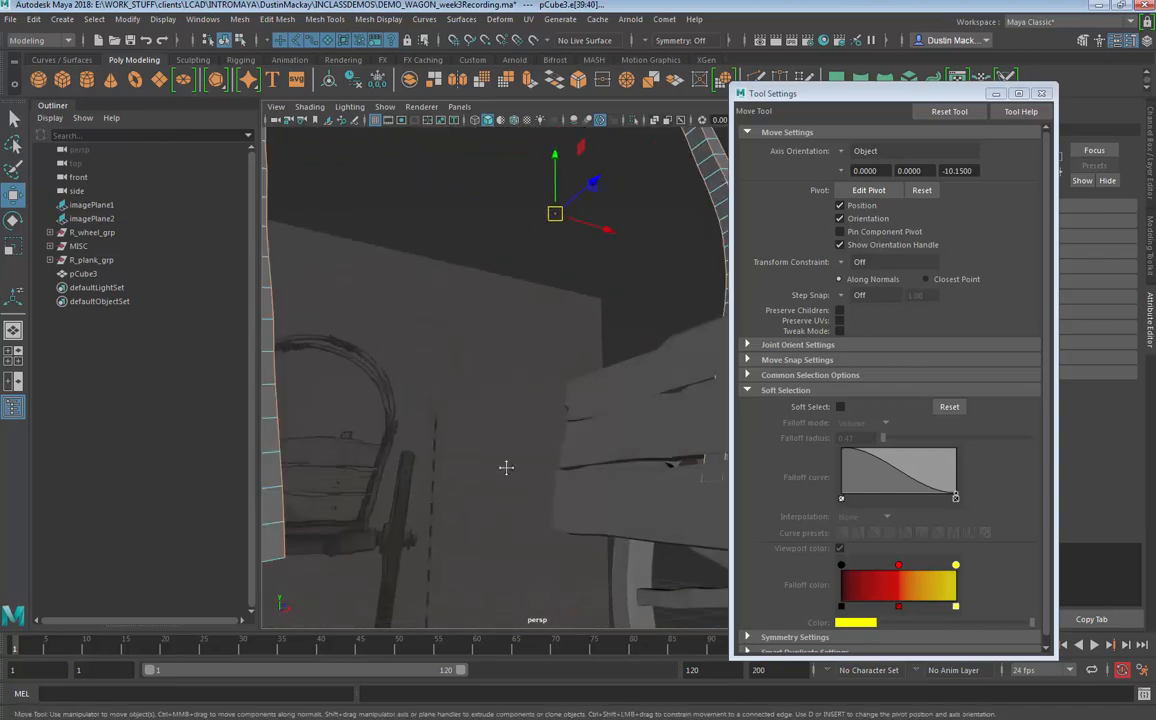
{"action": "left_click_drag", "start_coordinate": [504, 468], "coordinate": [586, 518]}
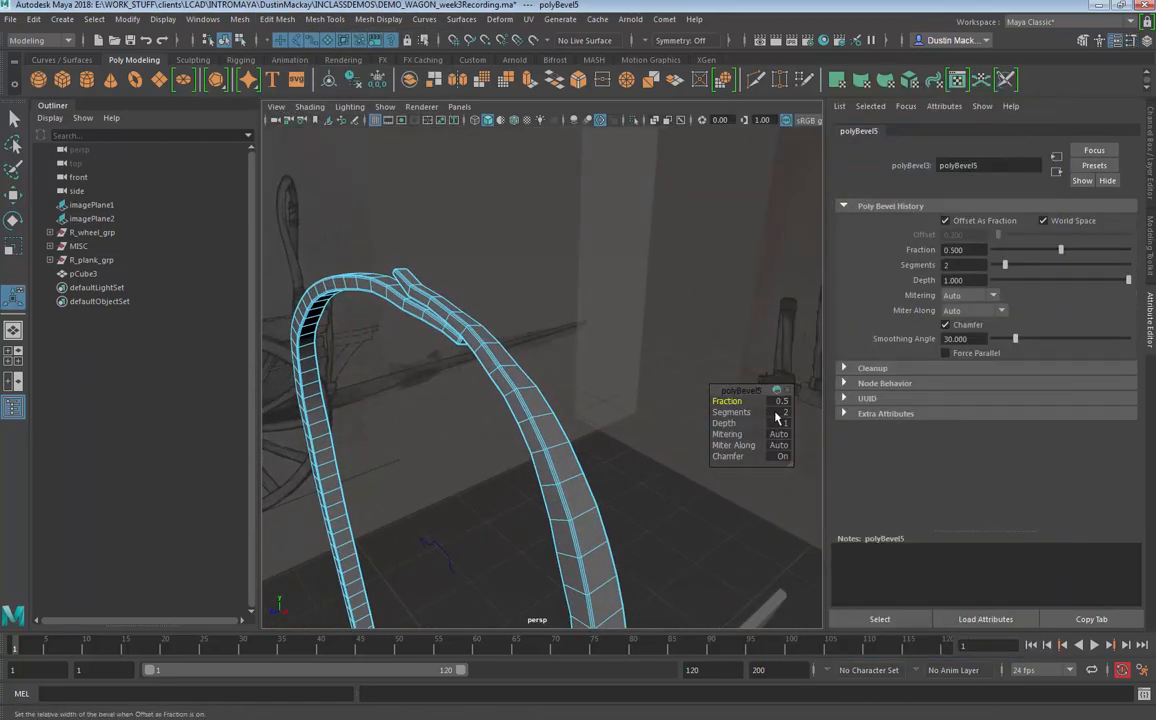
{"action": "left_click", "coordinate": [730, 412]}
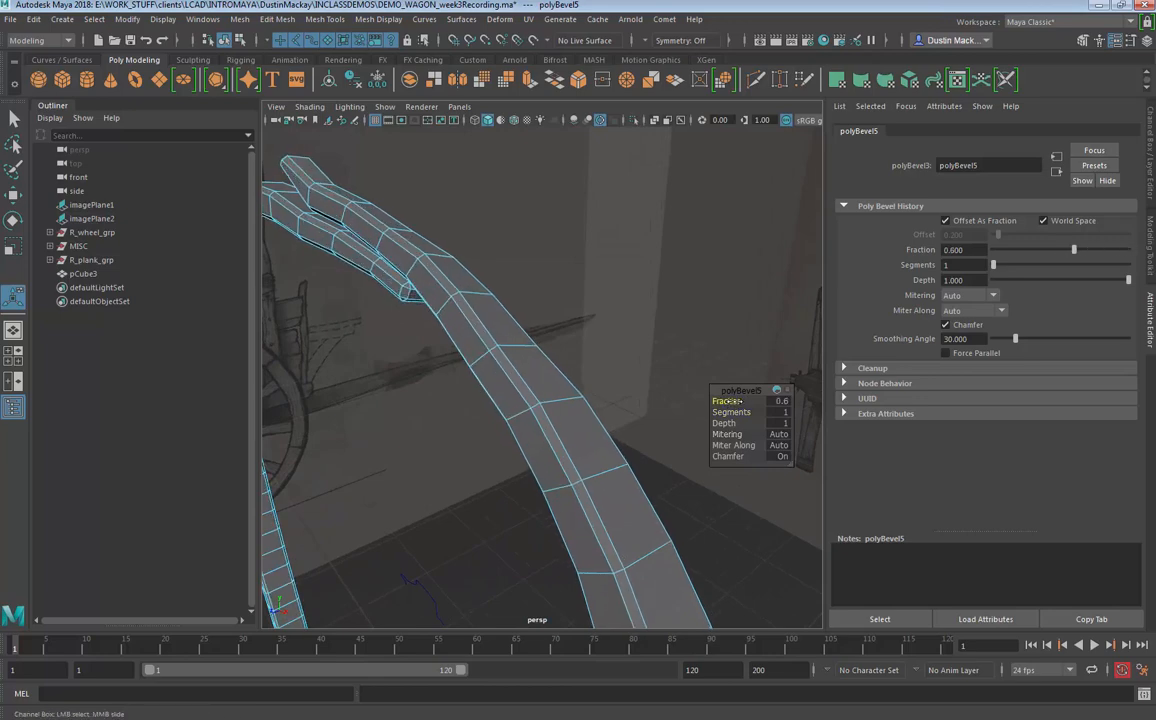
{"action": "left_click_drag", "start_coordinate": [1074, 248], "coordinate": [1088, 248]}
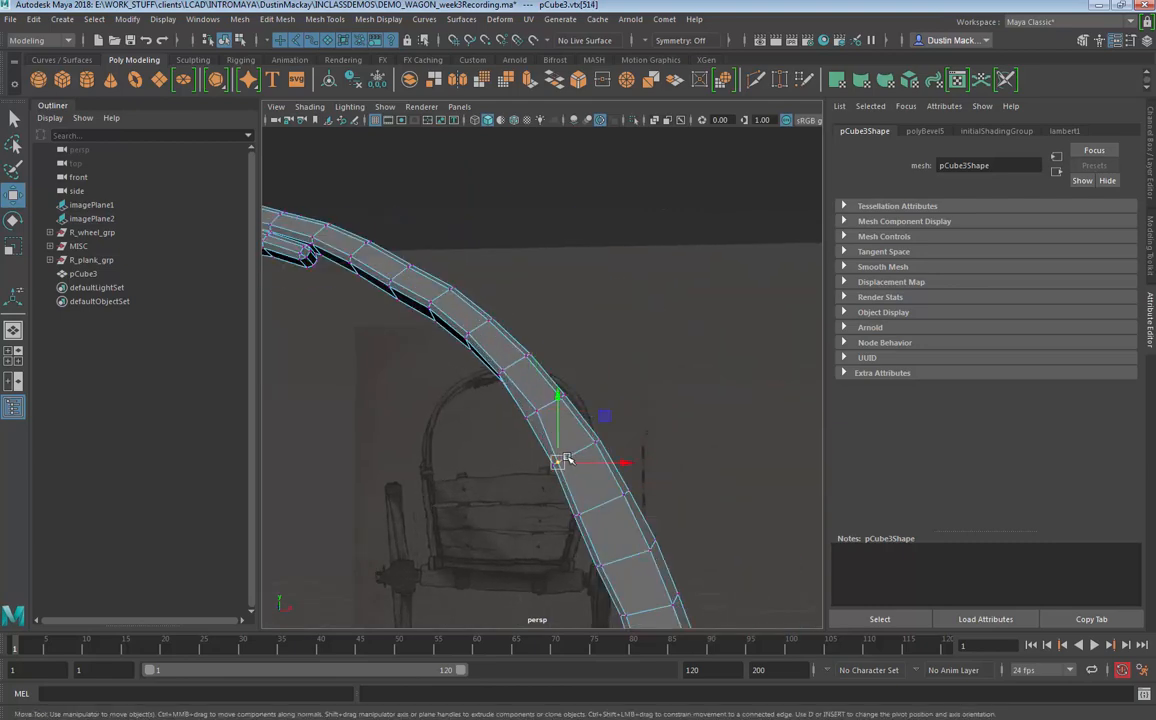
Step: Pull arch vertices outward in the front view to round the curve where the poles meet
{"action": "left_click_drag", "start_coordinate": [558, 460], "coordinate": [508, 370]}
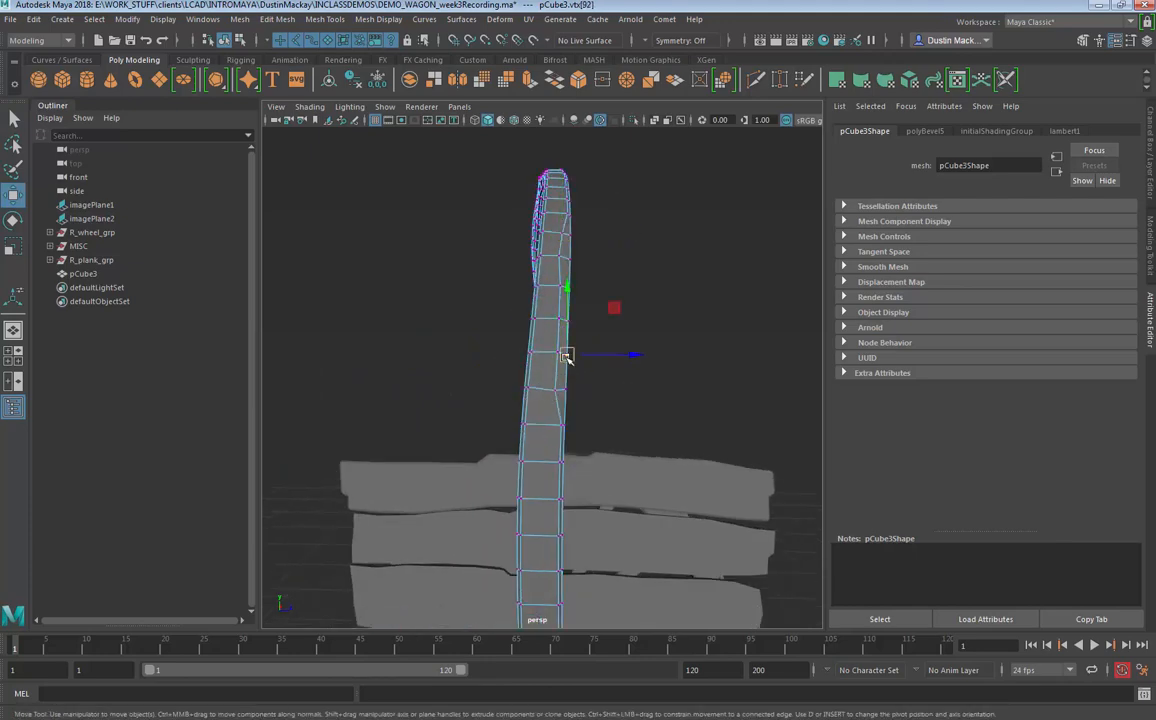
{"action": "left_click_drag", "start_coordinate": [568, 356], "coordinate": [568, 320]}
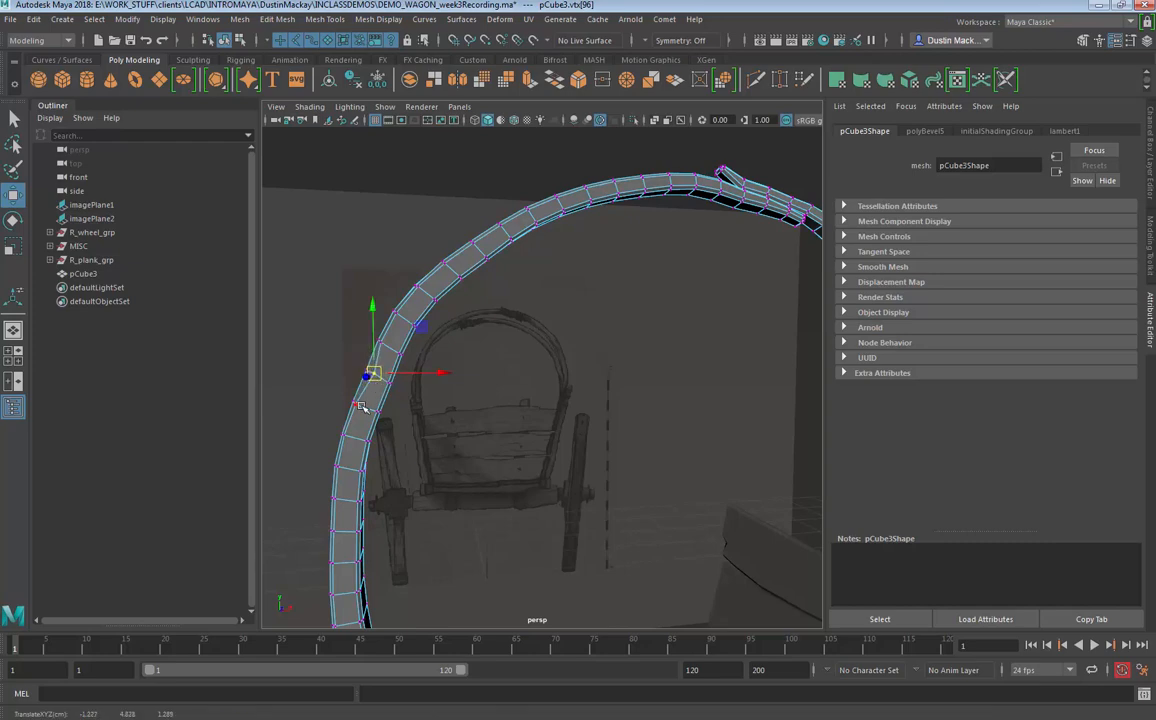
{"action": "left_click_drag", "start_coordinate": [370, 372], "coordinate": [338, 464]}
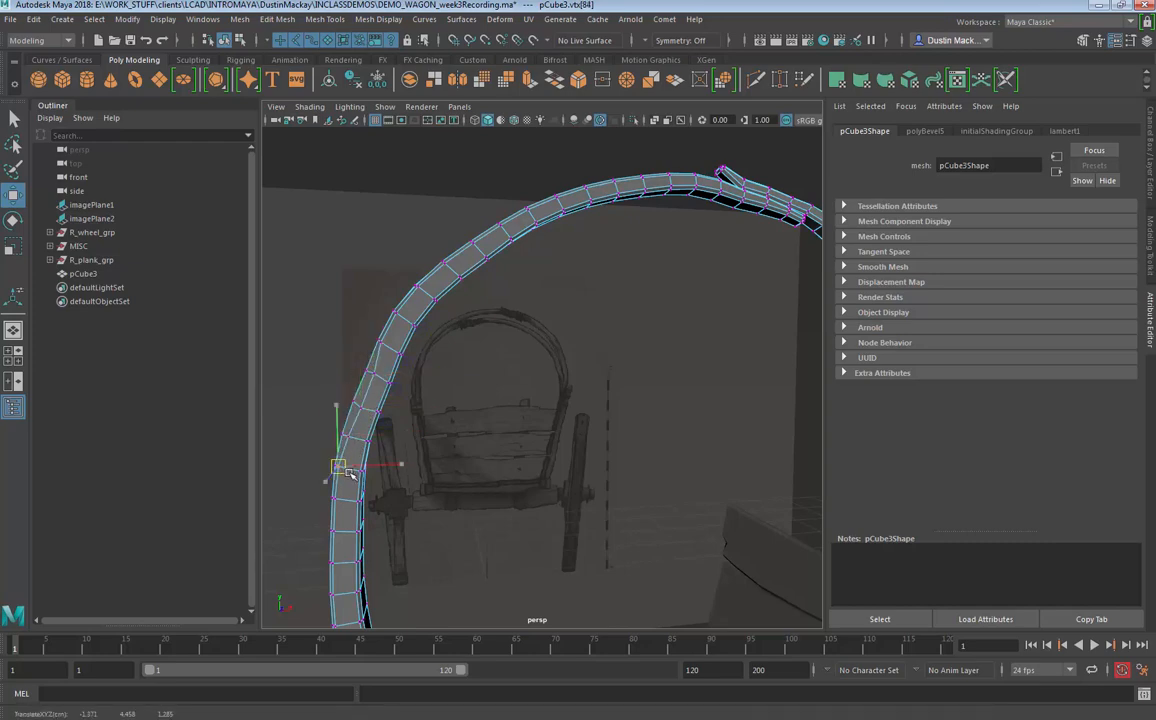
{"action": "left_click_drag", "start_coordinate": [336, 464], "coordinate": [384, 344]}
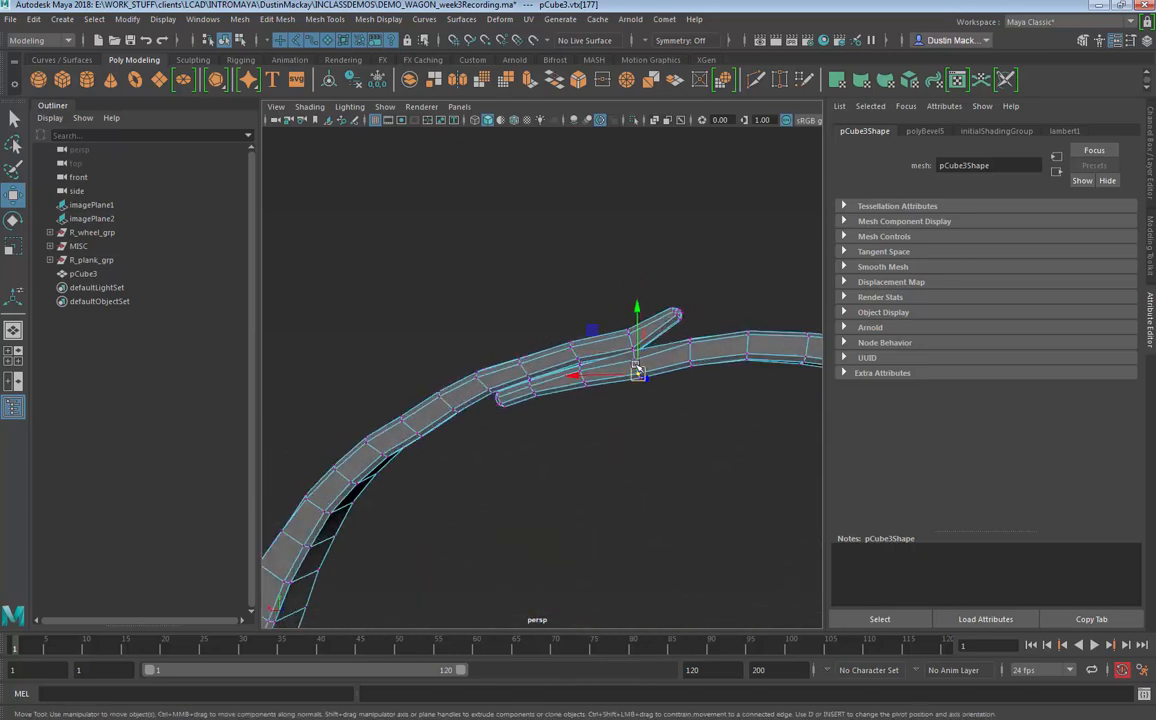
{"action": "left_click_drag", "start_coordinate": [636, 370], "coordinate": [628, 388]}
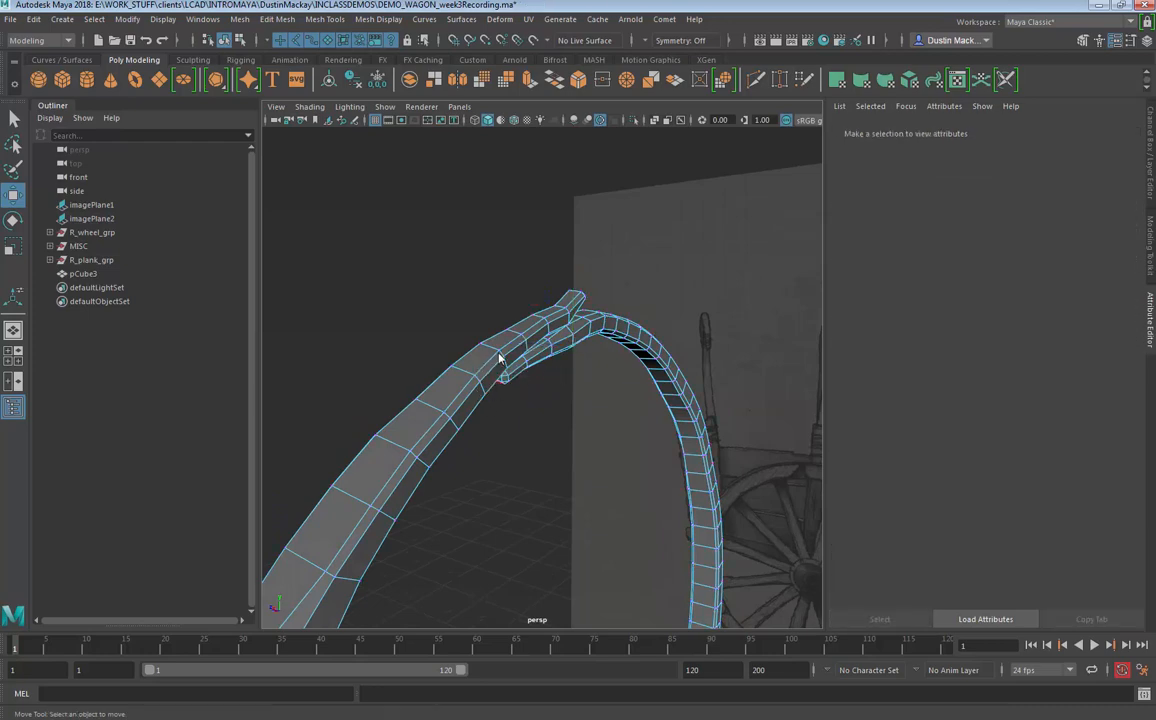
Step: Reselect the pole and move neighbouring vertices to even out the bend
{"action": "left_click", "coordinate": [500, 356]}
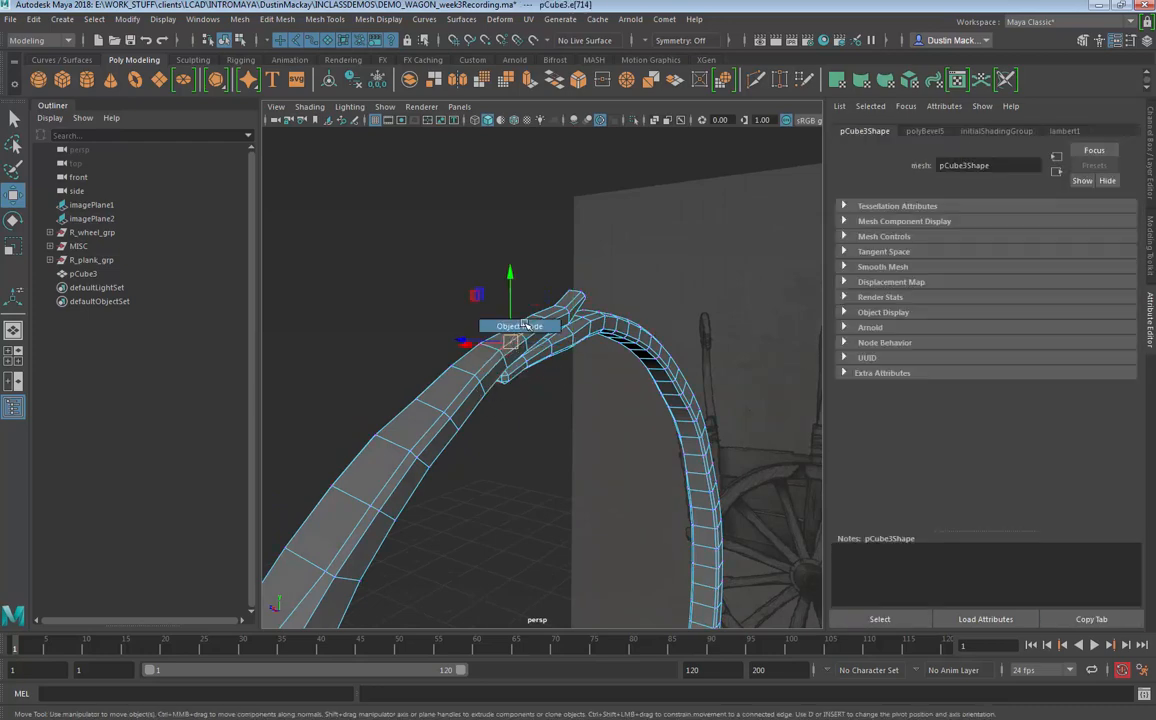
{"action": "left_click", "coordinate": [500, 504]}
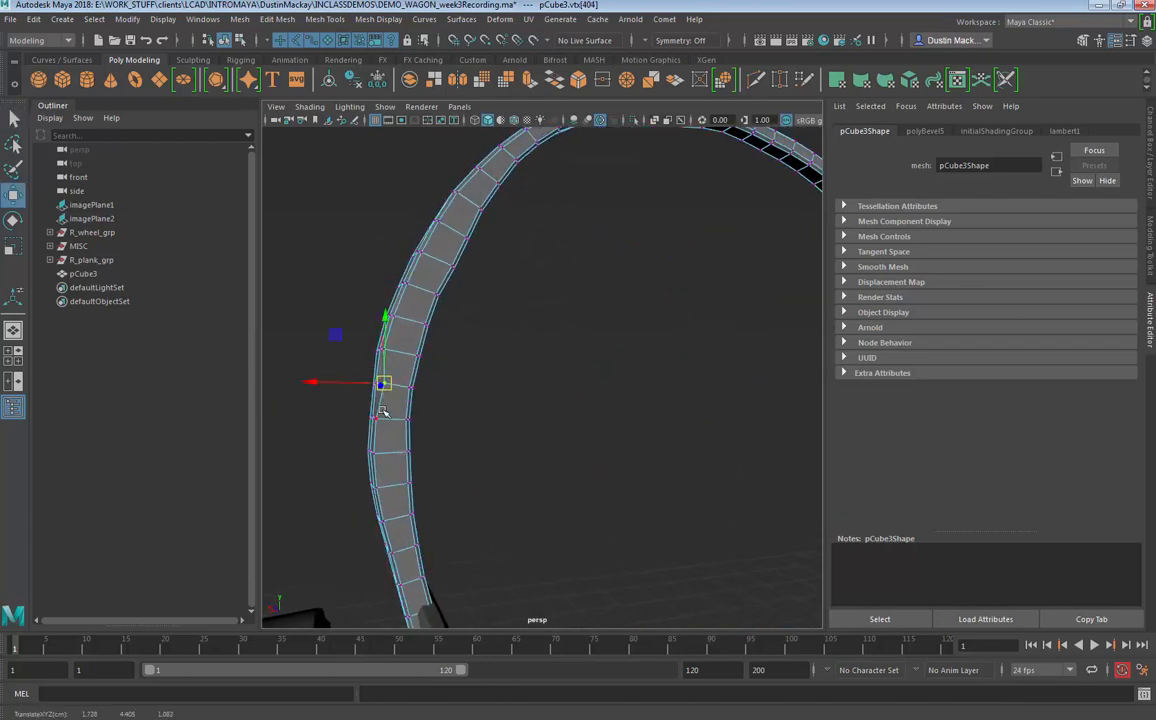
{"action": "left_click_drag", "start_coordinate": [384, 384], "coordinate": [398, 320]}
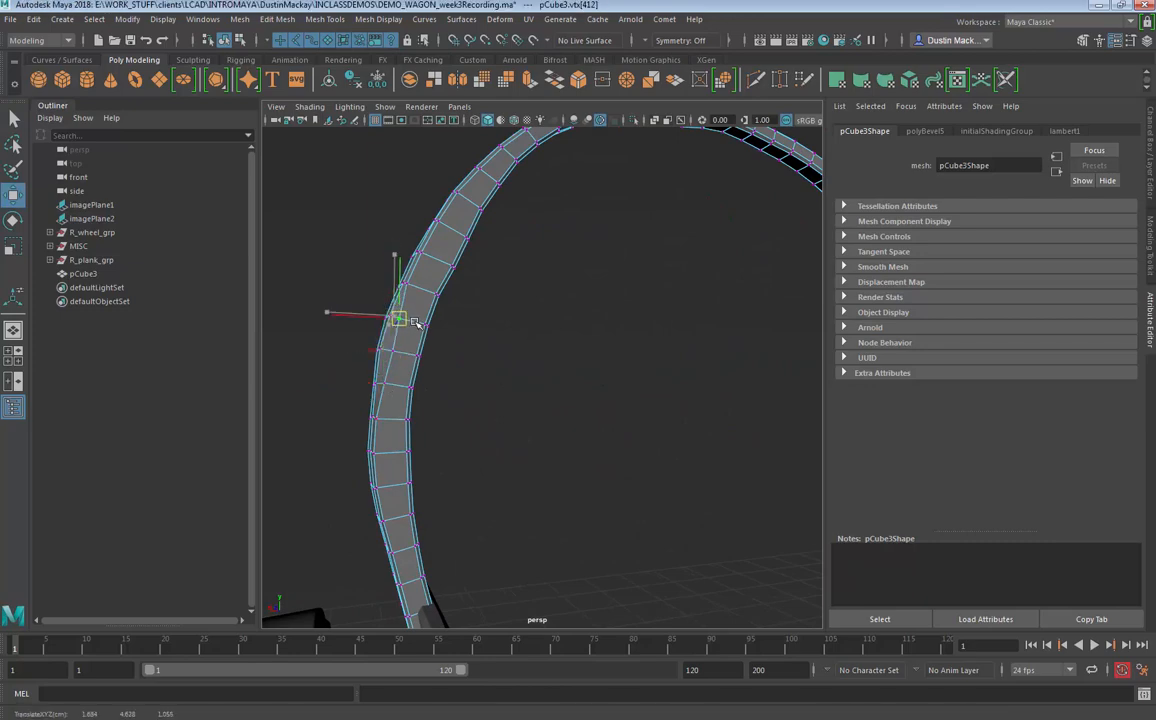
{"action": "left_click_drag", "start_coordinate": [398, 318], "coordinate": [426, 256]}
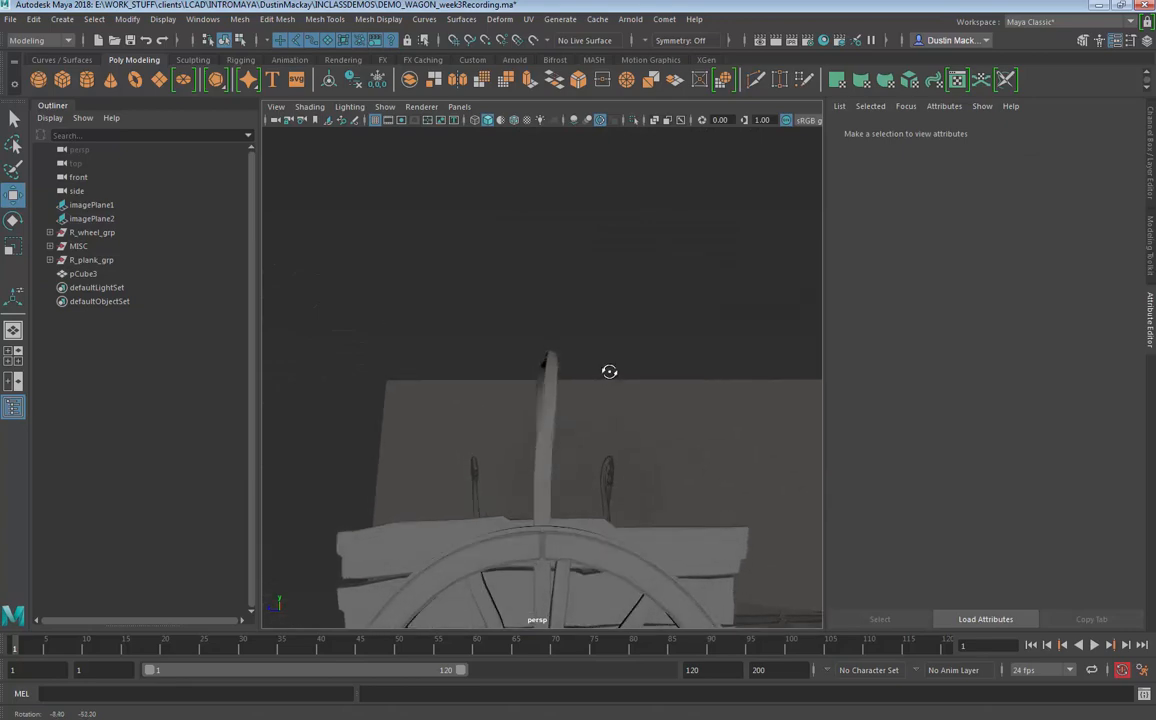
Step: Orbit around the wagon to check the rounded arch from the front and side
{"action": "left_click_drag", "start_coordinate": [610, 372], "coordinate": [624, 414]}
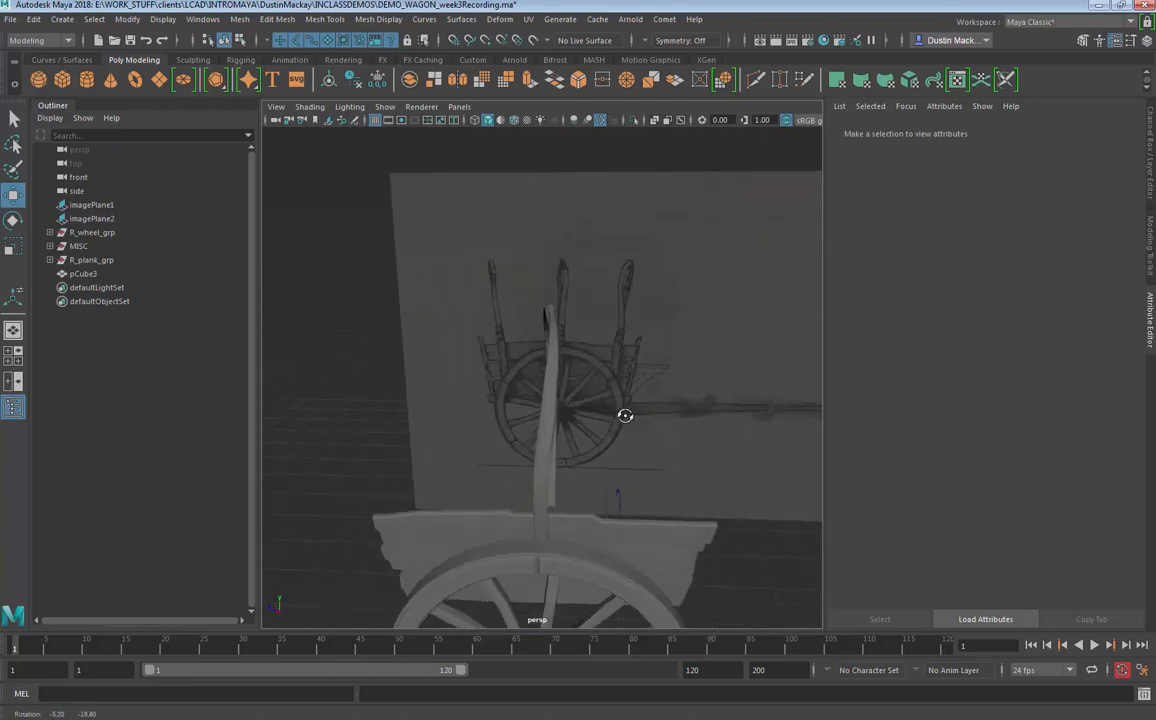
{"action": "left_click_drag", "start_coordinate": [624, 414], "coordinate": [590, 438]}
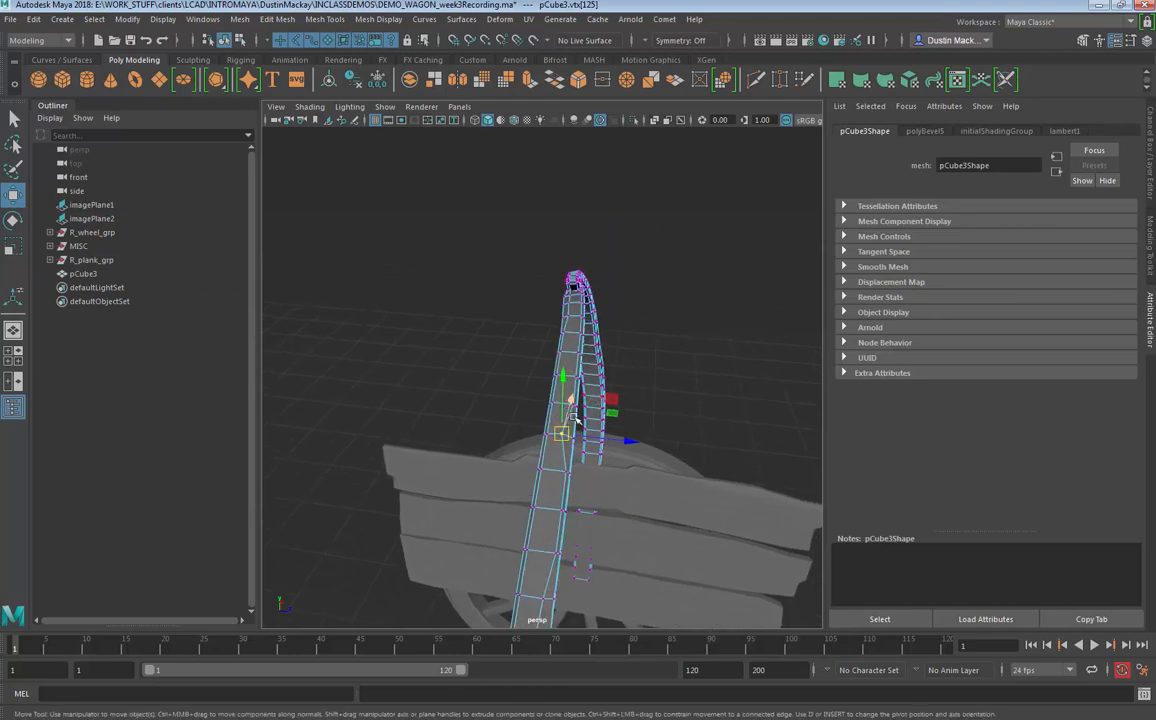
{"action": "left_click_drag", "start_coordinate": [570, 420], "coordinate": [568, 378]}
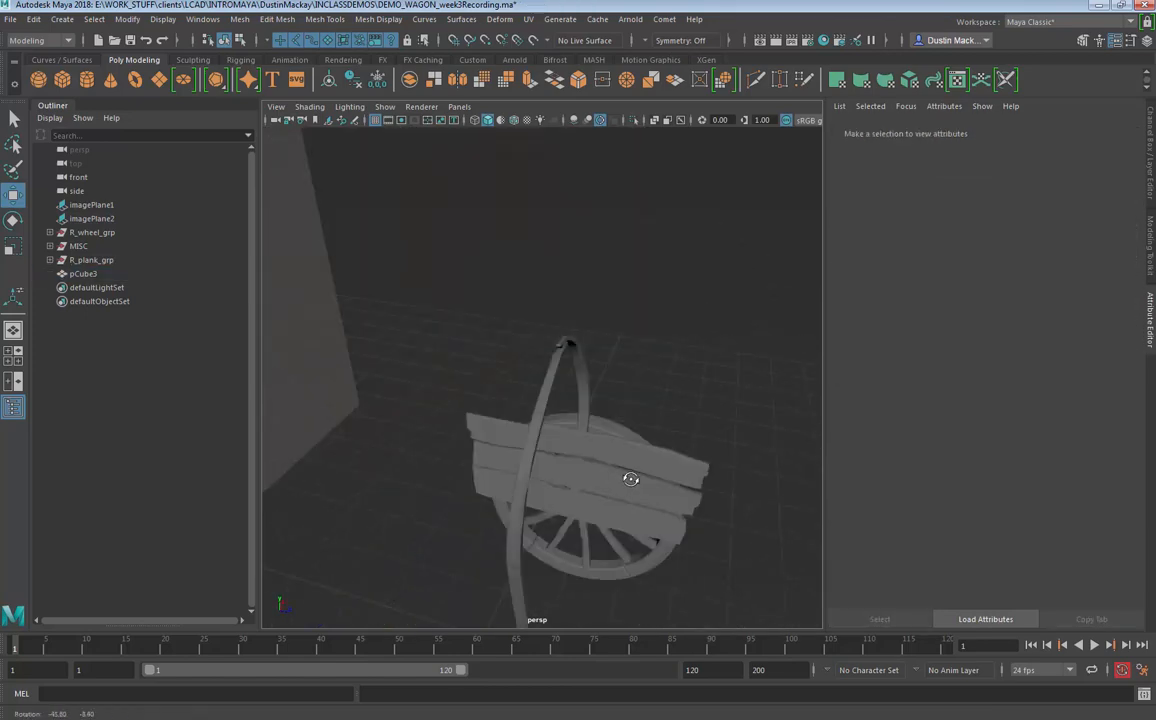
{"action": "left_click_drag", "start_coordinate": [632, 478], "coordinate": [796, 482]}
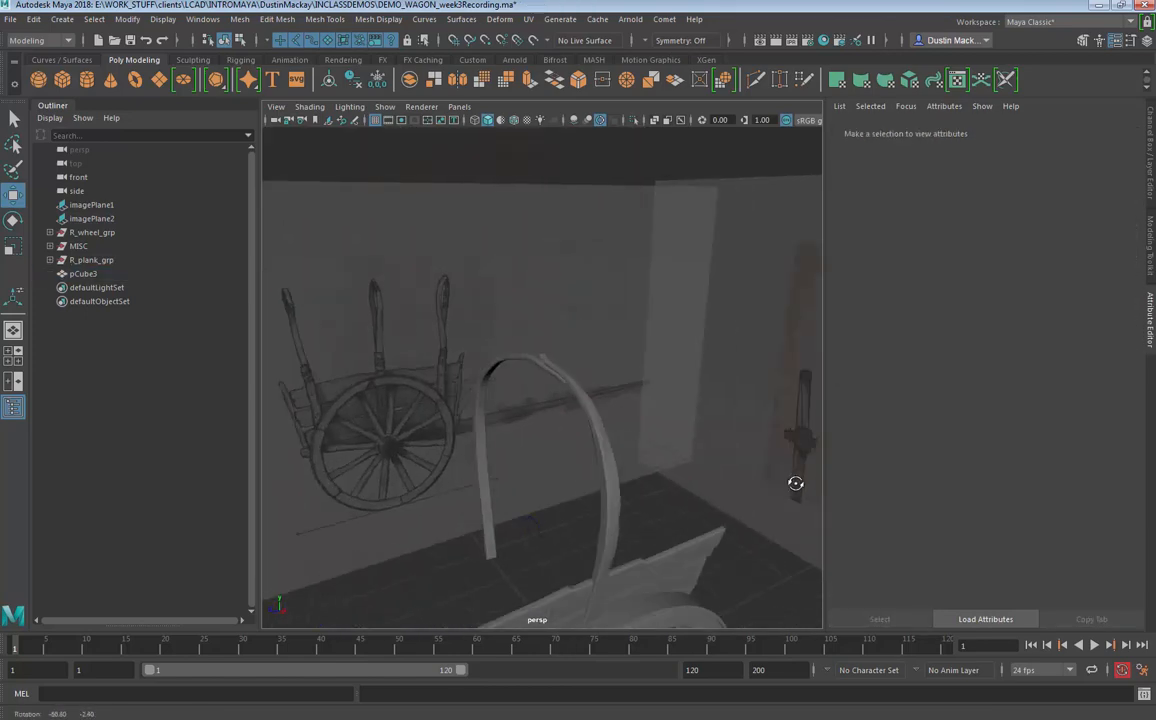